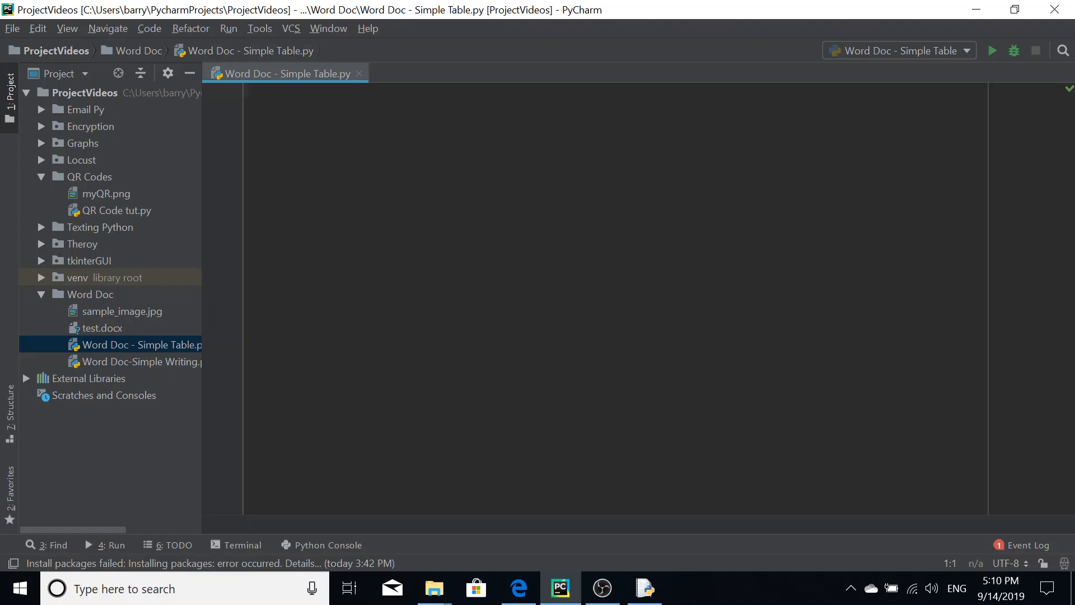
Step: Write the opening lines 'import docx' and 'import os'
{"action": "type", "text": "import"}
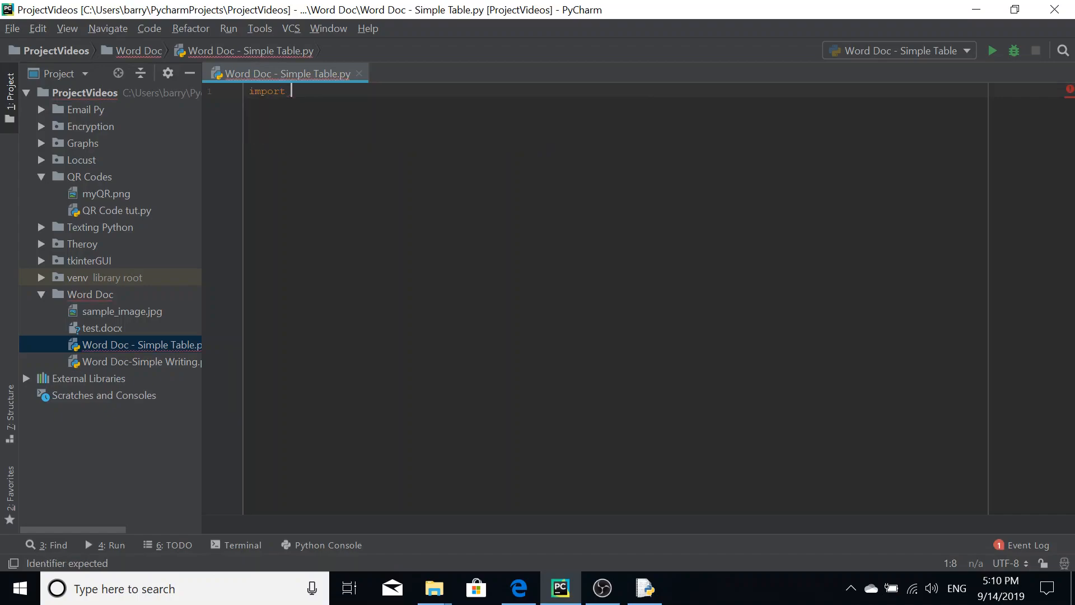
{"action": "type", "text": "docx"}
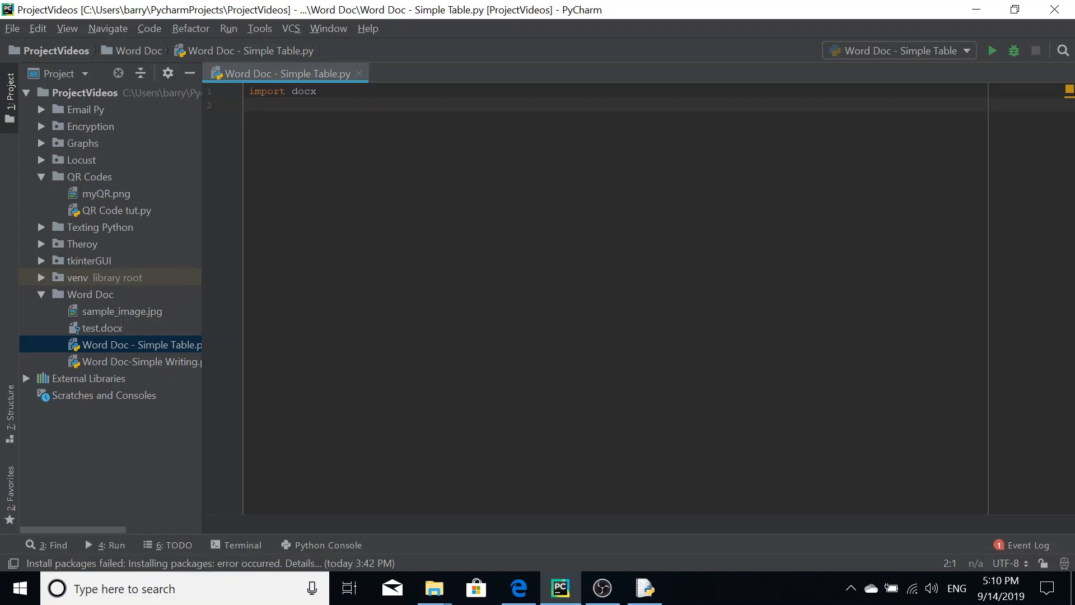
{"action": "type", "text": "import os"}
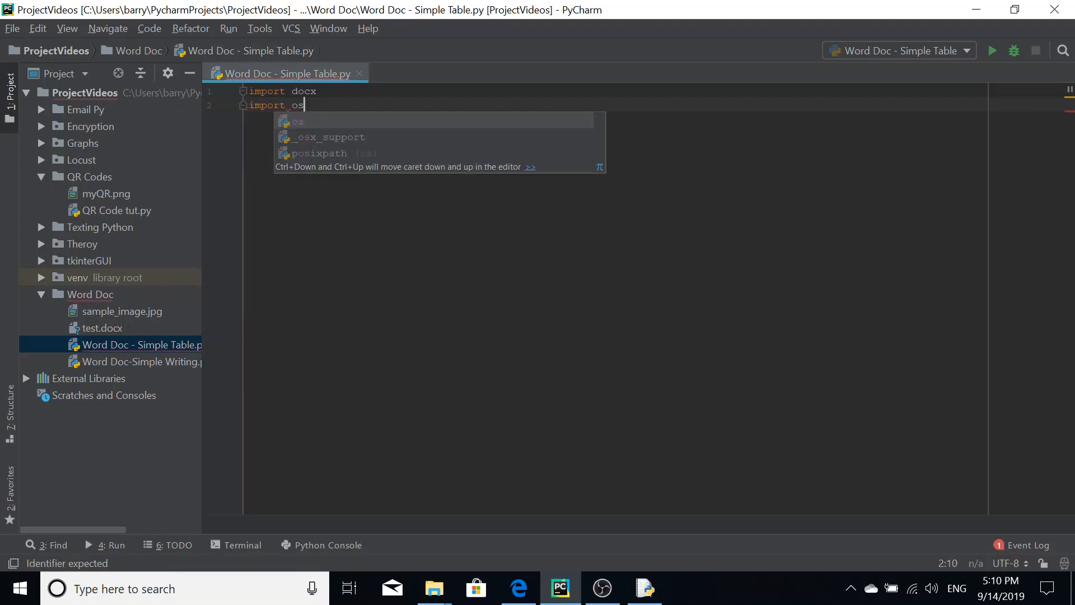
{"action": "key", "text": "enter"}
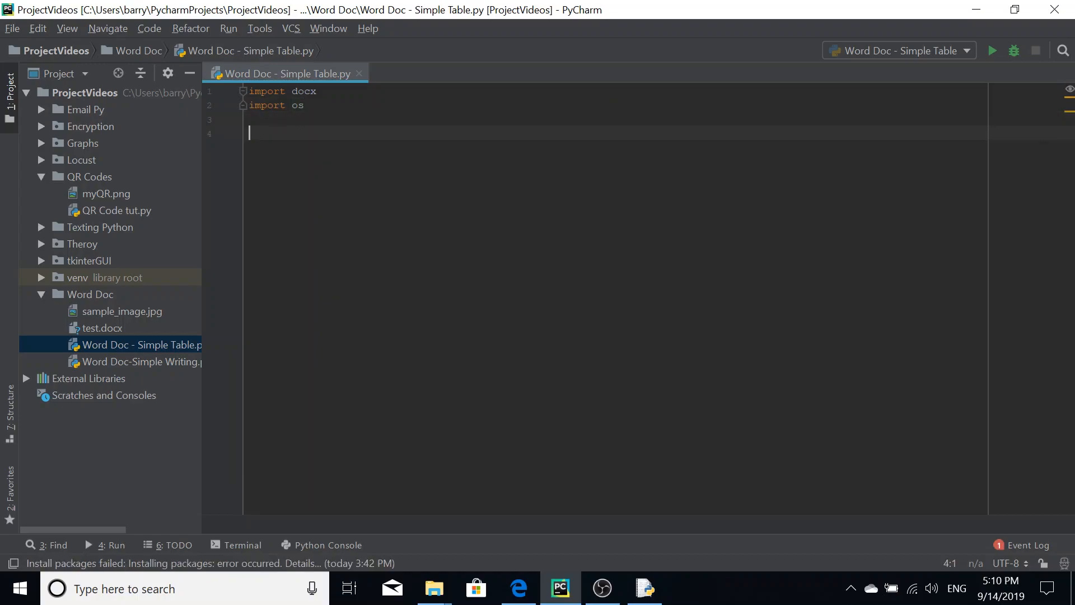
Step: Create the document object with doc = docx.Document()
{"action": "type", "text": "doc ="}
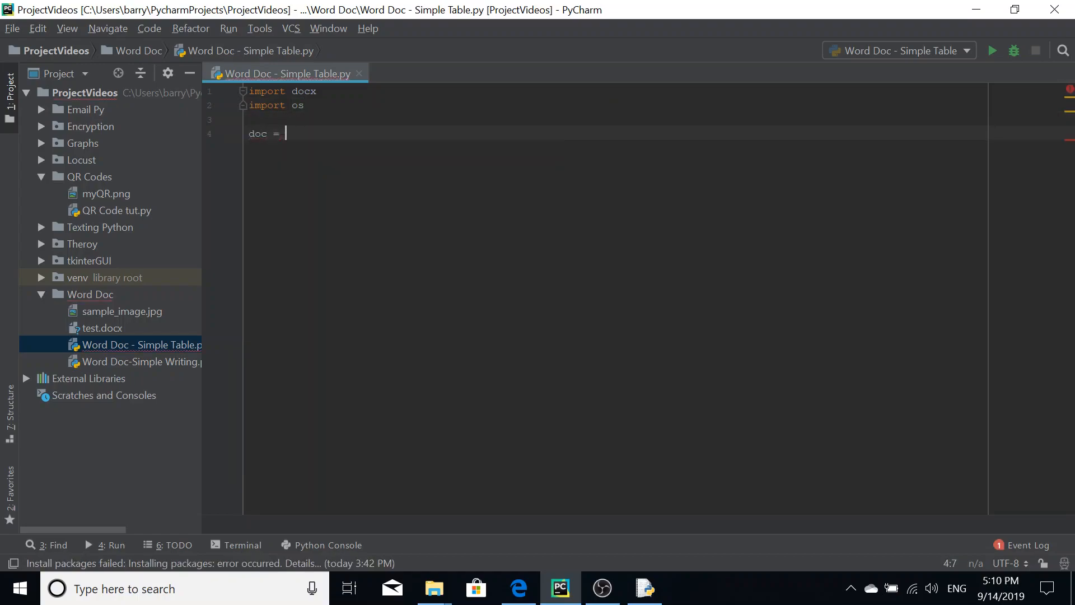
{"action": "type", "text": "d"}
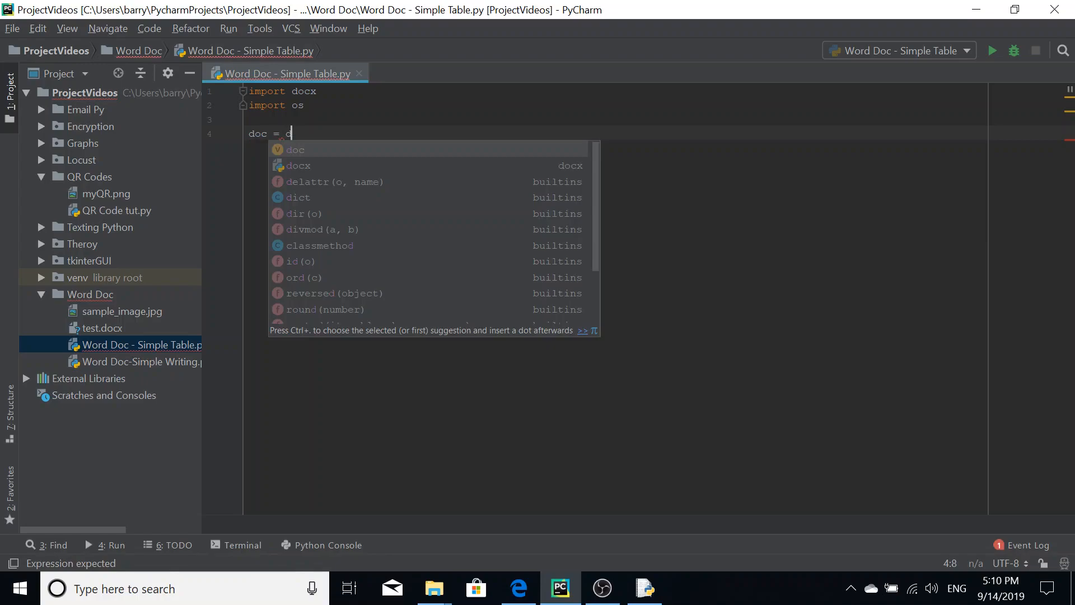
{"action": "type", "text": "ocx"}
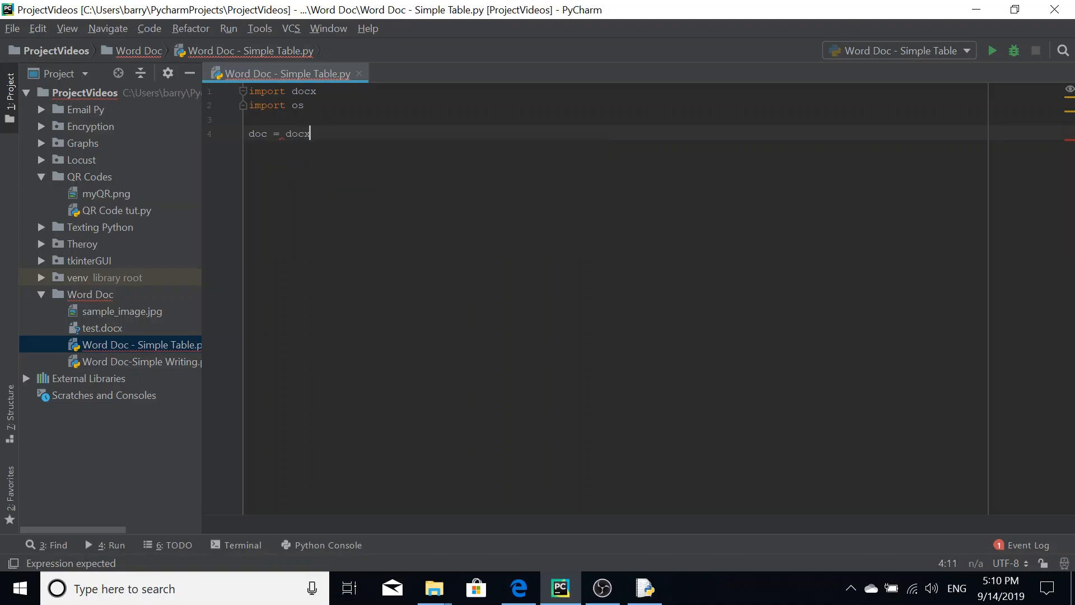
{"action": "type", "text": ".Document"}
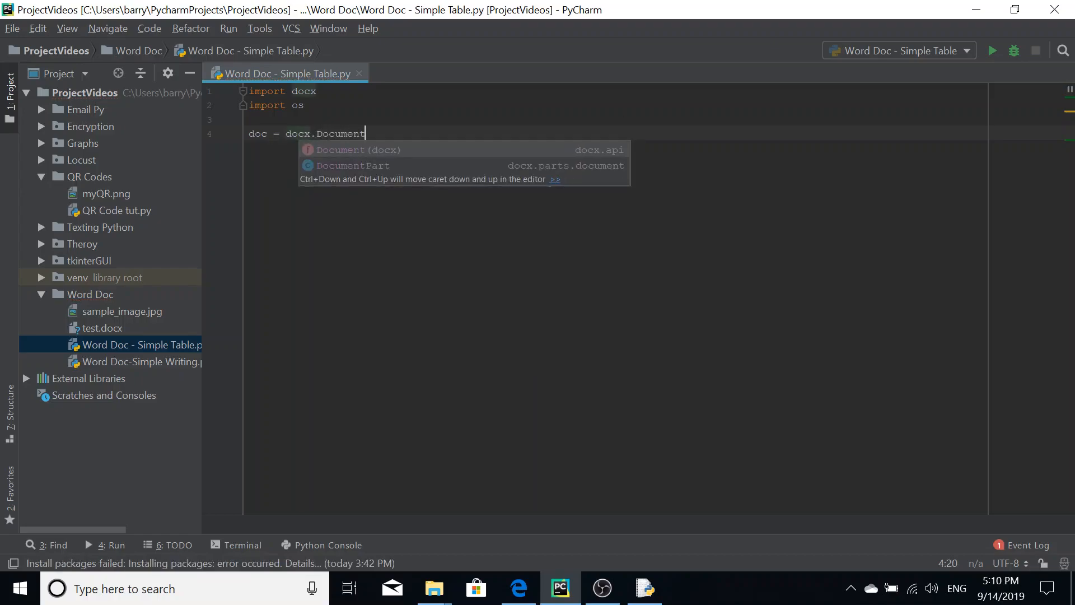
{"action": "key", "text": "Enter"}
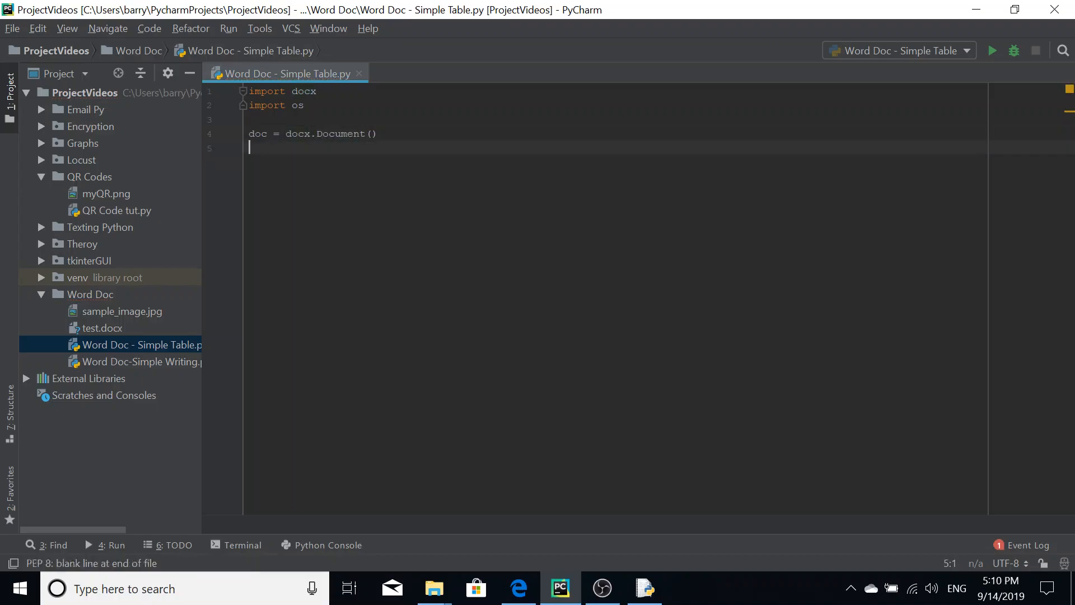
Step: Add the level-0 heading 'Table Document' with doc.add_heading
{"action": "type", "text": "doc."}
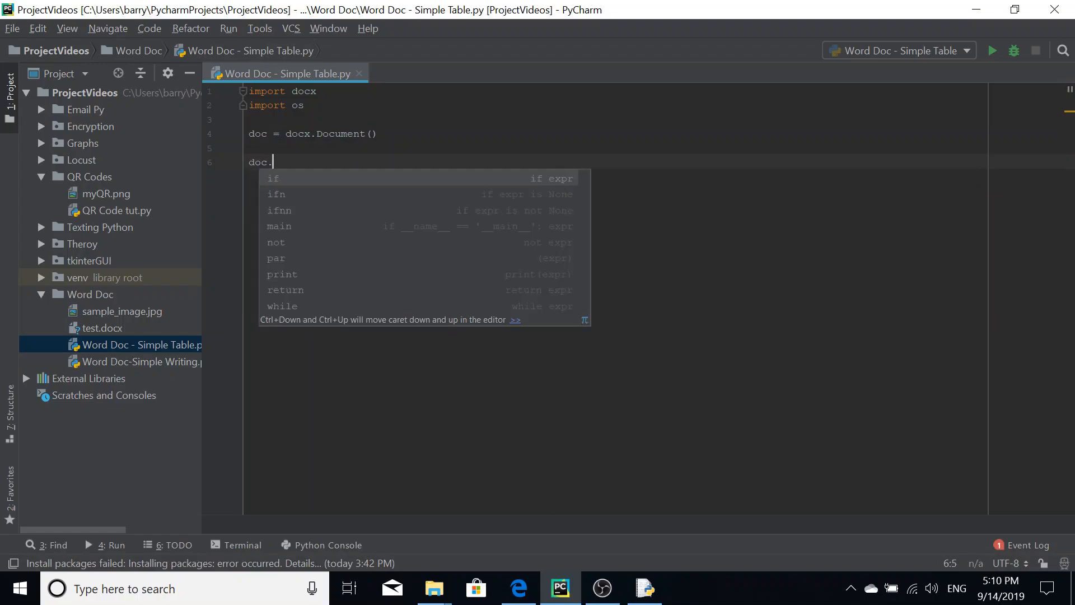
{"action": "type", "text": "add"}
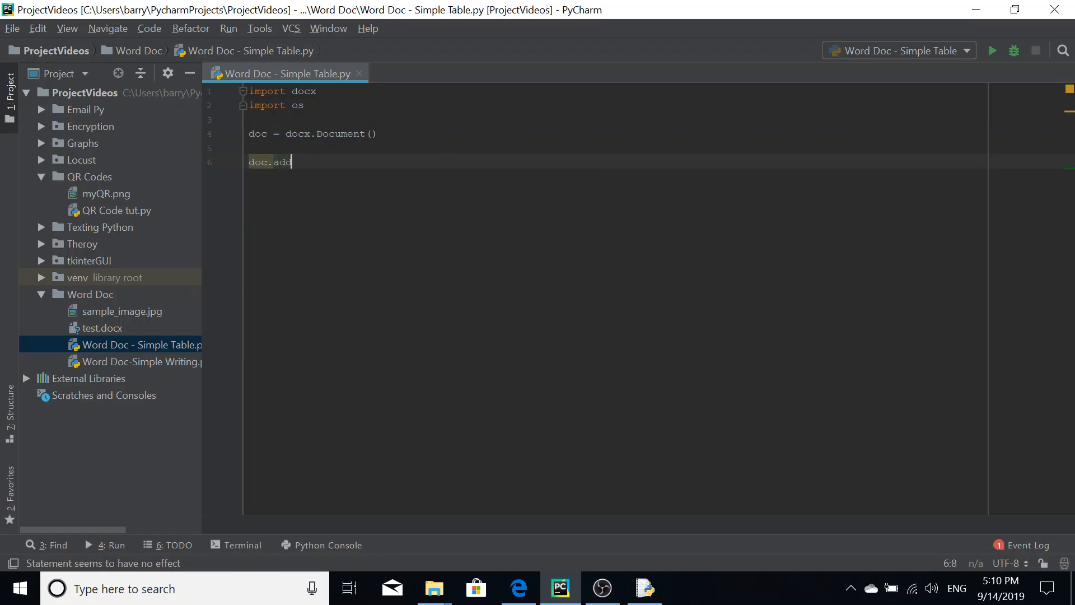
{"action": "type", "text": "_heading('"}
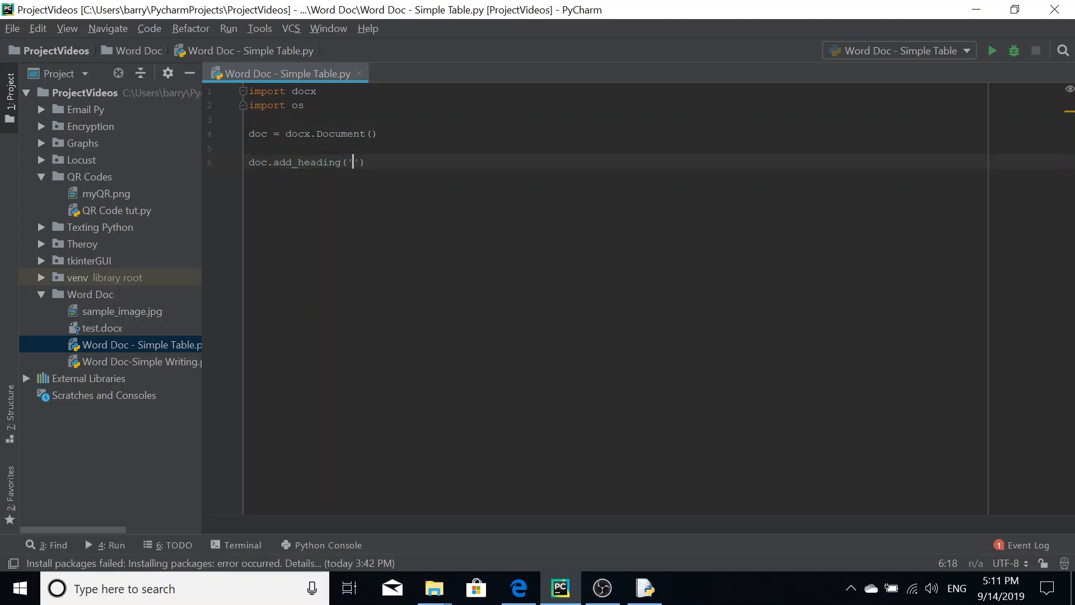
{"action": "type", "text": "Table De"}
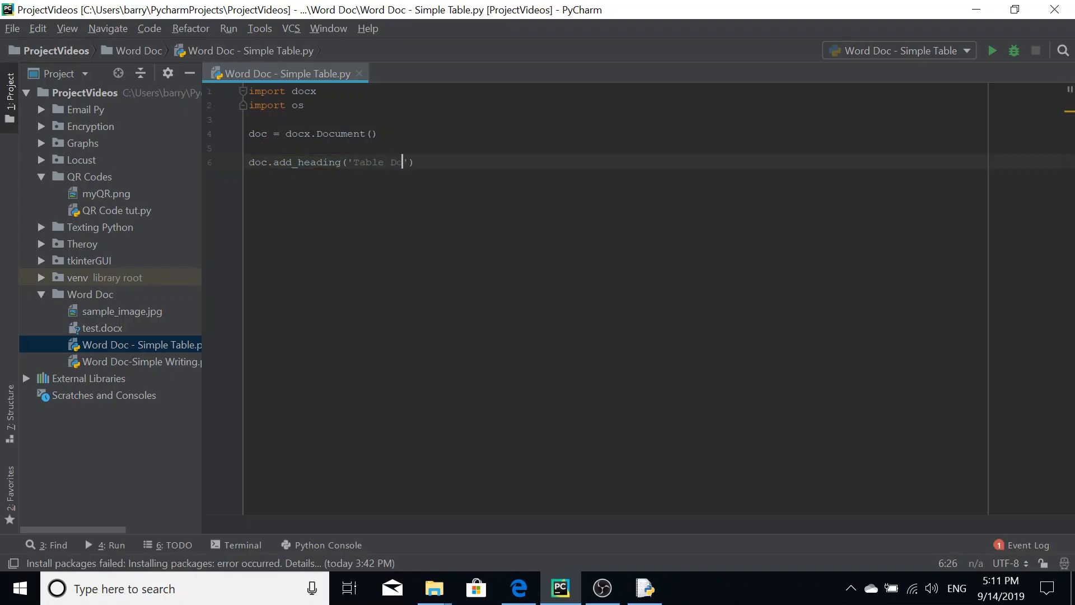
{"action": "type", "text": "cument"}
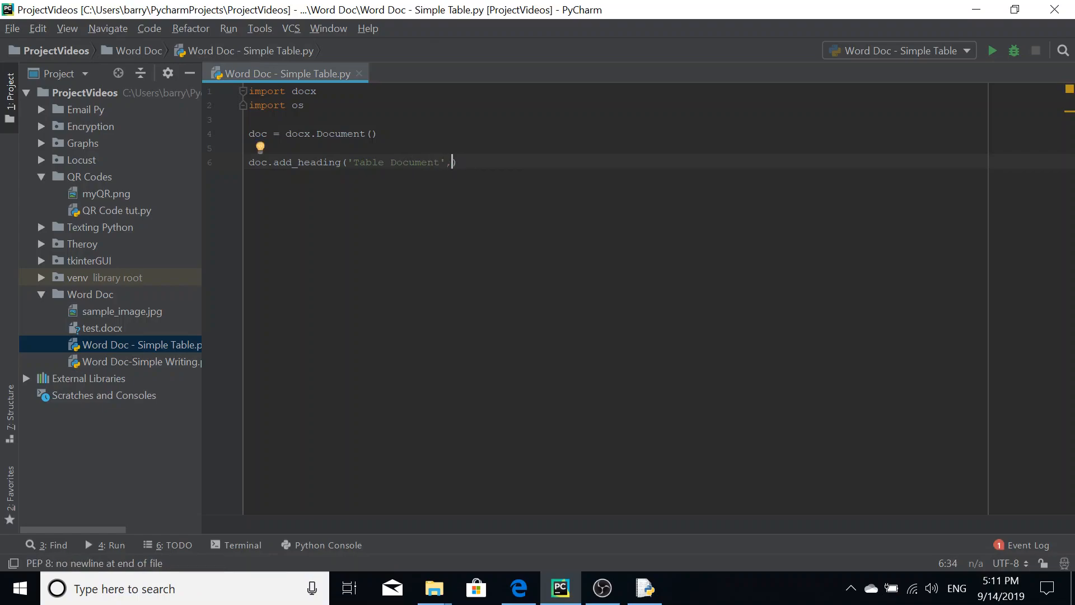
{"action": "type", "text": "0"}
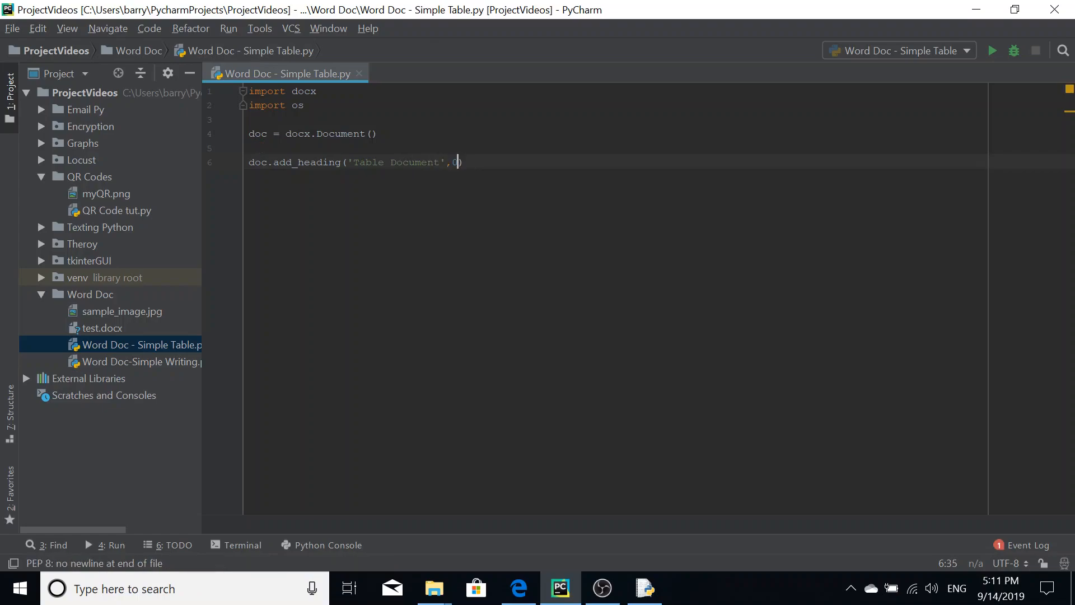
{"action": "type", "text": "0"}
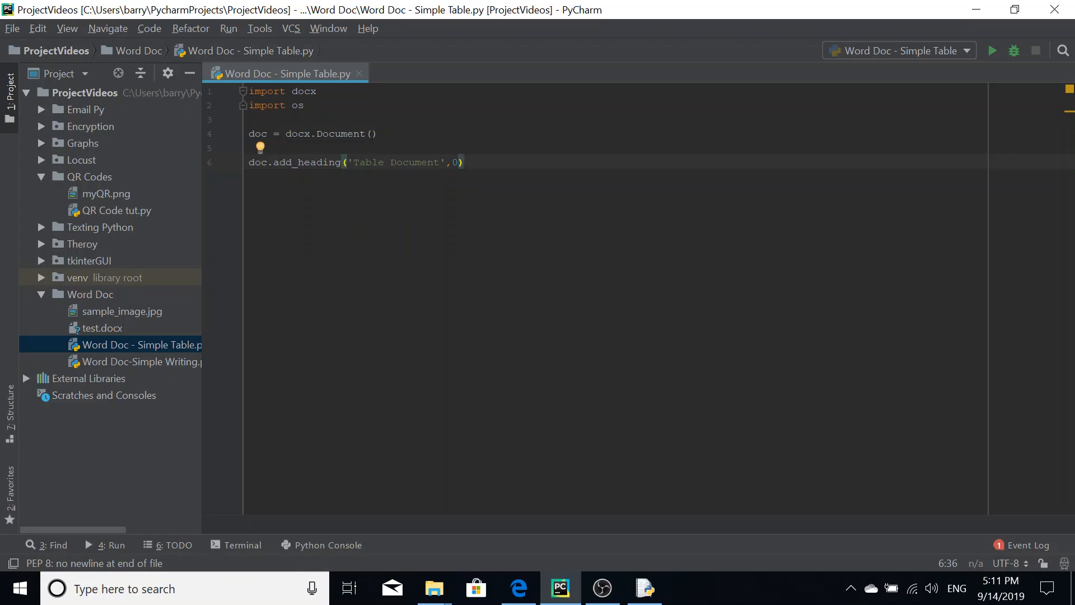
{"action": "key", "text": "enter"}
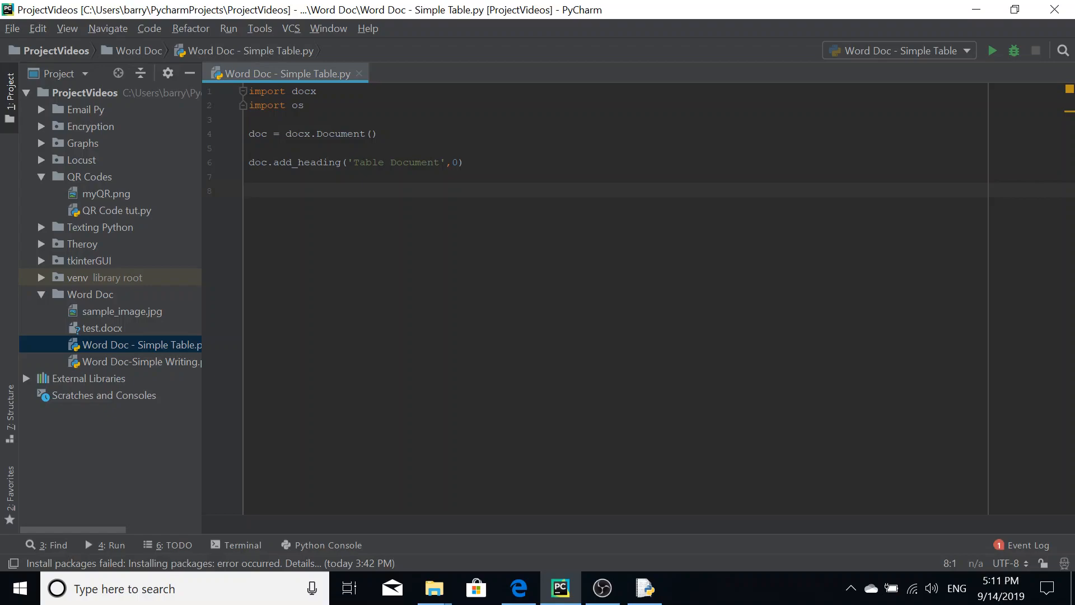
Step: Write records = [[1, 'Chicken Pasta Bake', '£4.50'], as the first list row
{"action": "type", "text": "record"}
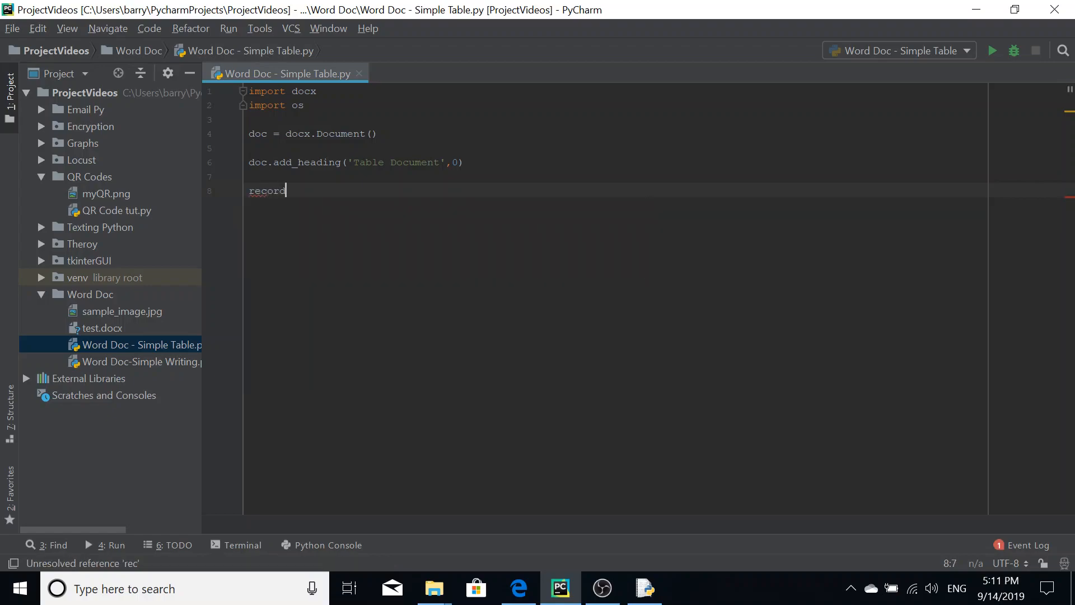
{"action": "type", "text": "s"}
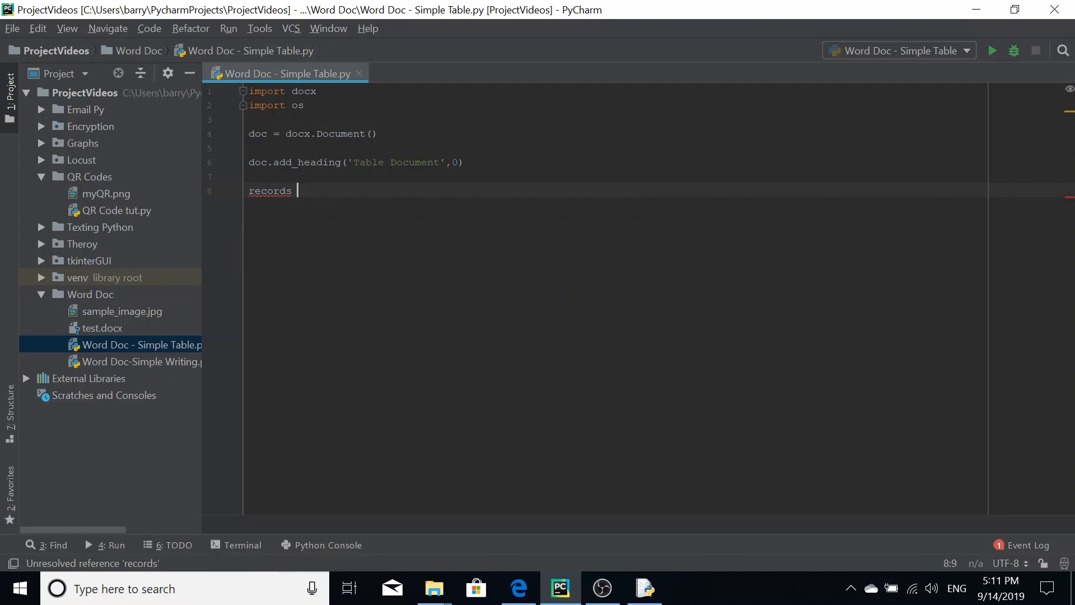
{"action": "type", "text": "= [["}
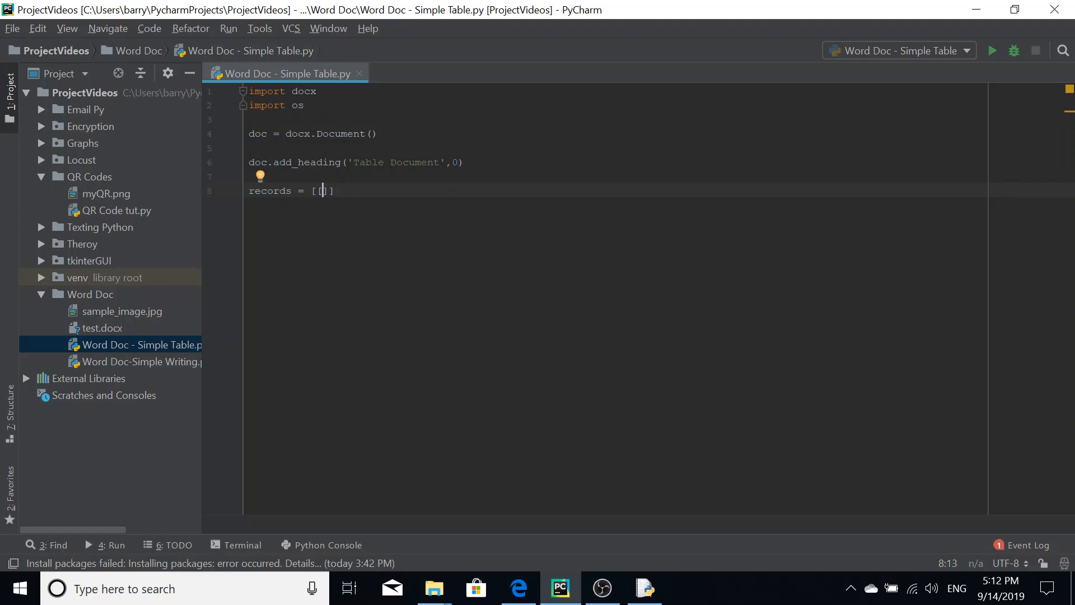
{"action": "type", "text": "["}
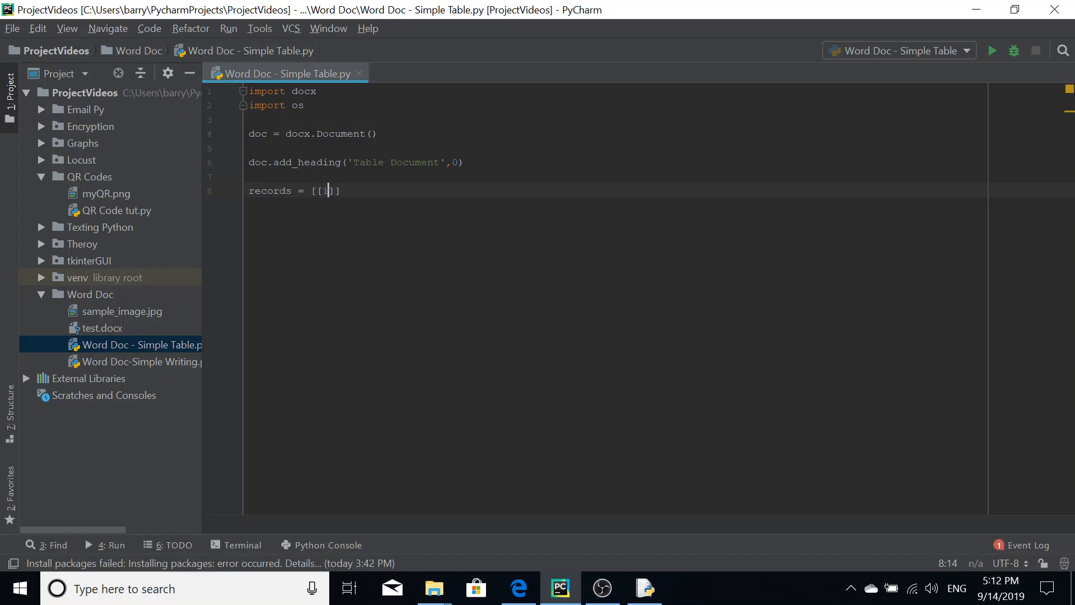
{"action": "type", "text": "1,"}
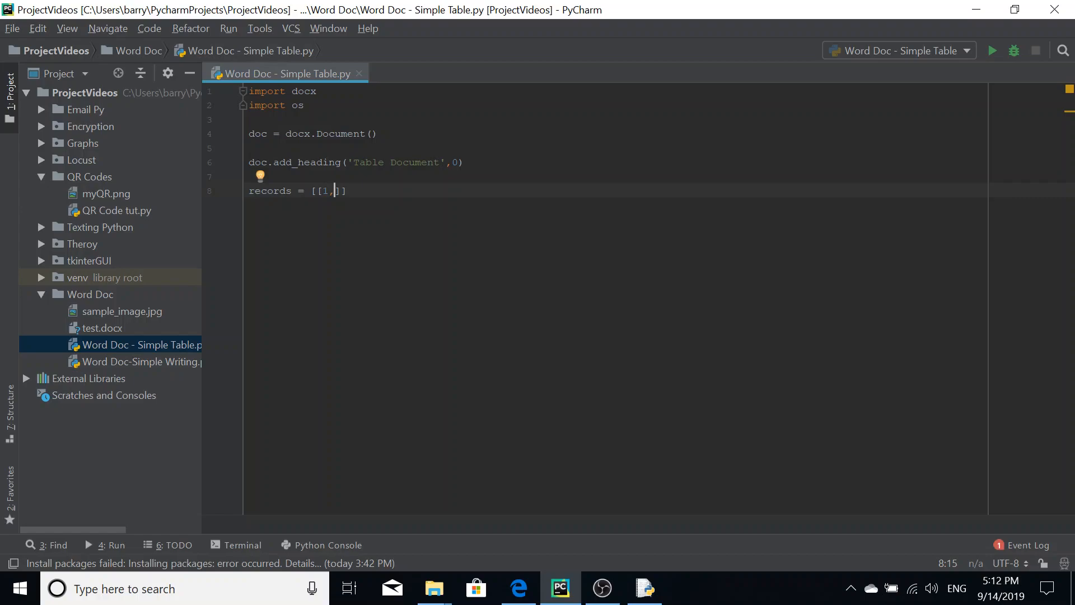
{"action": "type", "text": "'Chicken"}
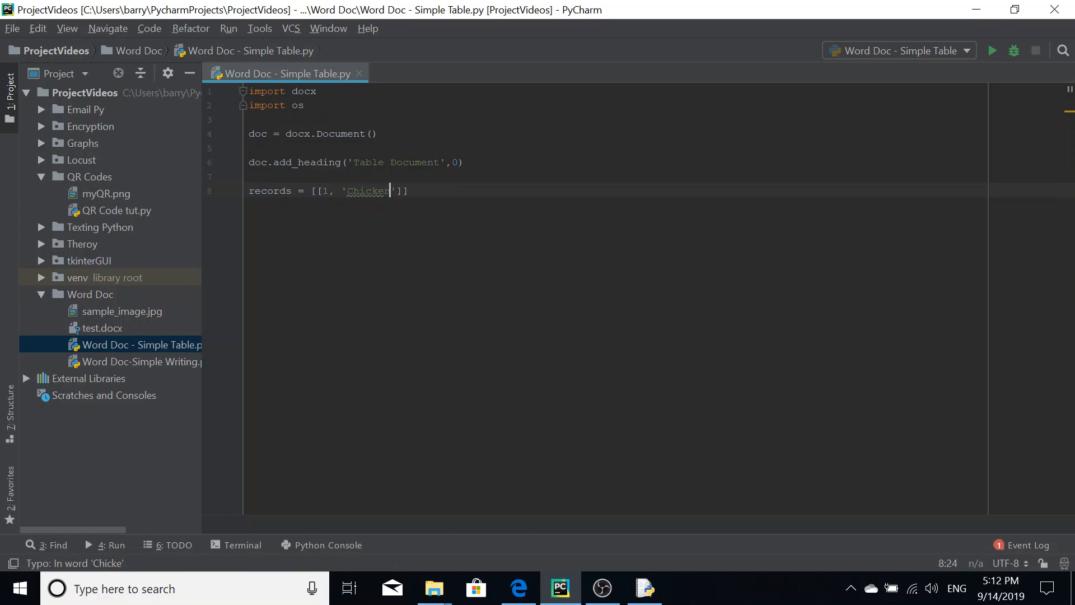
{"action": "type", "text": "Pasta Bake"}
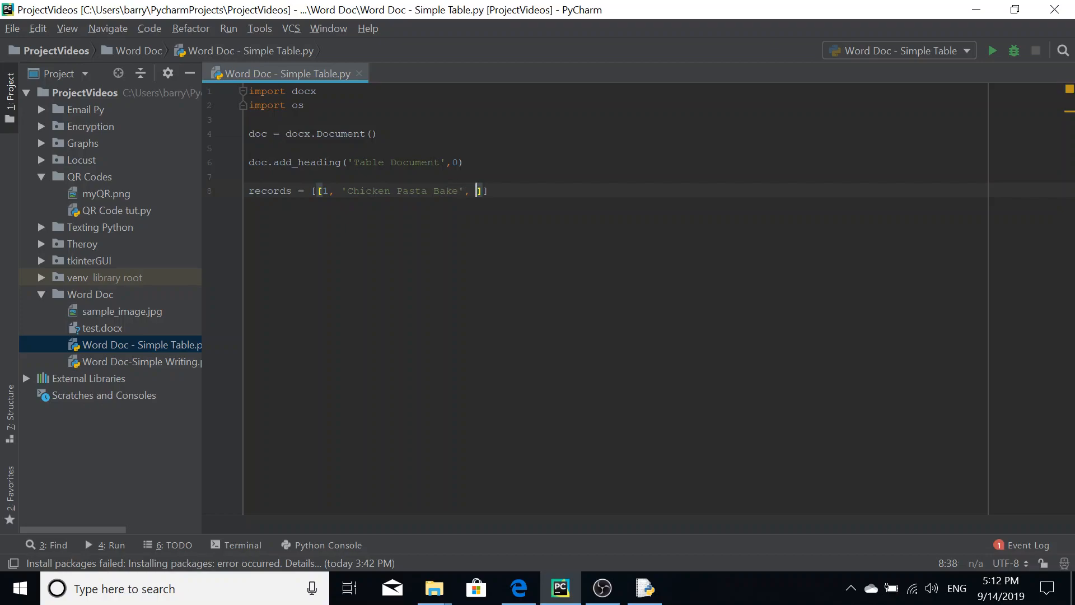
{"action": "type", "text": "''"}
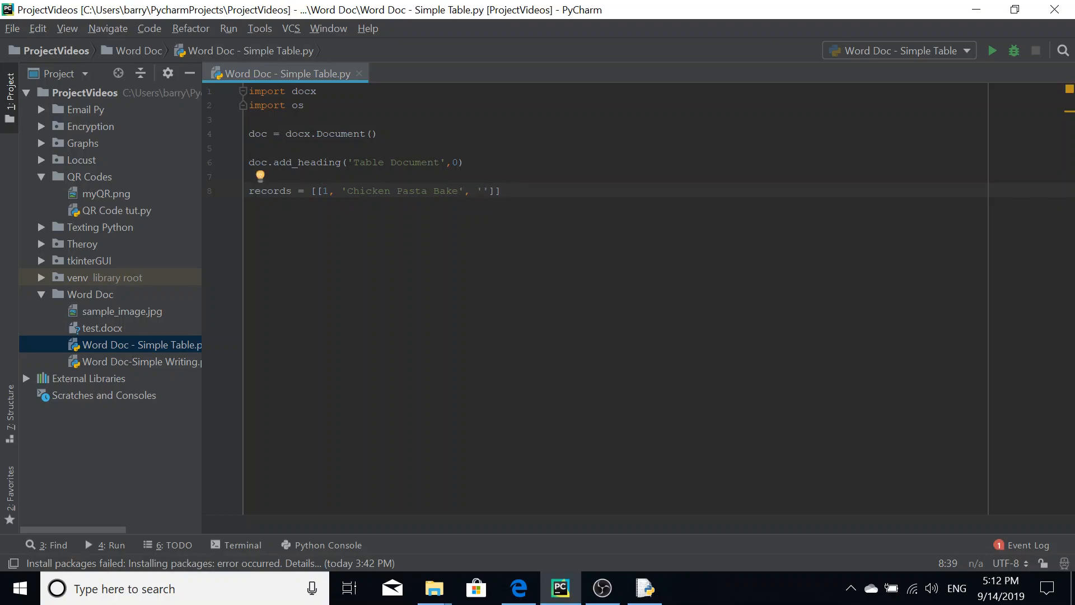
{"action": "type", "text": "£"}
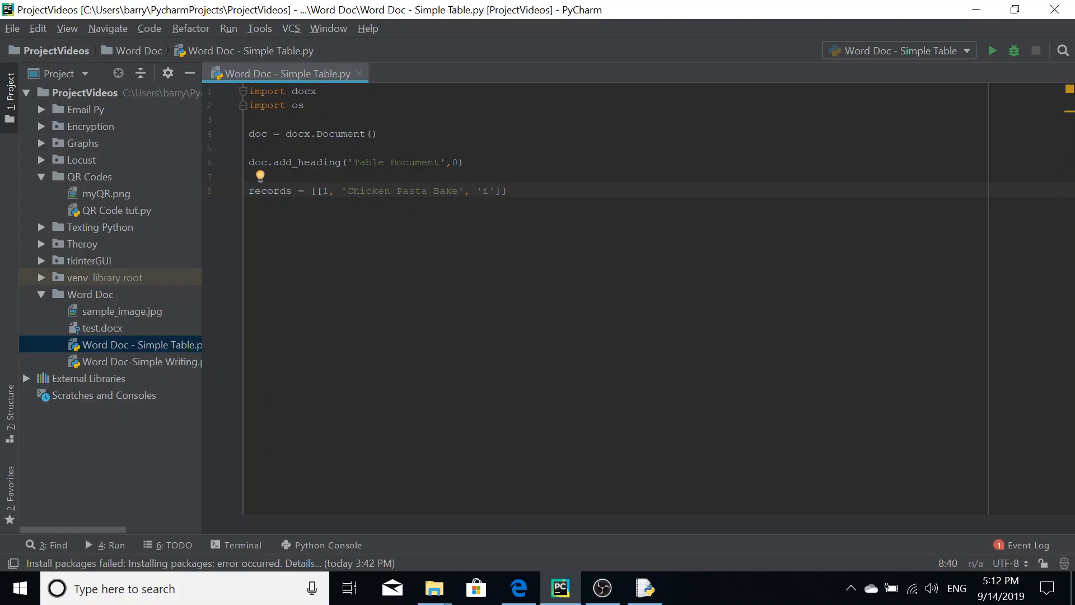
{"action": "type", "text": "4.50"}
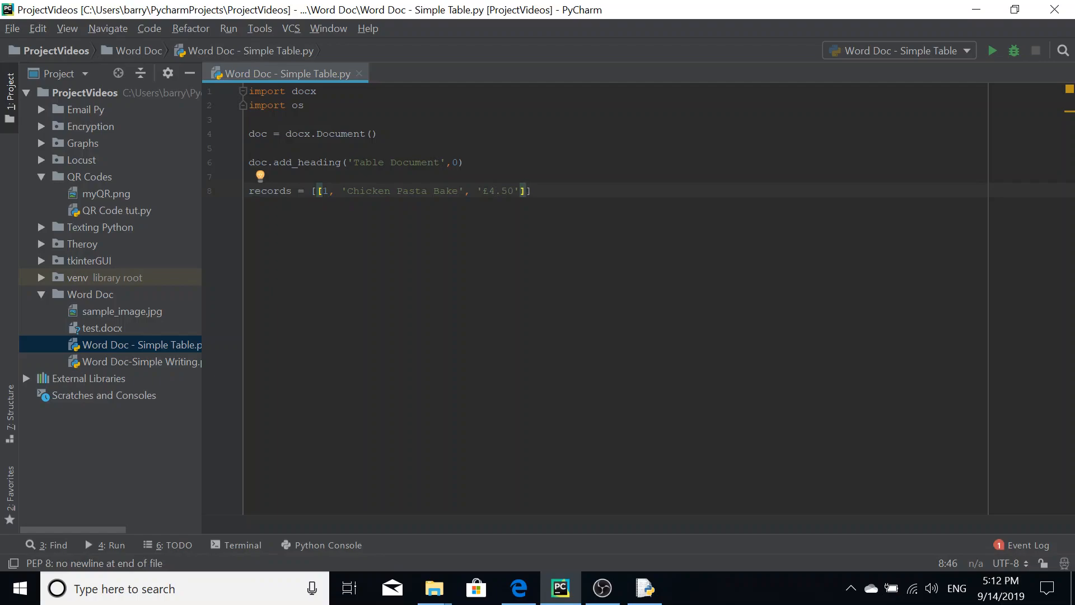
{"action": "type", "text": ","}
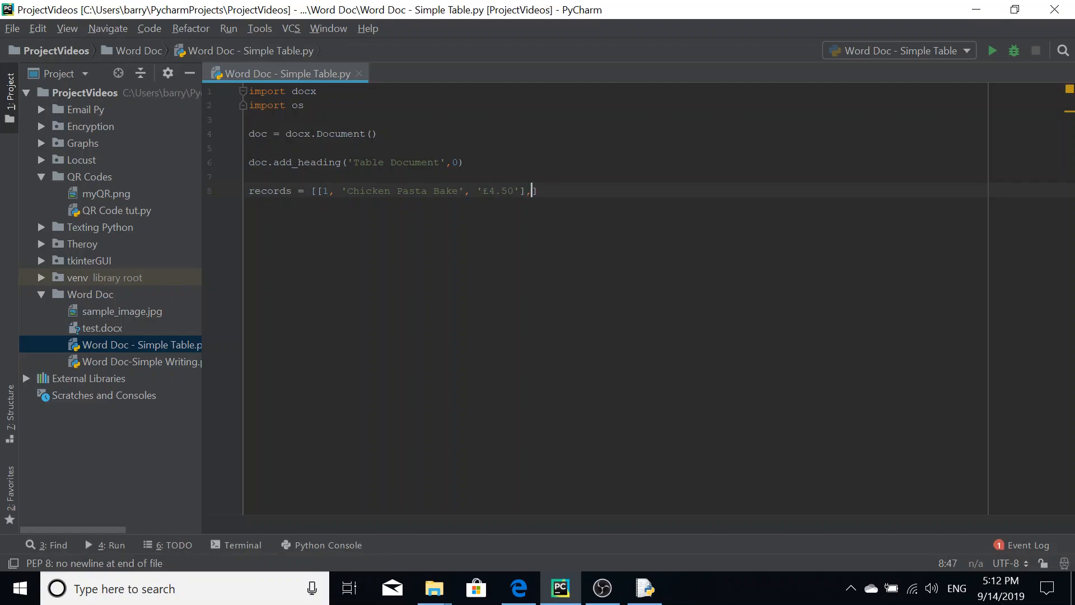
Step: Add the row [2, 'Starfish Cakes', '£5.00'] to the records list
{"action": "key", "text": "enter"}
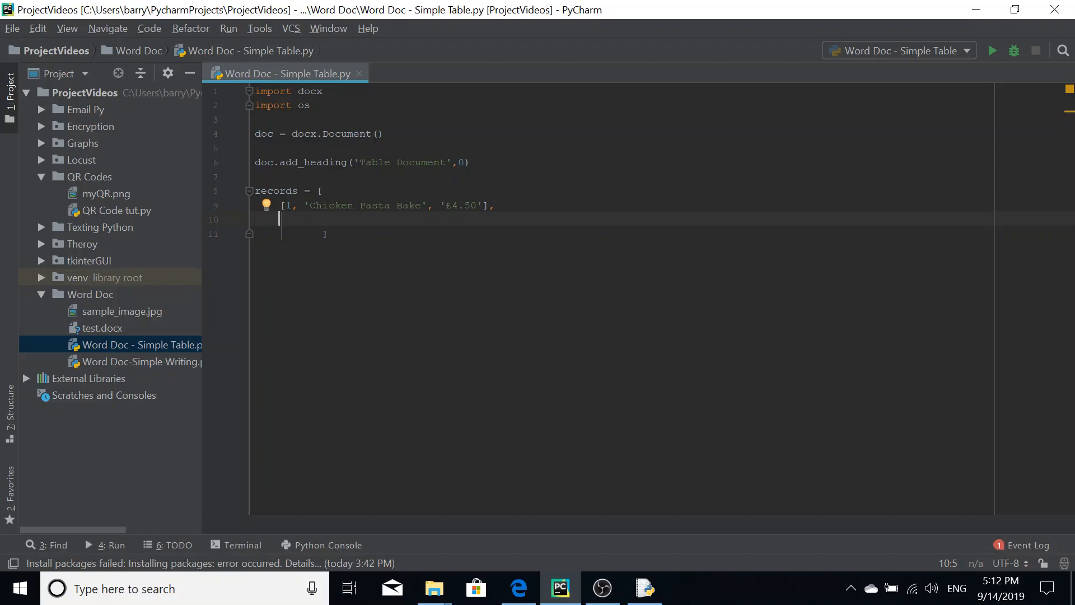
{"action": "type", "text": "[2"}
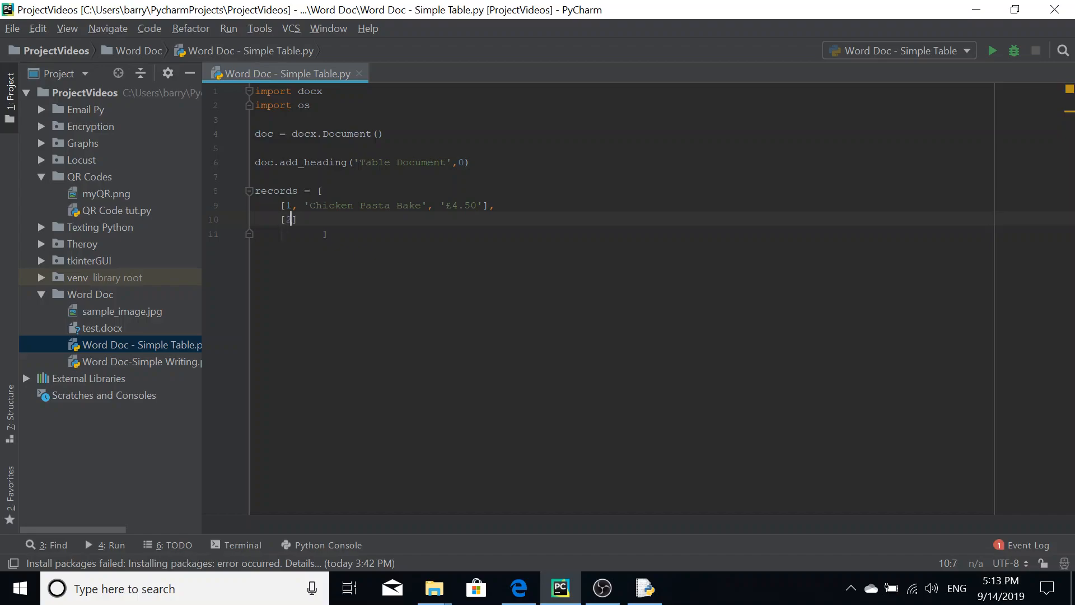
{"action": "type", "text": ", 'Sta"}
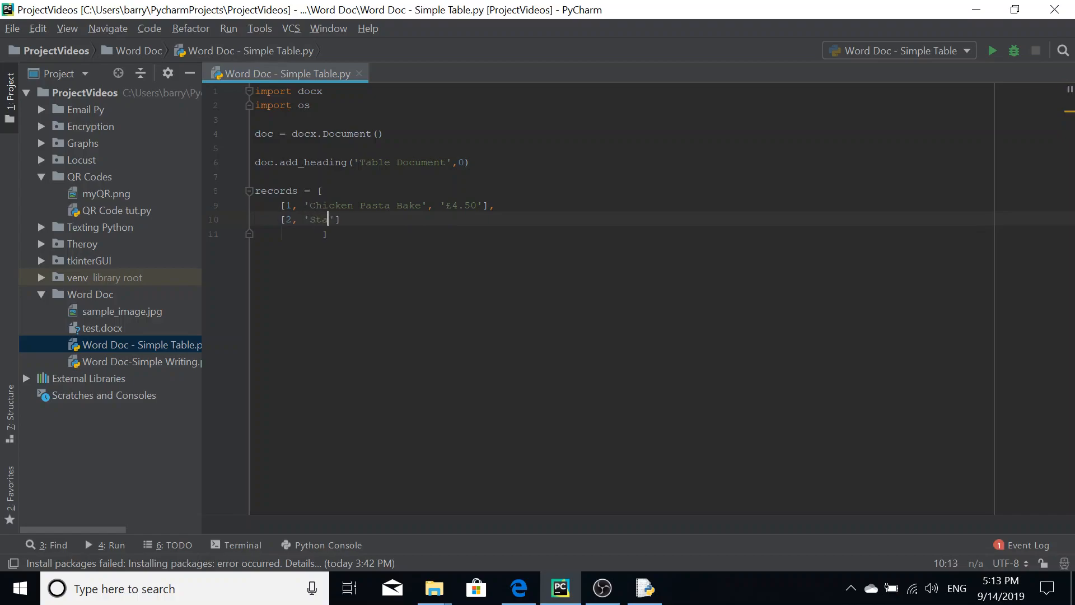
{"action": "type", "text": "rf"}
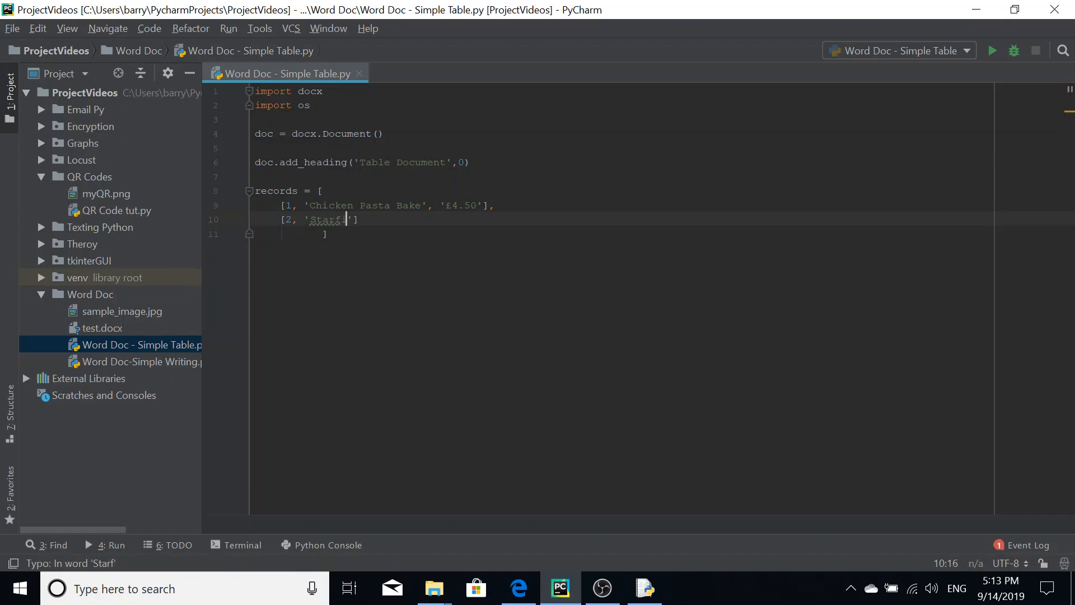
{"action": "type", "text": "ish Cae"}
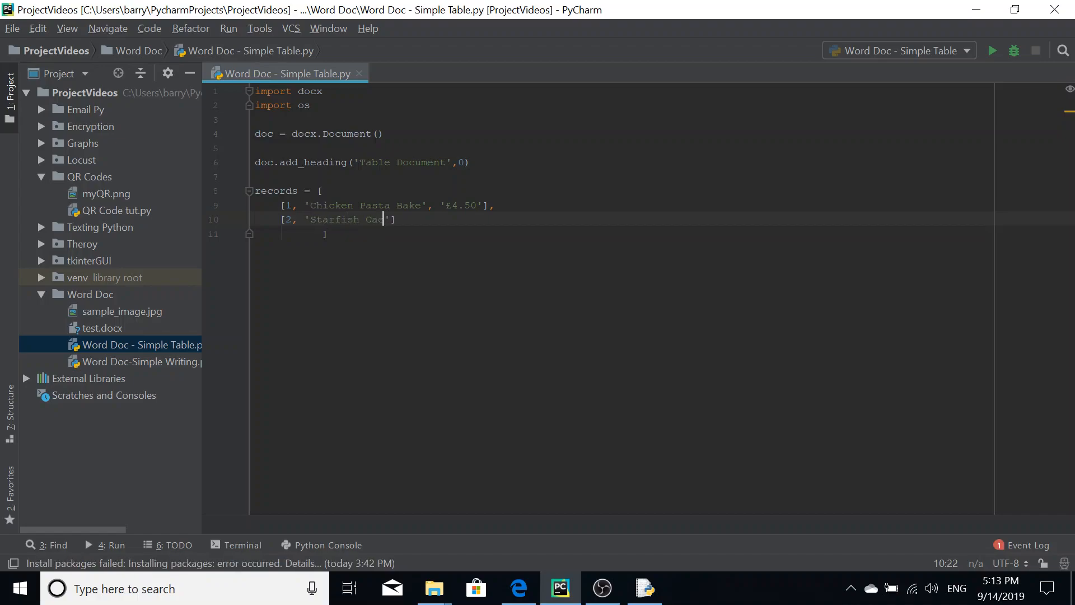
{"action": "type", "text": "kes"}
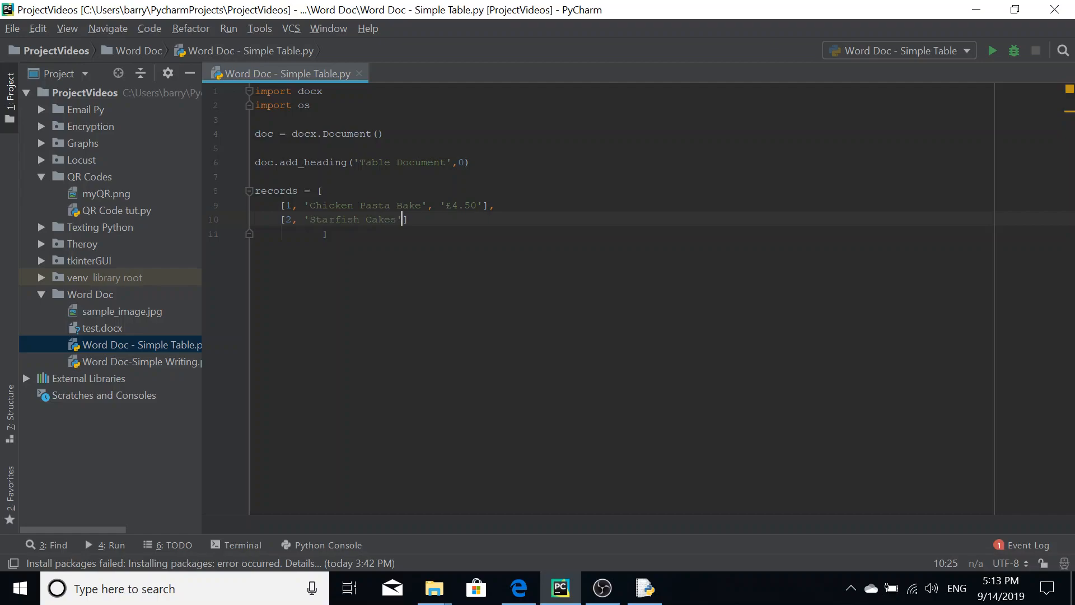
{"action": "type", "text": ", £"}
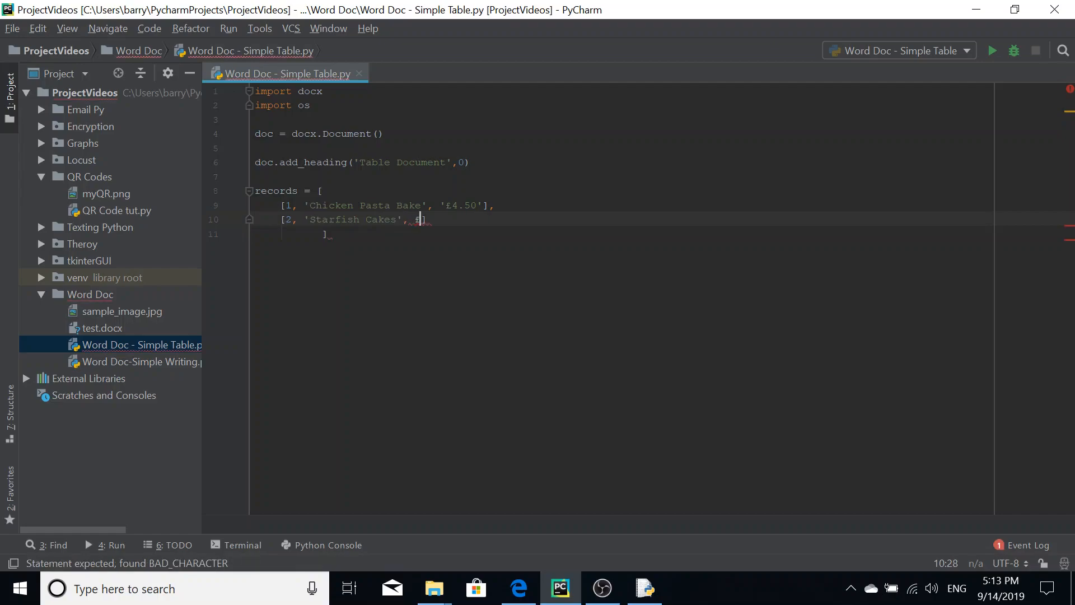
{"action": "type", "text": "'"}
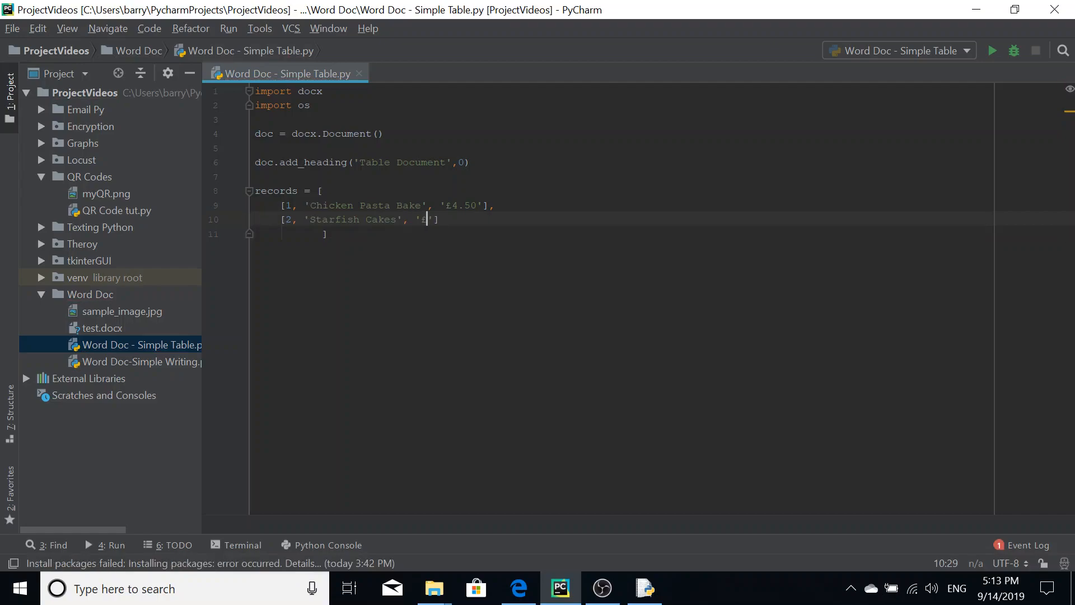
{"action": "type", "text": "5.00"}
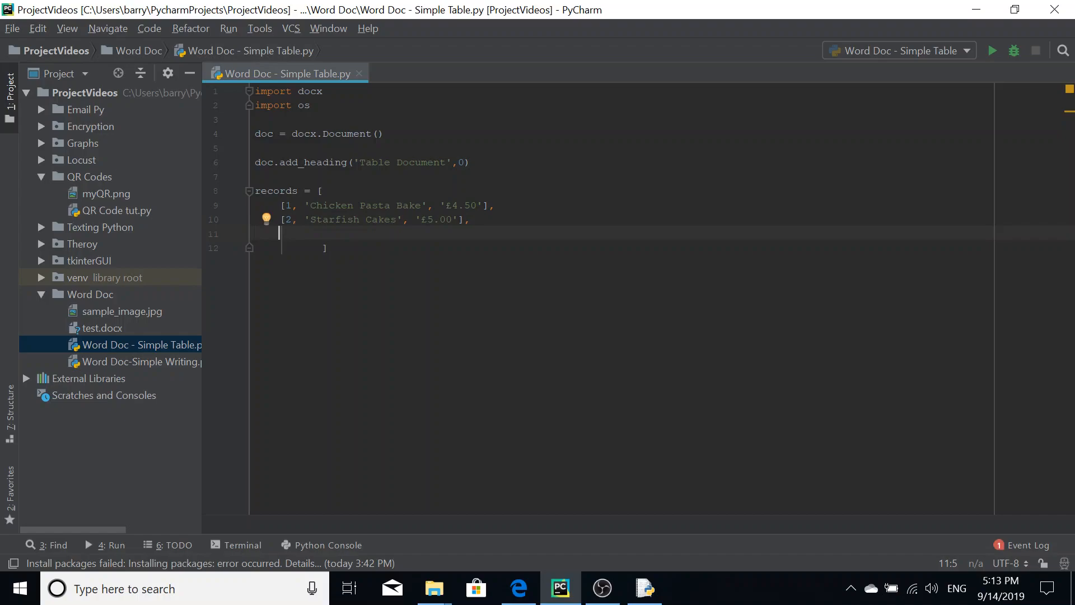
{"action": "type", "text": "]"}
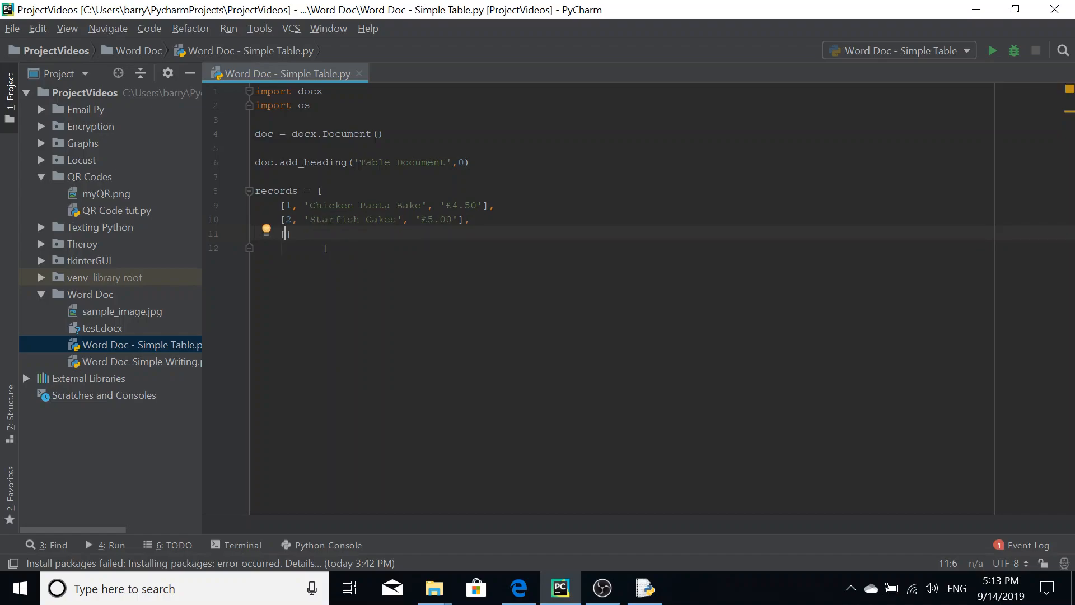
Step: Add the row [3, 'Cod Confit', '£2.75'] to the records list
{"action": "type", "text": "3,"}
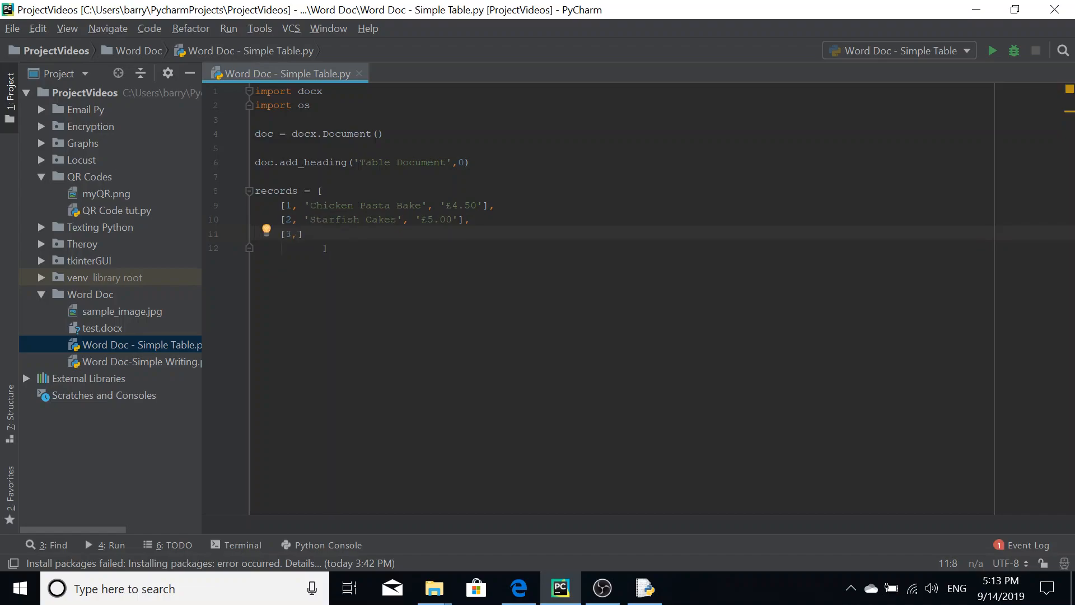
{"action": "type", "text": "\" \""}
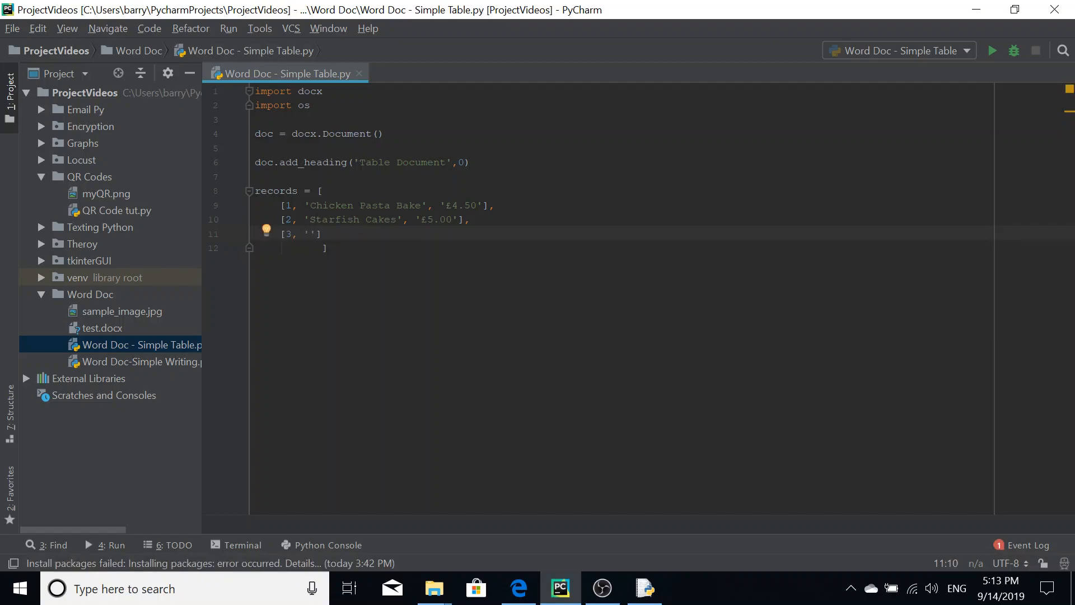
{"action": "type", "text": "Cod"}
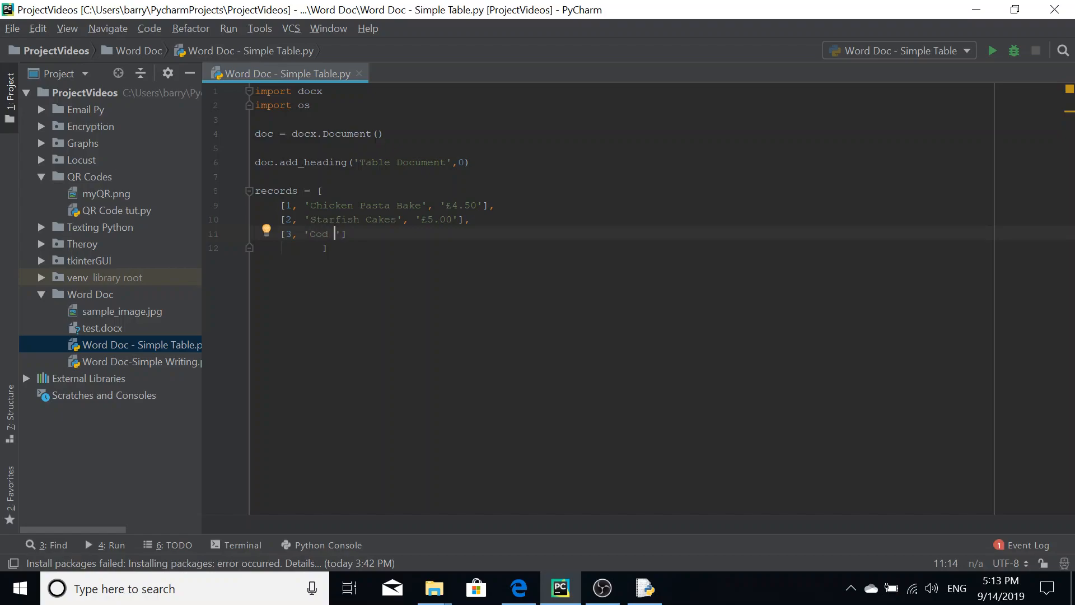
{"action": "type", "text": "Confit', '£"}
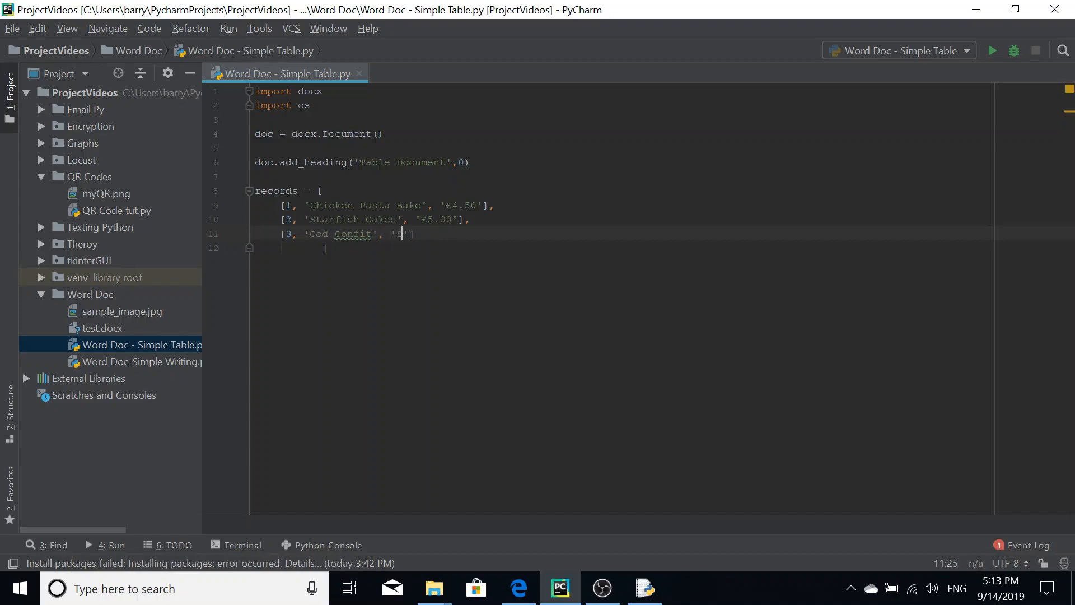
{"action": "type", "text": "2."}
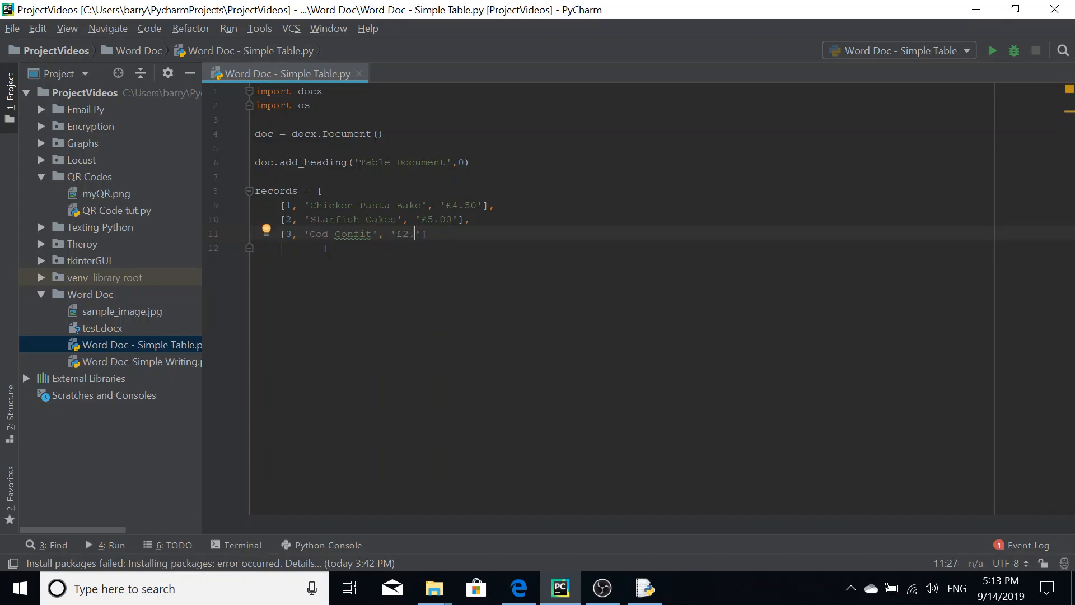
{"action": "type", "text": "75"}
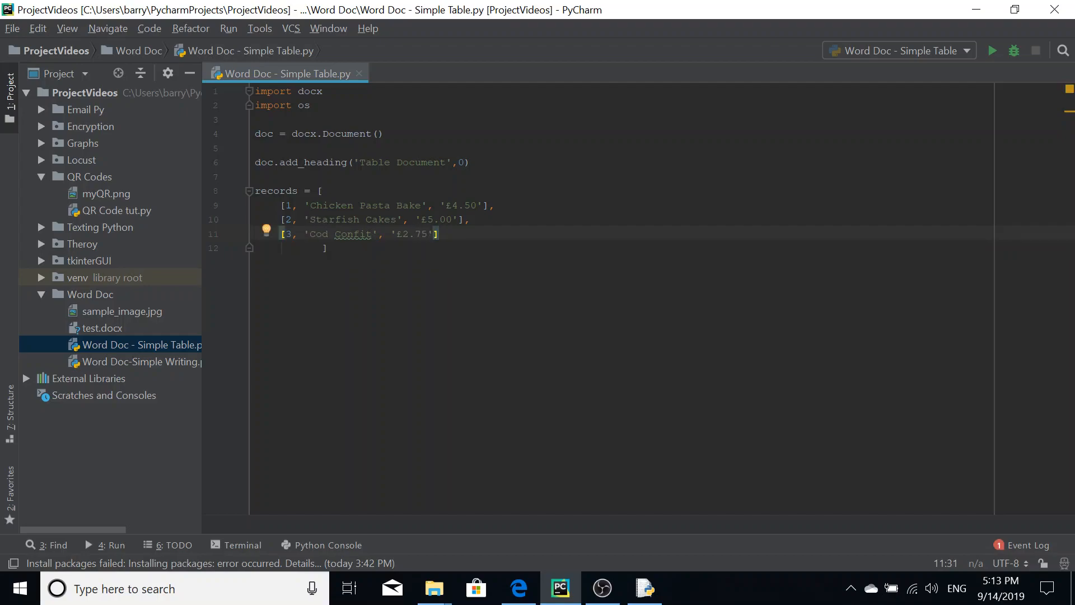
Step: Check the records list brackets match and leave blank lines below it
{"action": "left_click", "coordinate": [319, 190]}
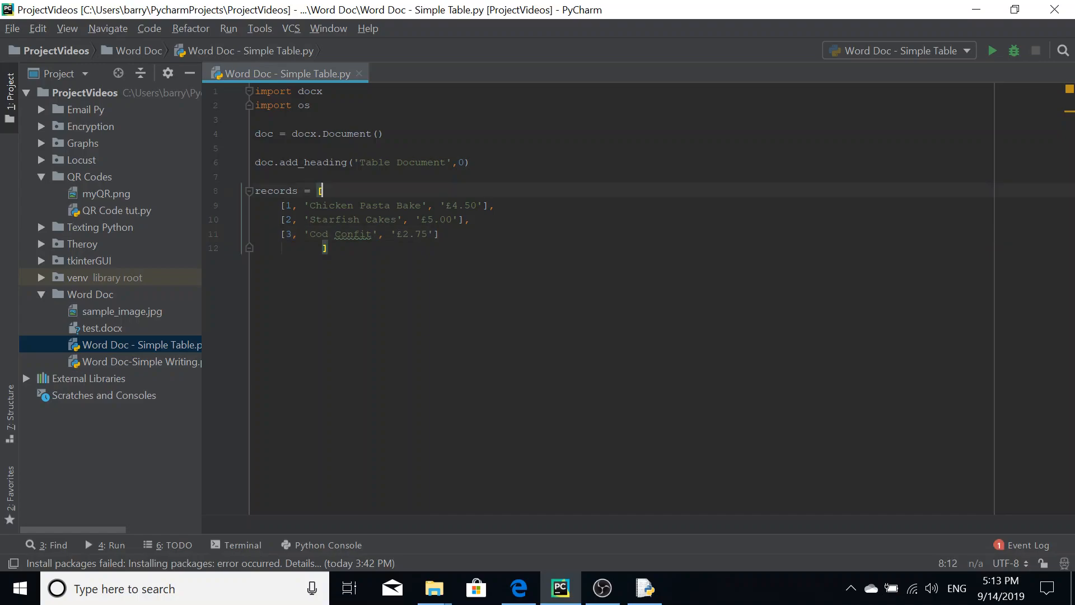
{"action": "left_click", "coordinate": [328, 247]}
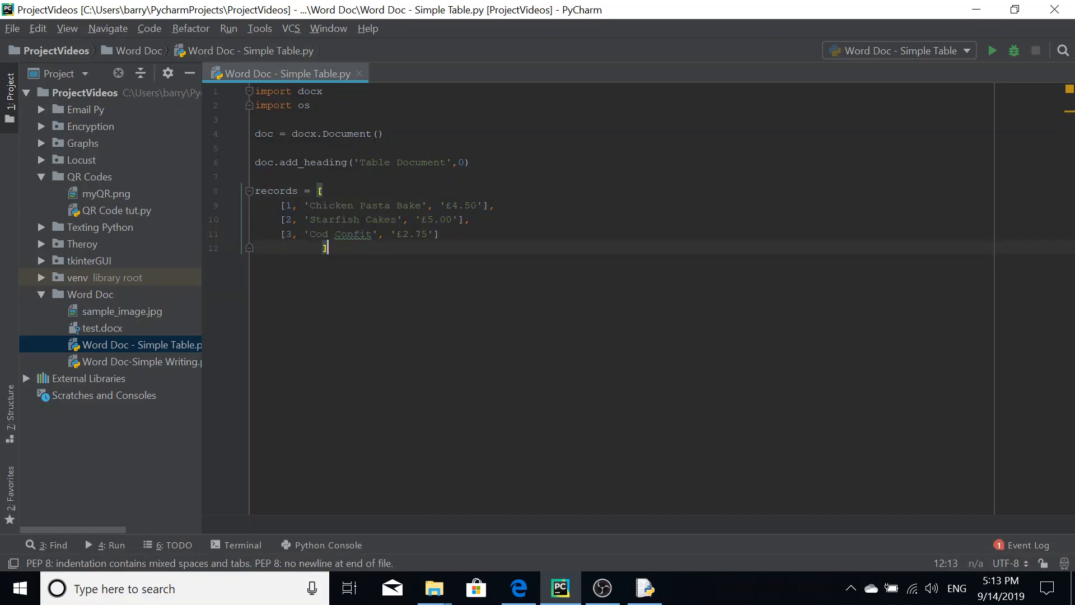
{"action": "left_click", "coordinate": [319, 190]}
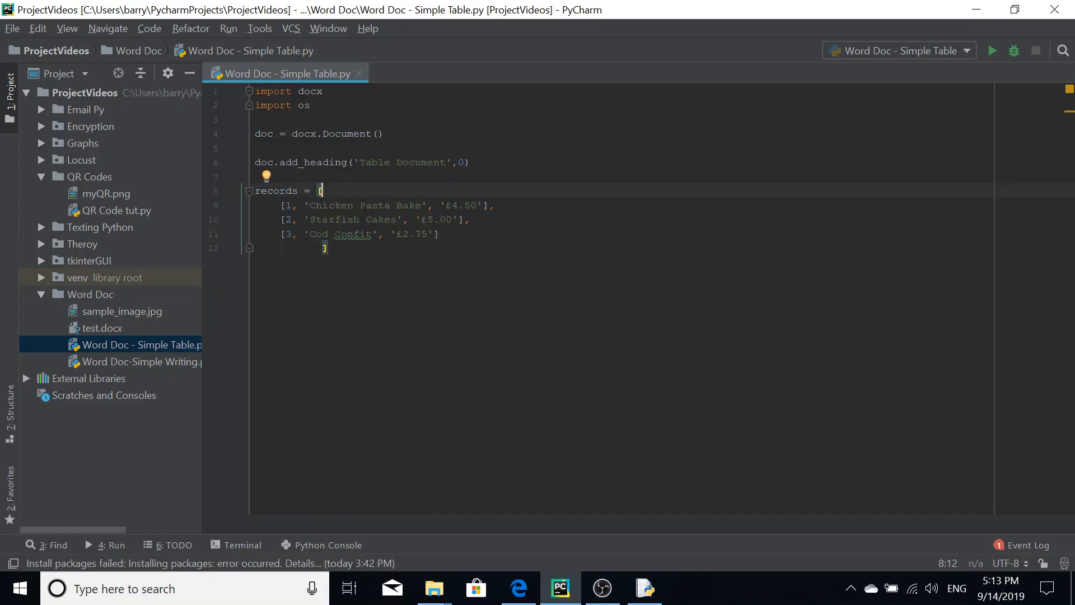
{"action": "left_click", "coordinate": [328, 247]}
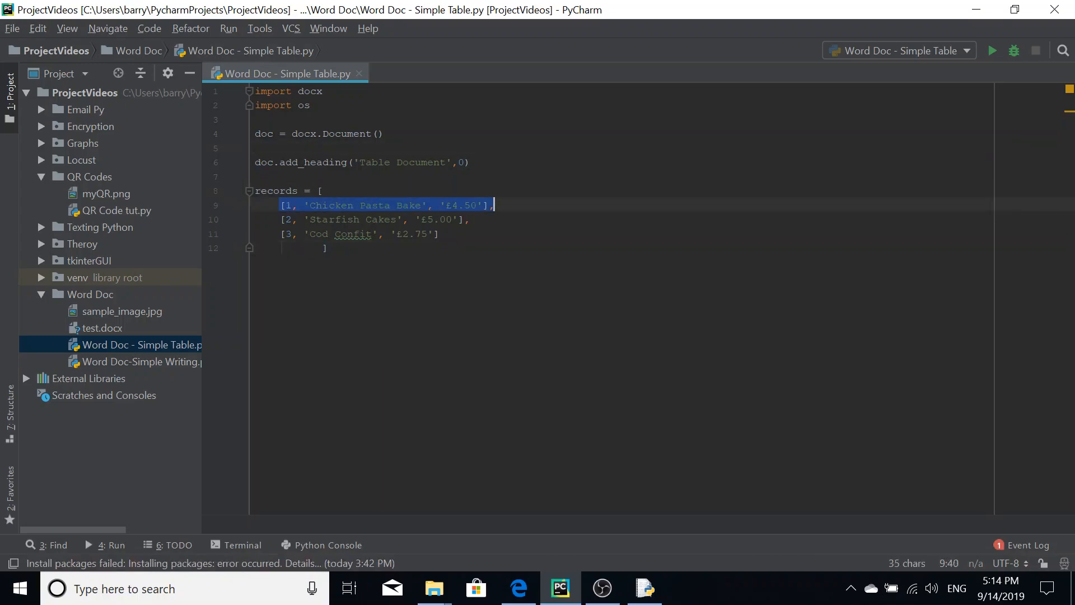
{"action": "left_click", "coordinate": [439, 234]}
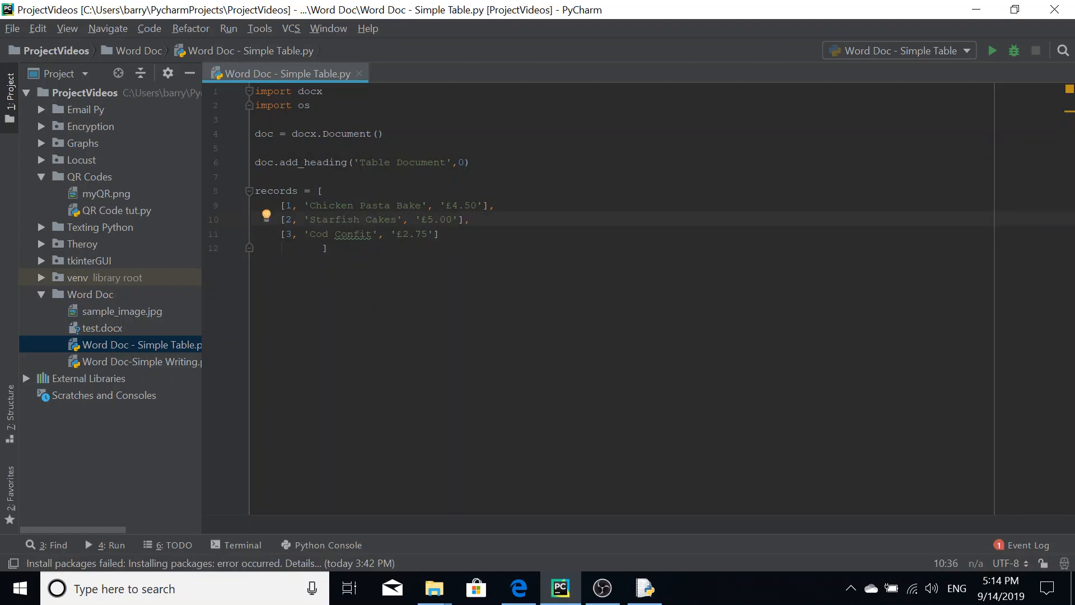
{"action": "key", "text": "enter"}
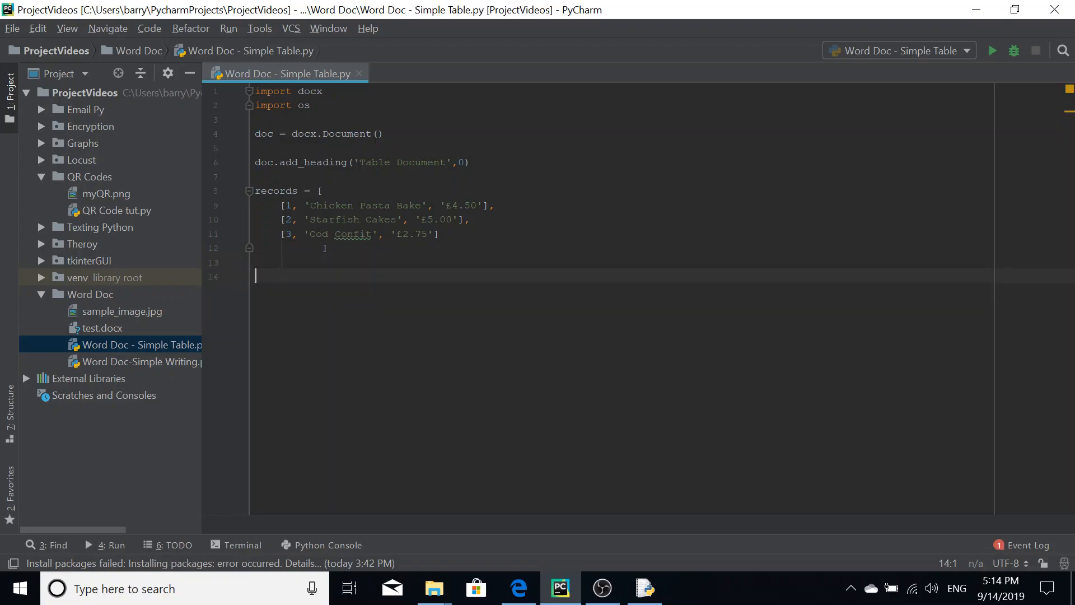
Step: Start the assignment menuTable = doc.add_table()
{"action": "type", "text": "table"}
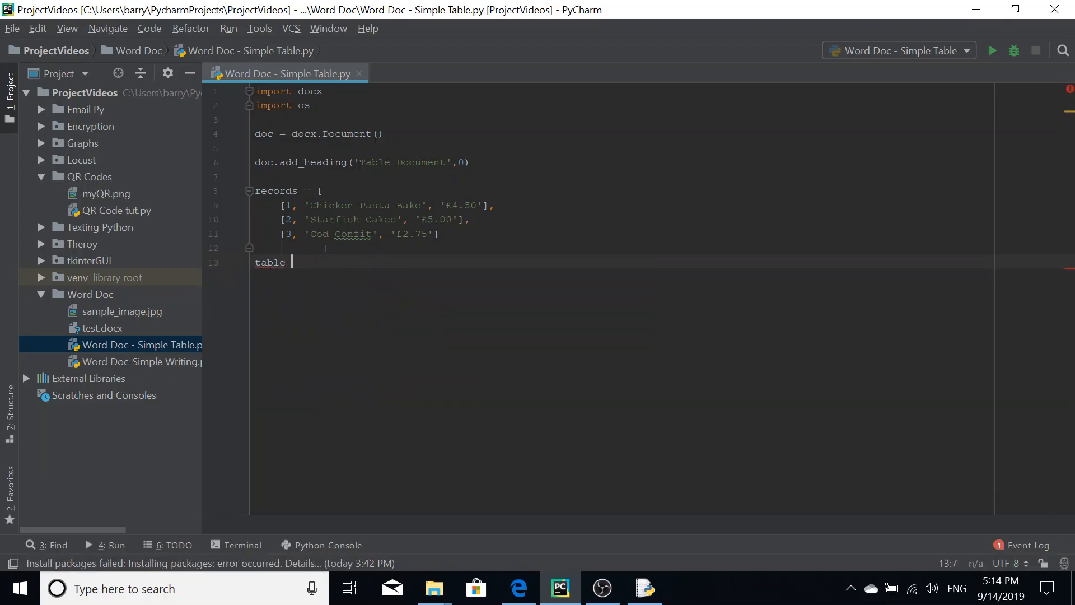
{"action": "key", "text": "BackSpace"}
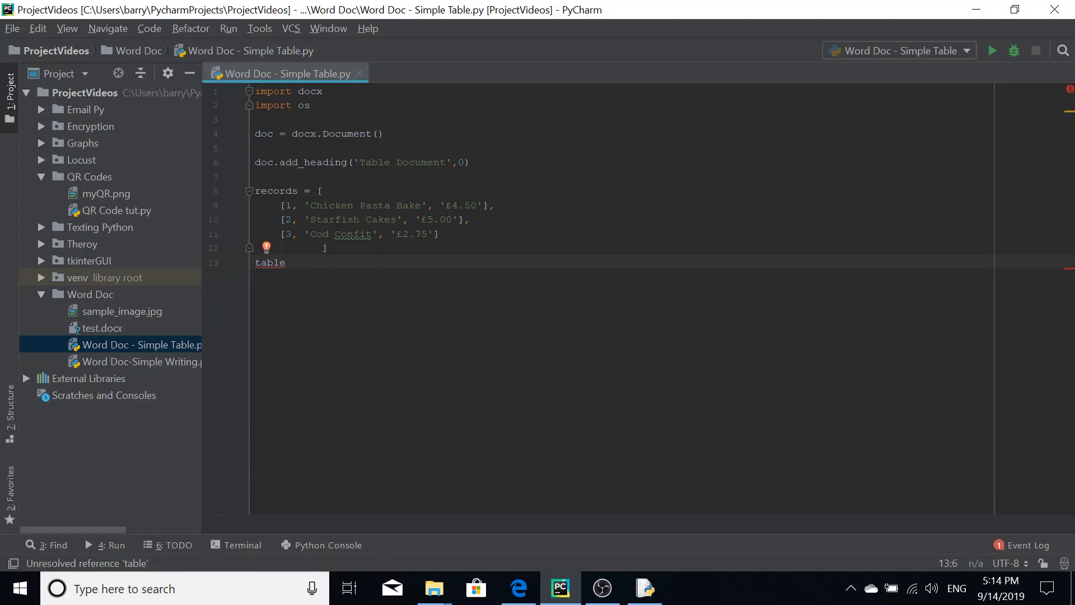
{"action": "left_click", "coordinate": [257, 263]}
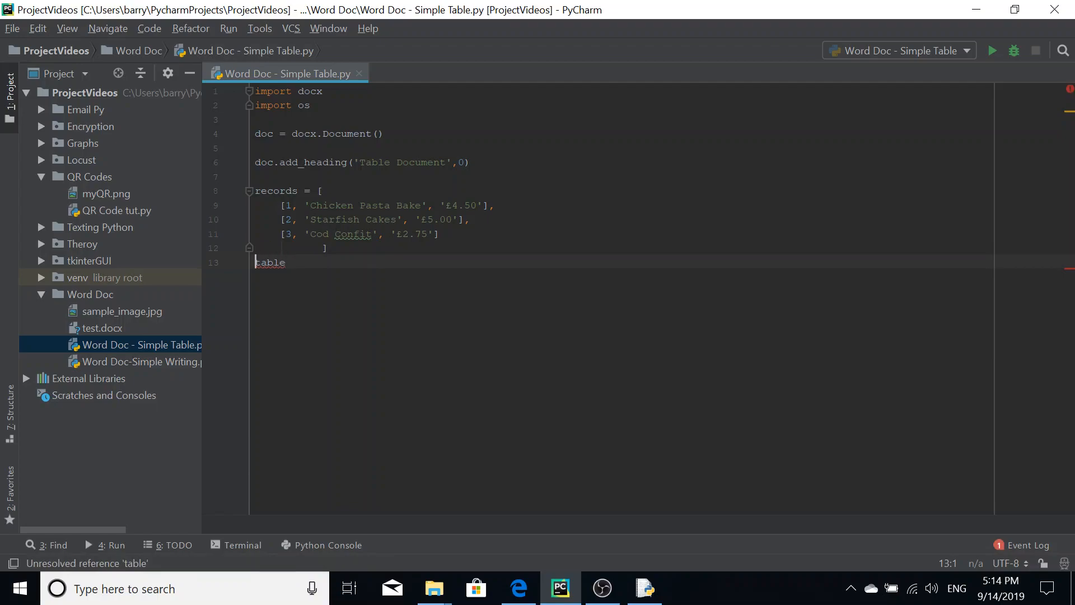
{"action": "type", "text": "menuT"}
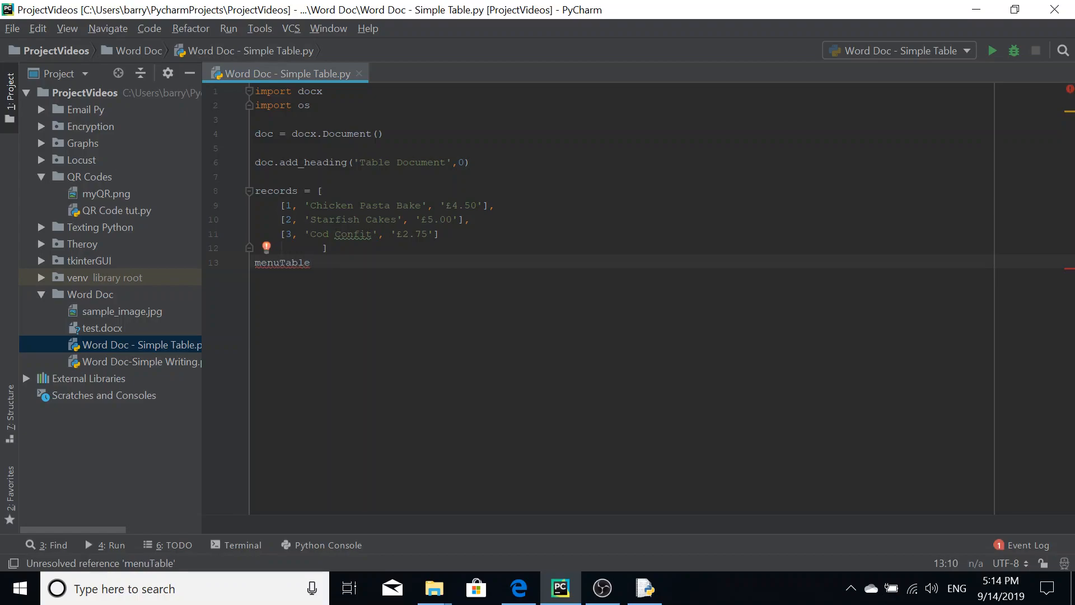
{"action": "type", "text": "= doc"}
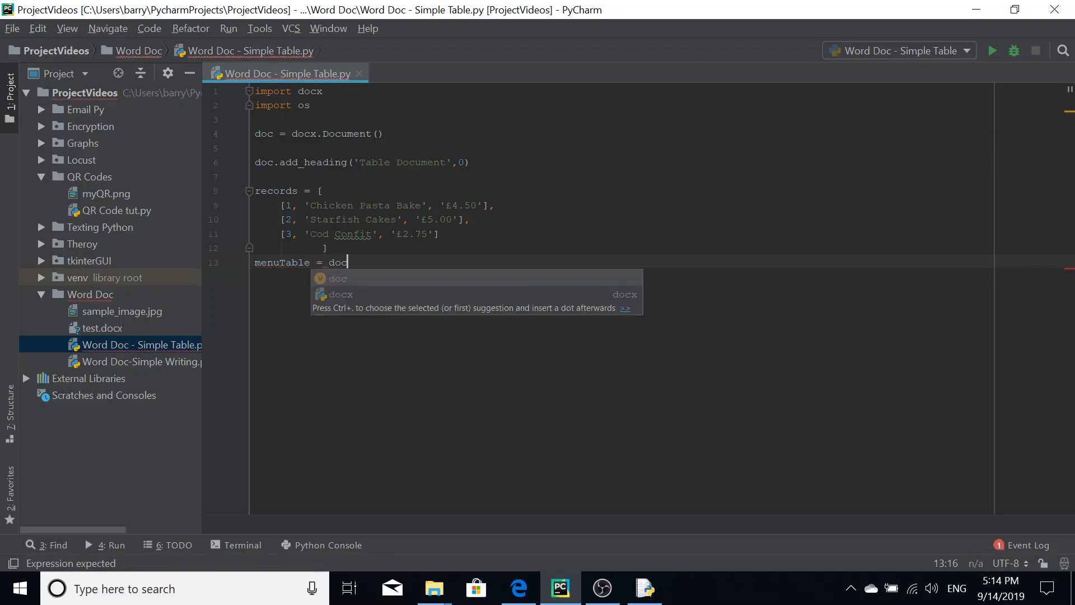
{"action": "type", "text": ".ad"}
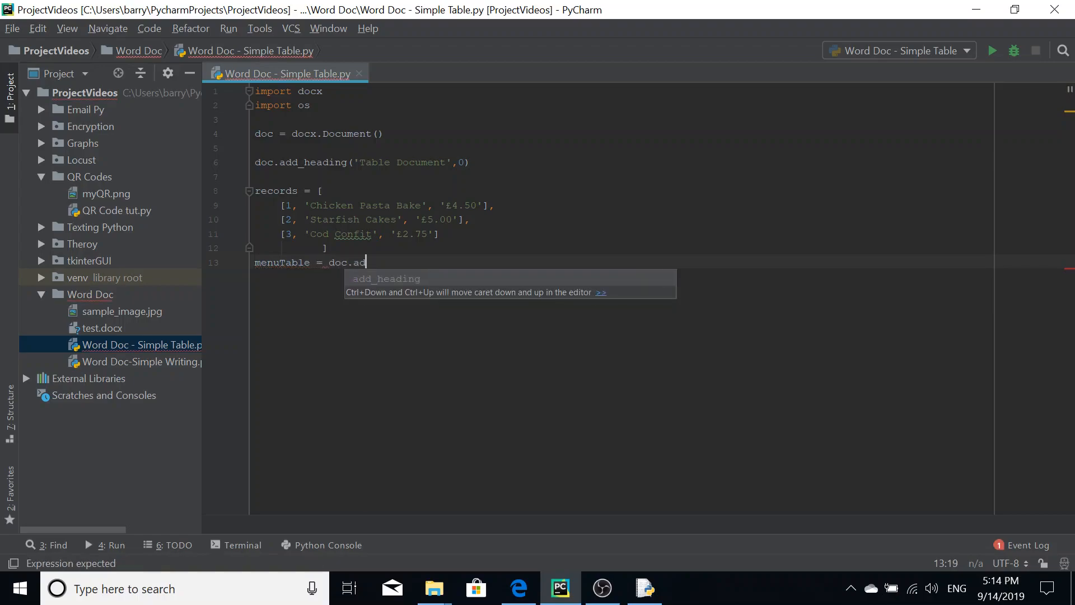
{"action": "type", "text": "_t"}
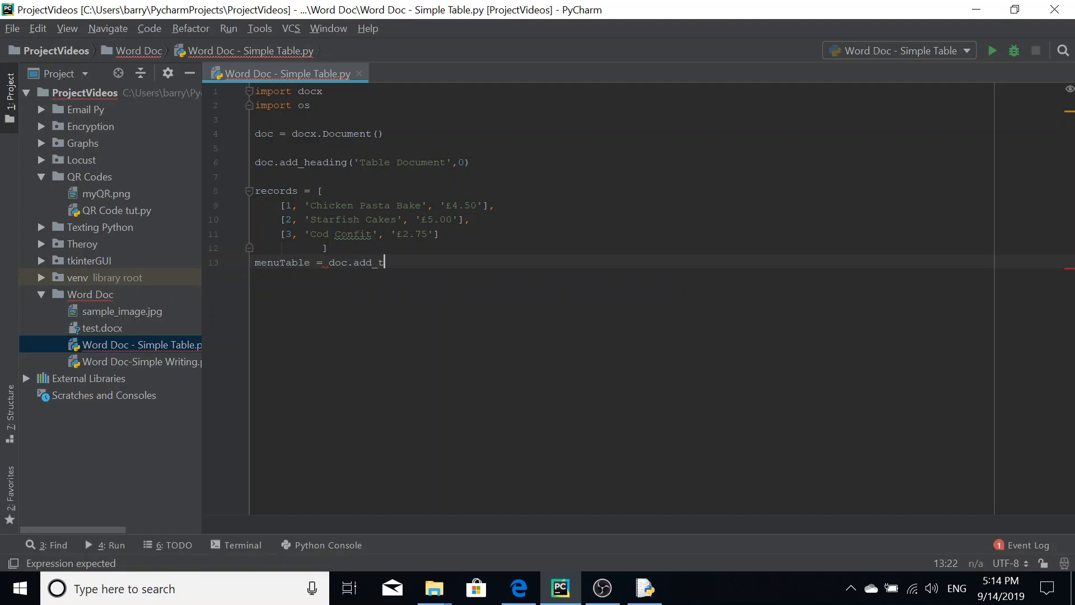
{"action": "type", "text": "able ()"}
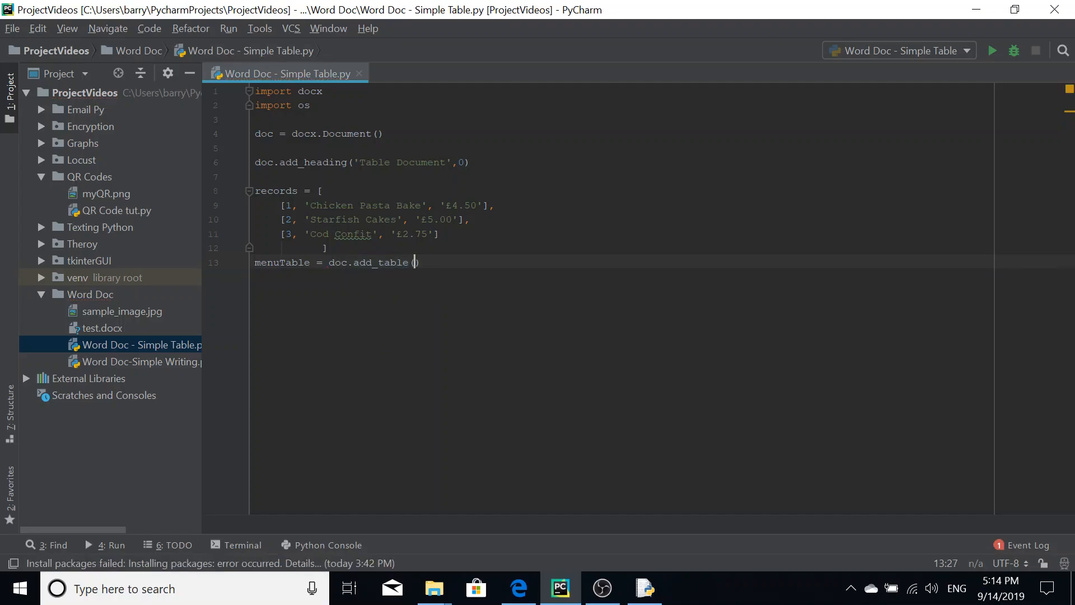
Step: Give add_table the arguments row=1, cols=3
{"action": "type", "text": "row="}
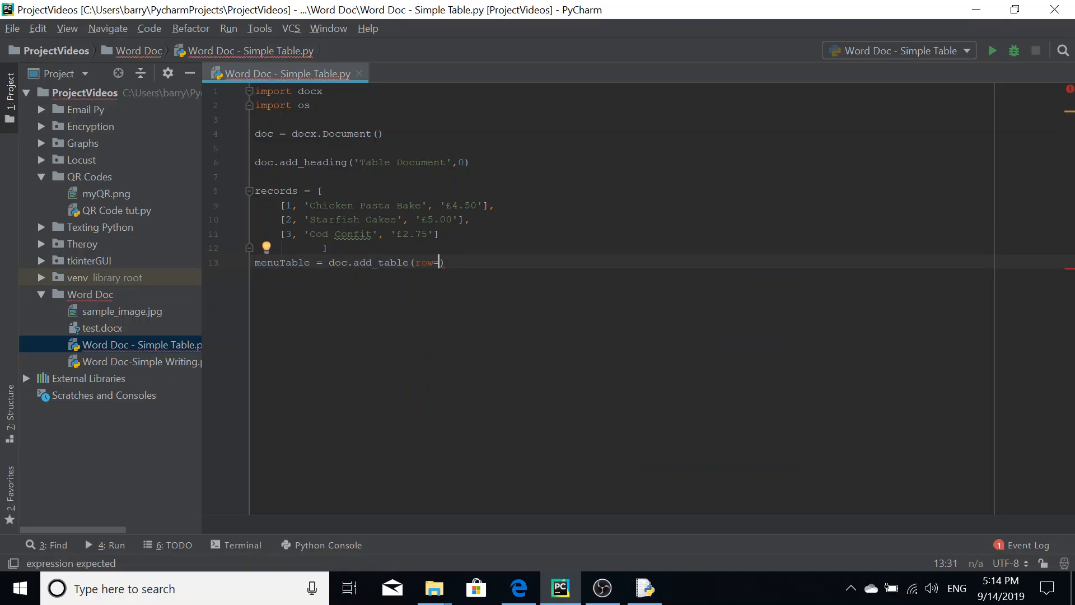
{"action": "type", "text": "1"}
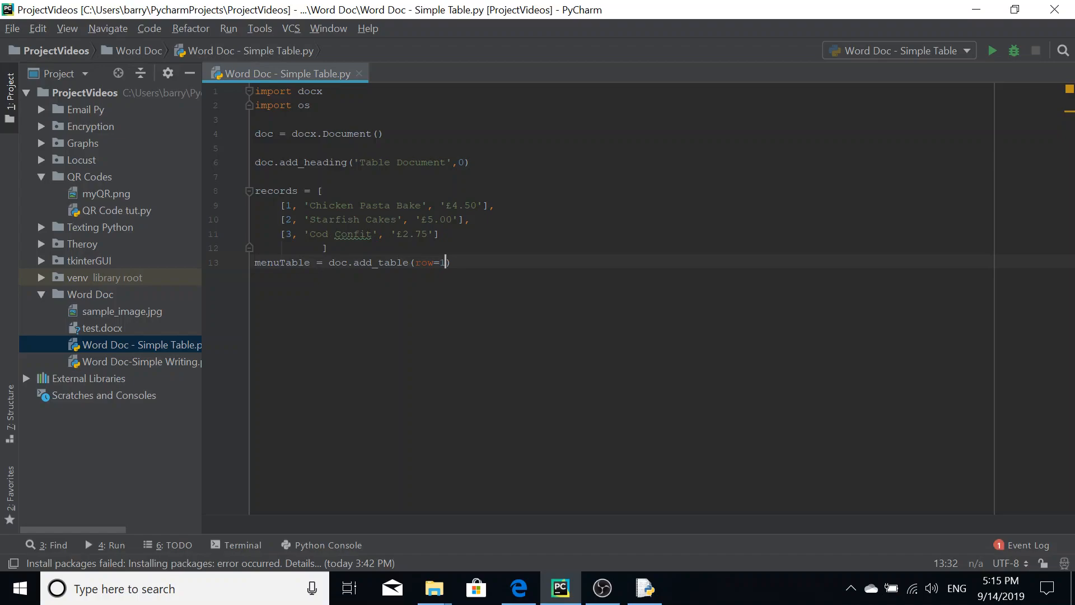
{"action": "type", "text": ",c"}
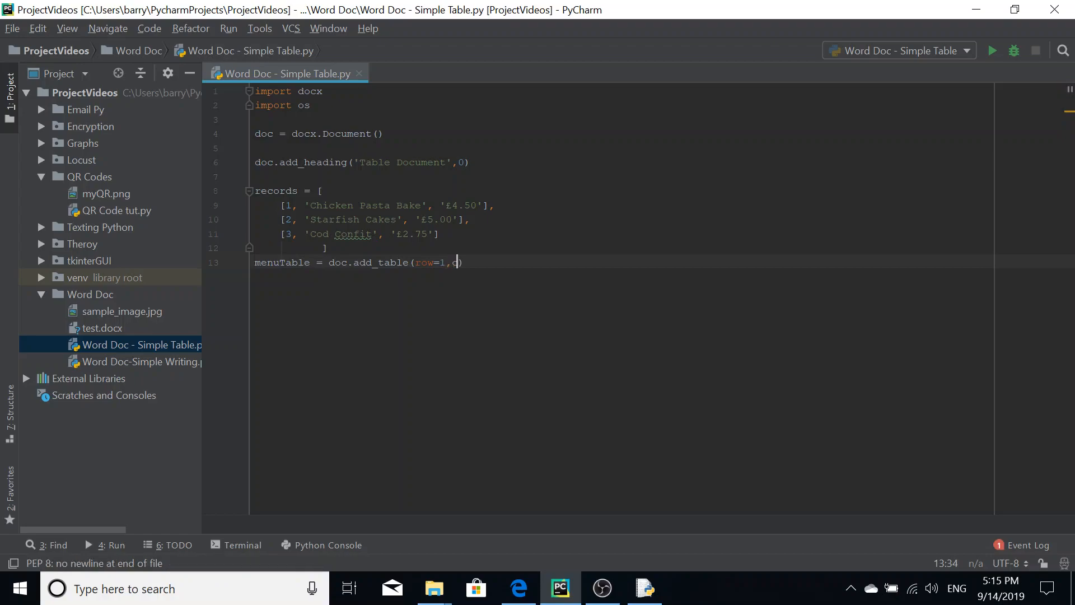
{"action": "type", "text": "ols="}
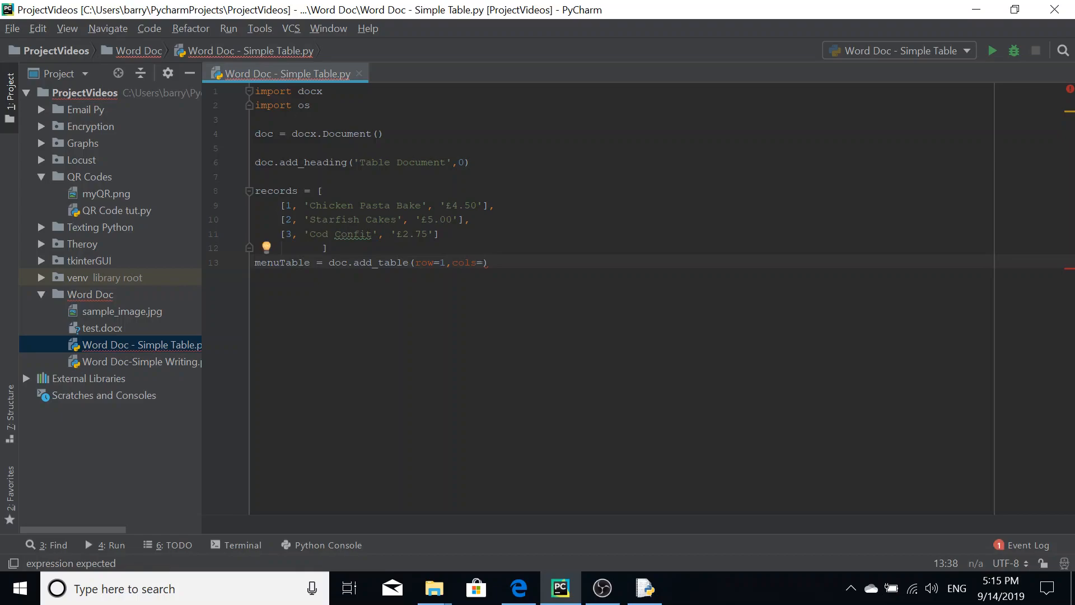
{"action": "type", "text": "3"}
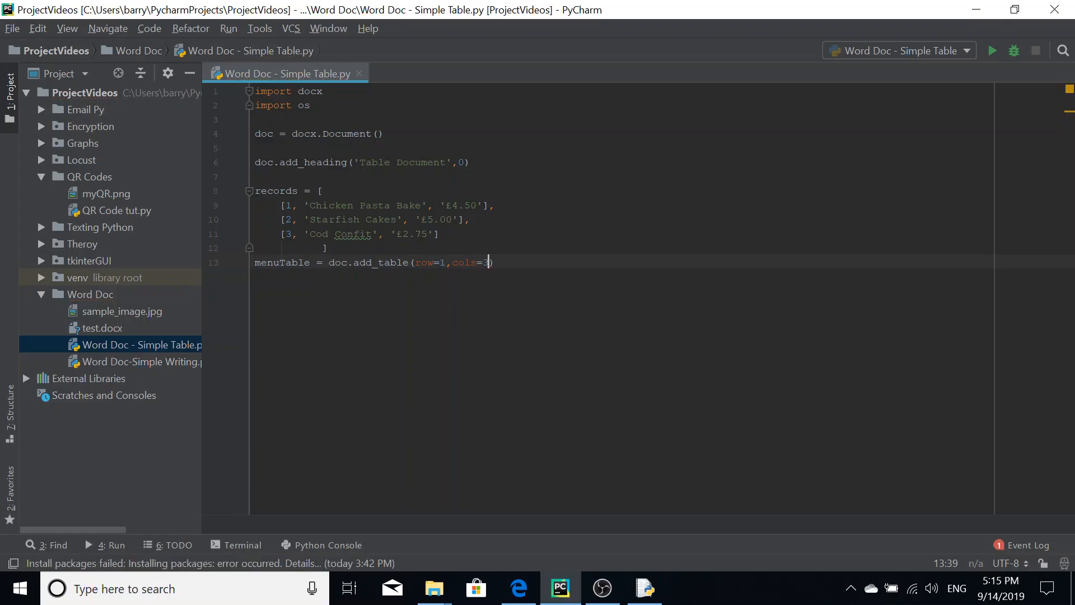
{"action": "key", "text": "enter"}
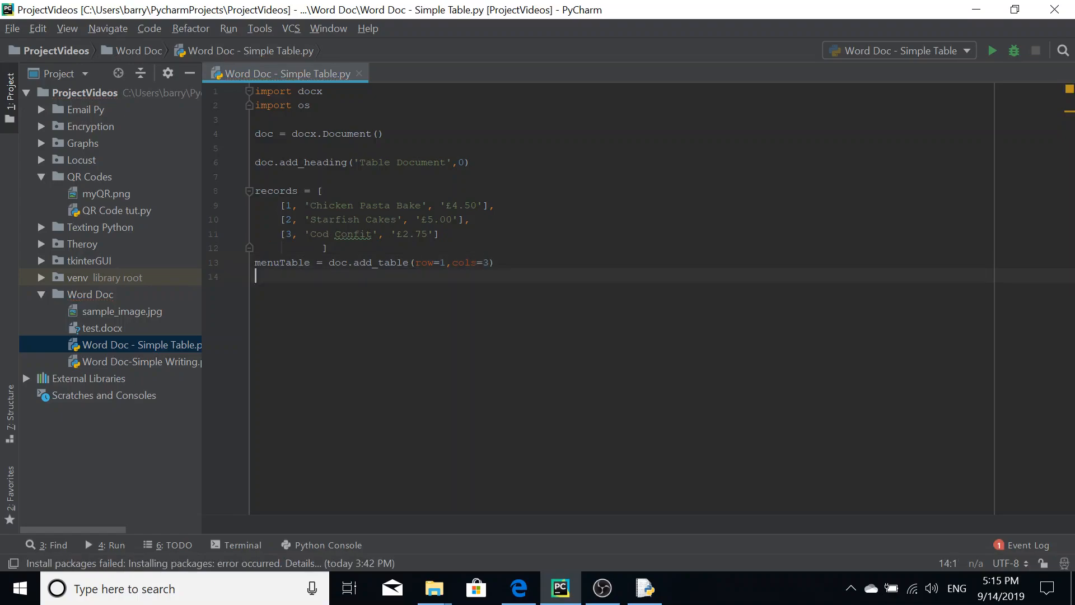
Step: Write menuTable.style = 'Table Grid', correcting the variable name to menuTable
{"action": "type", "text": "t"}
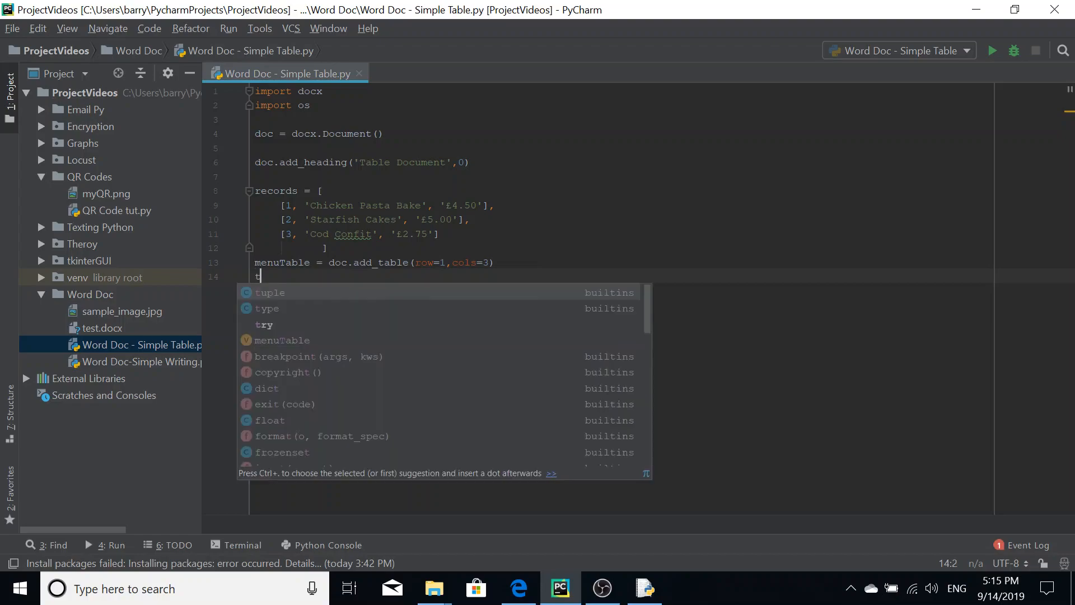
{"action": "type", "text": "able."}
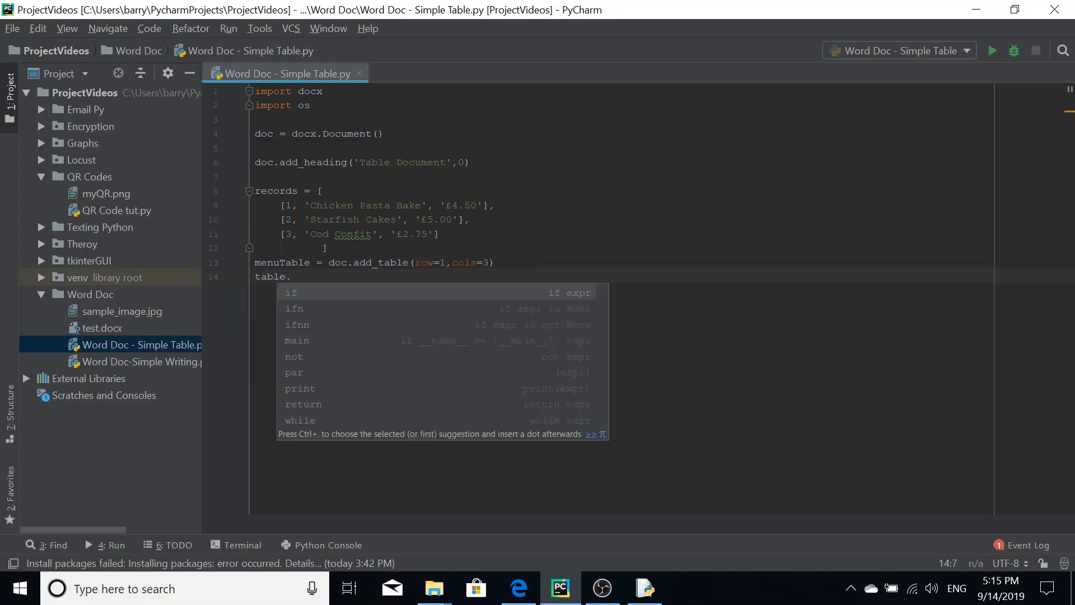
{"action": "type", "text": "style"}
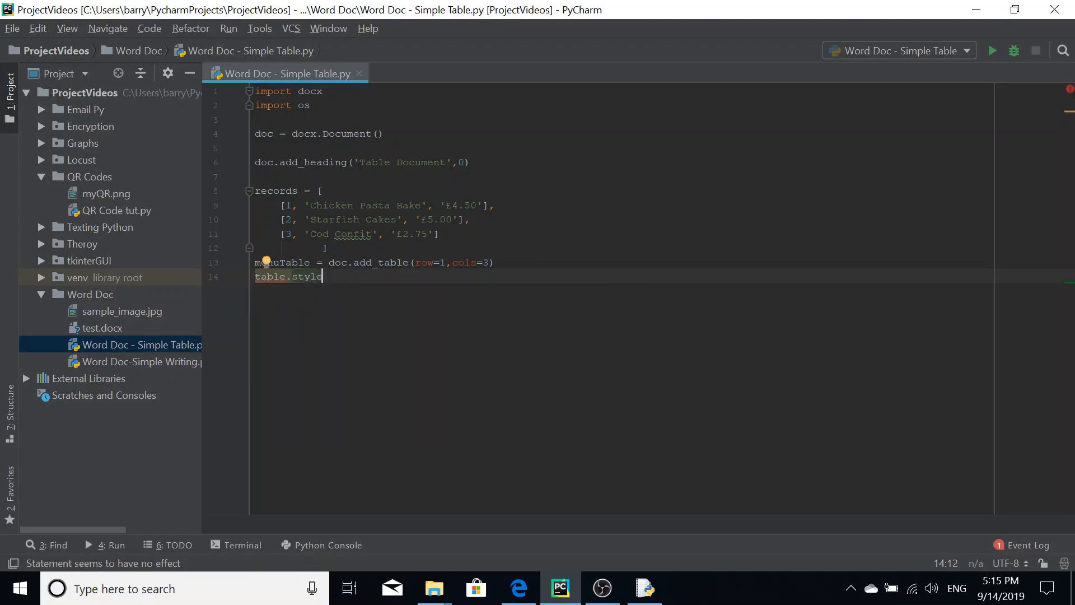
{"action": "type", "text": "="}
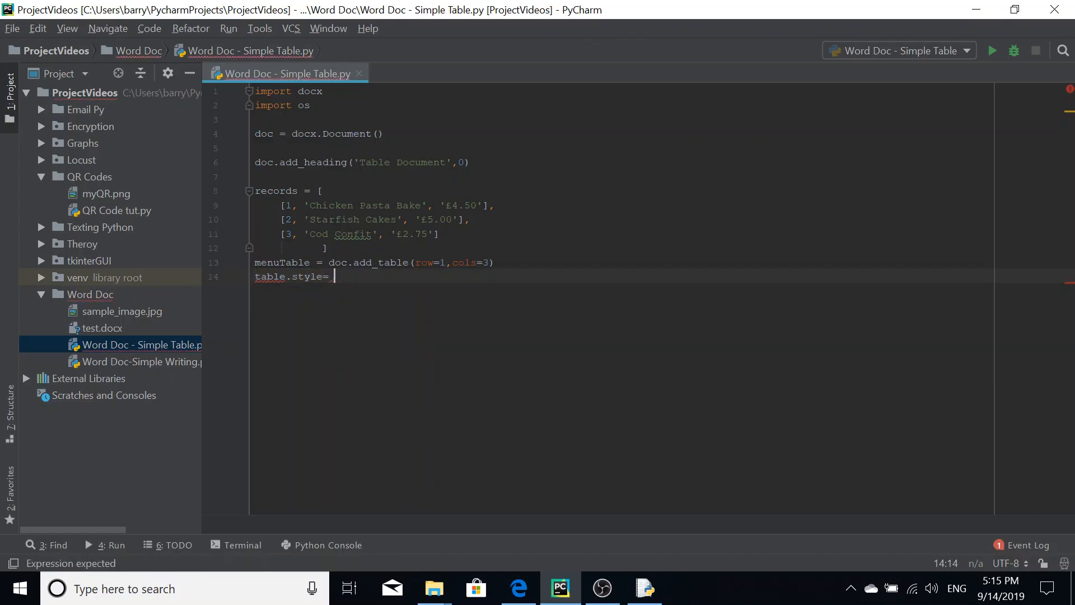
{"action": "type", "text": "'T"}
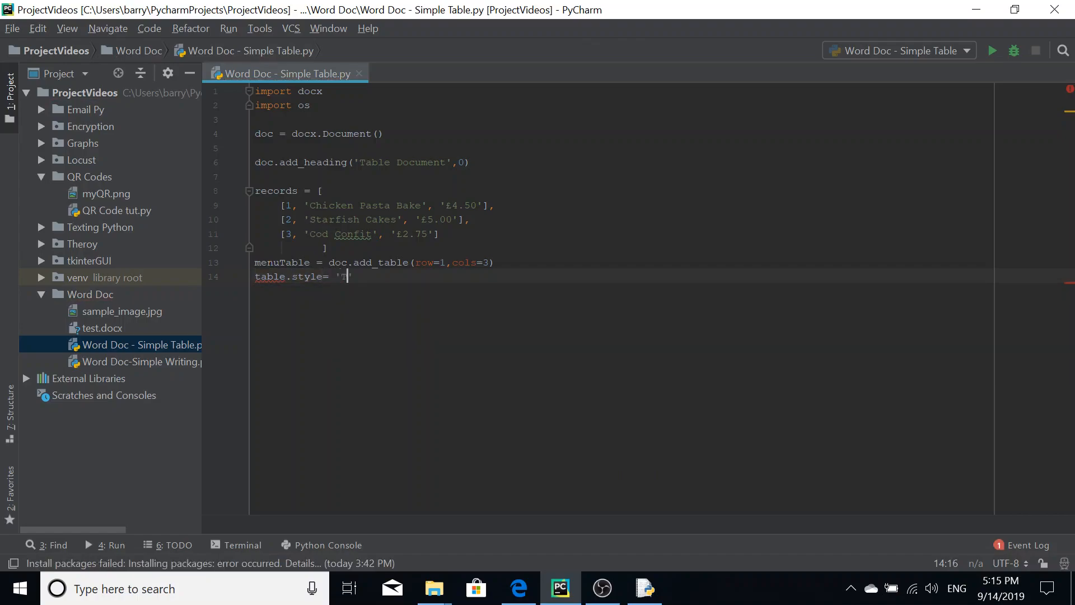
{"action": "type", "text": "able"}
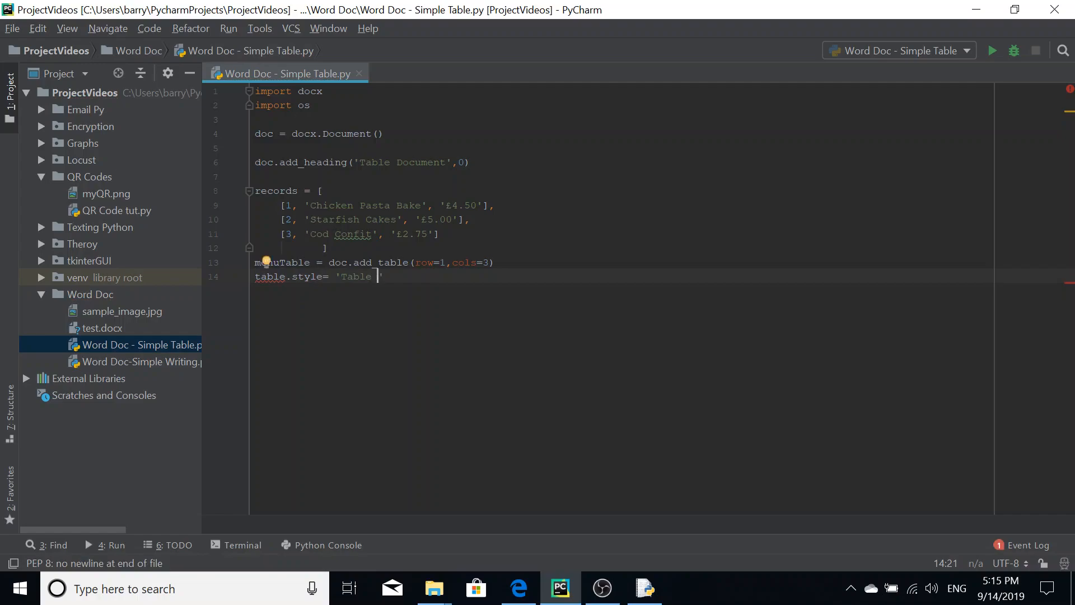
{"action": "type", "text": "Grid'"}
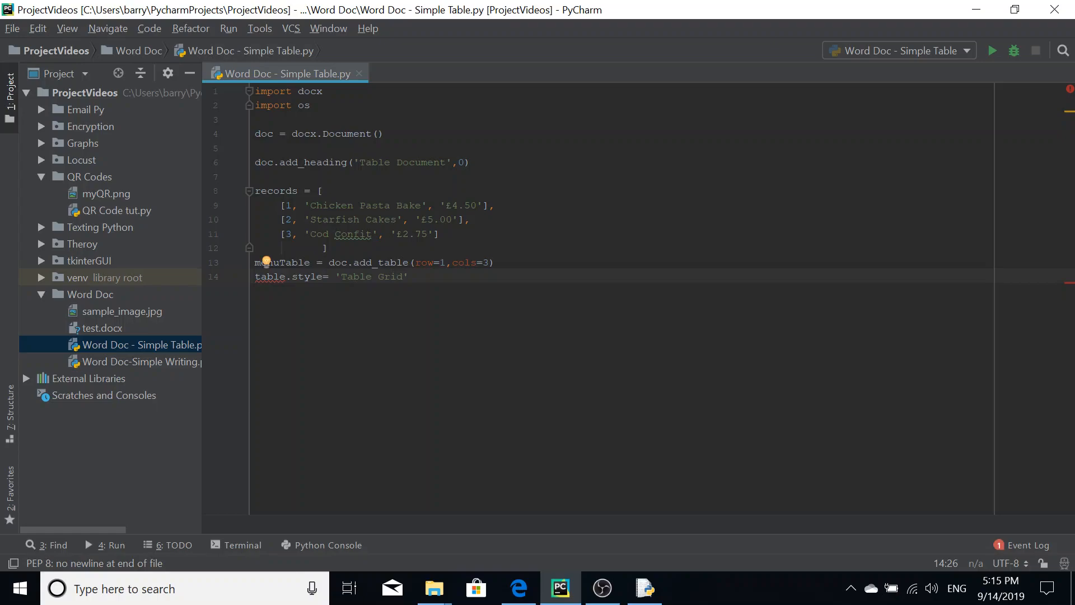
{"action": "left_click", "coordinate": [257, 276]}
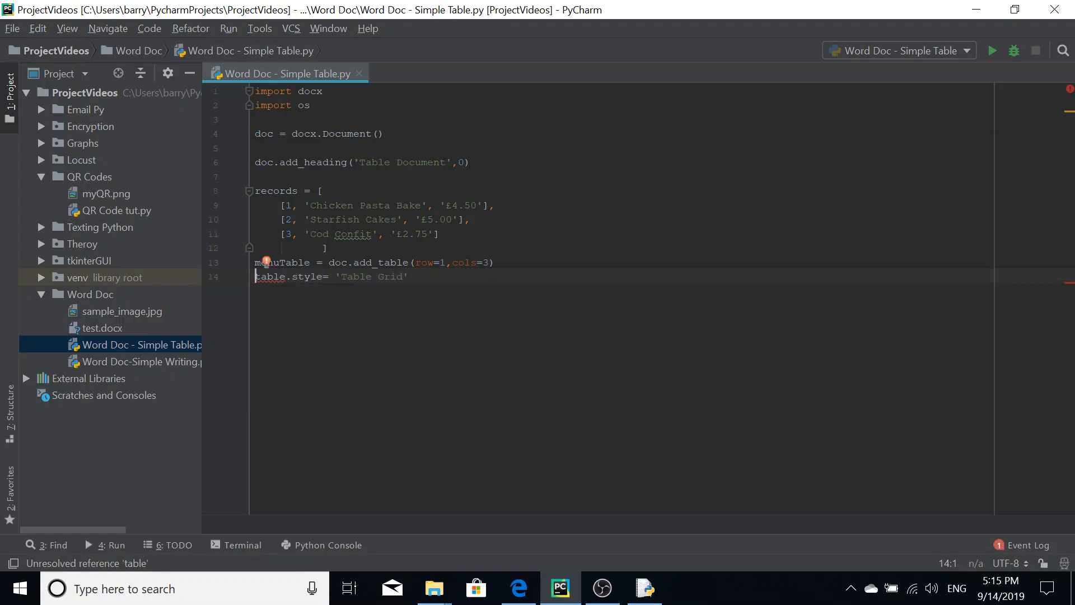
{"action": "type", "text": "menuT"}
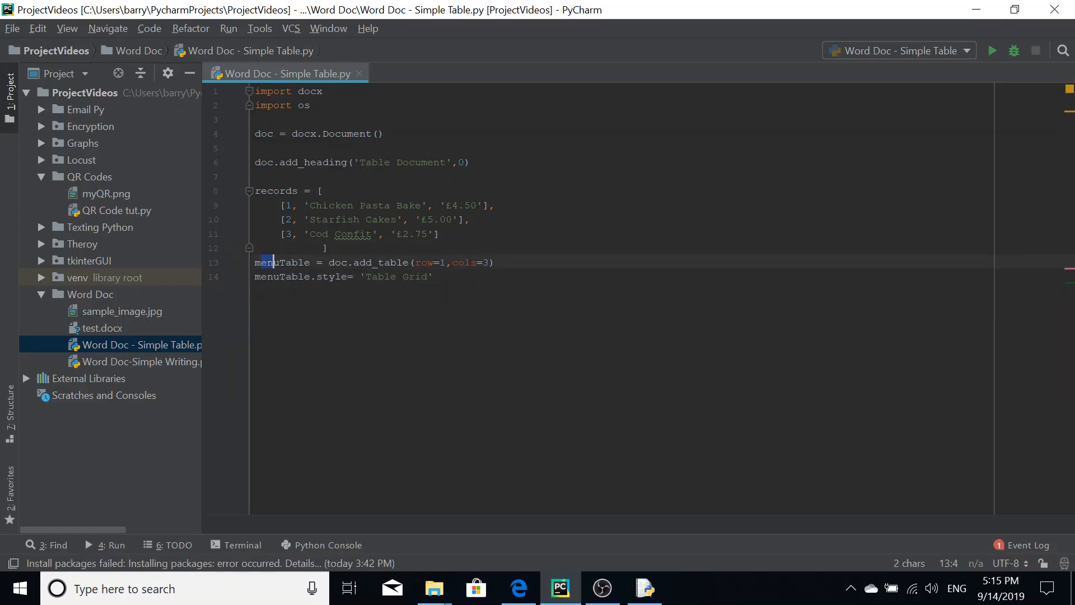
{"action": "left_click", "coordinate": [273, 276]}
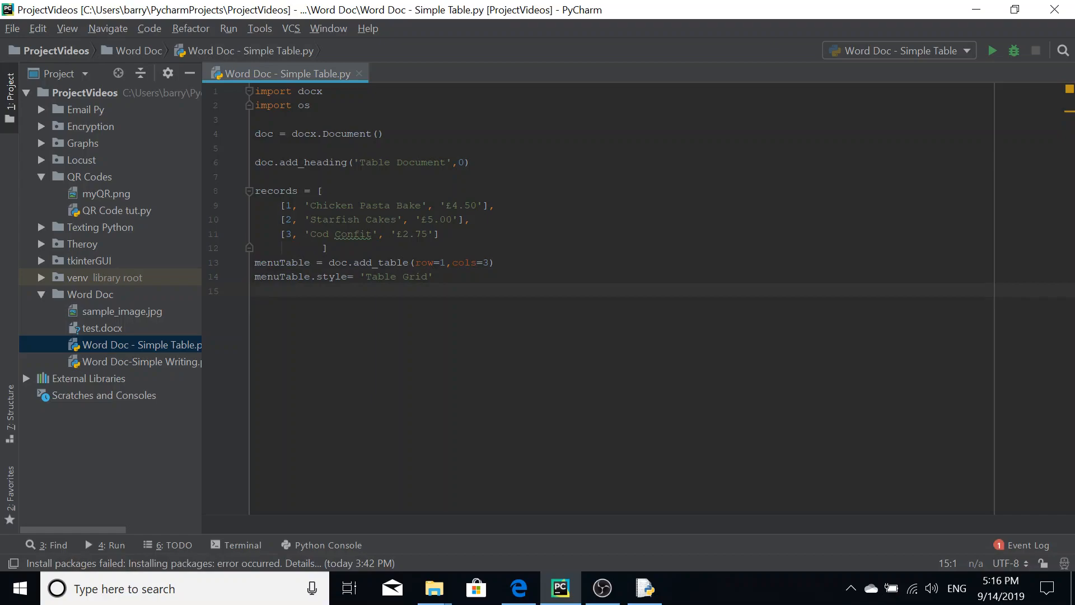
Step: Assign hdr_Cells = table.rows[0].cells for the header row
{"action": "type", "text": "hdr"}
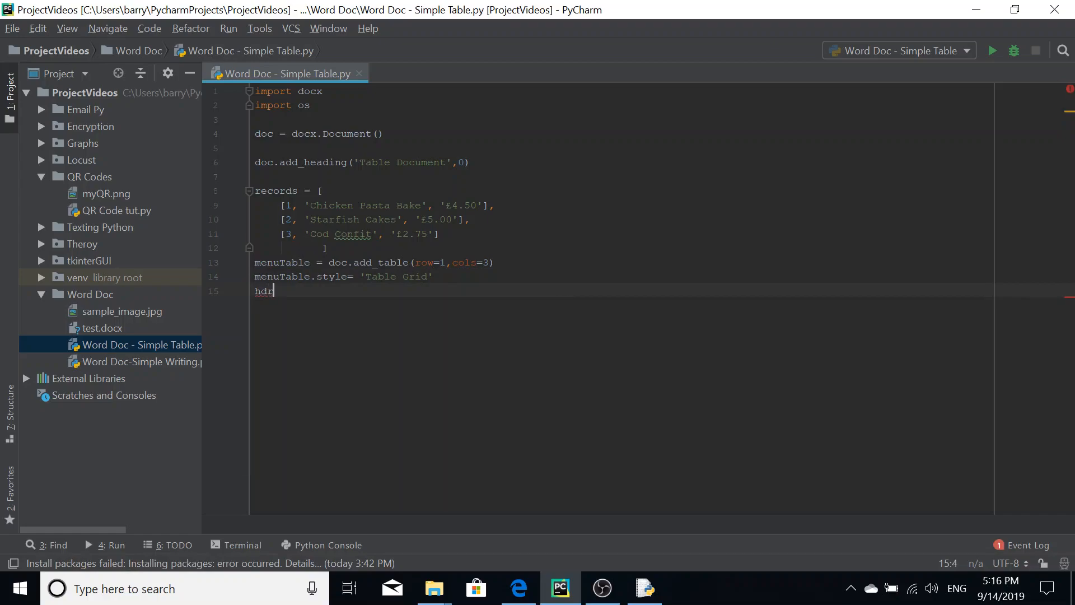
{"action": "type", "text": "_Cells"}
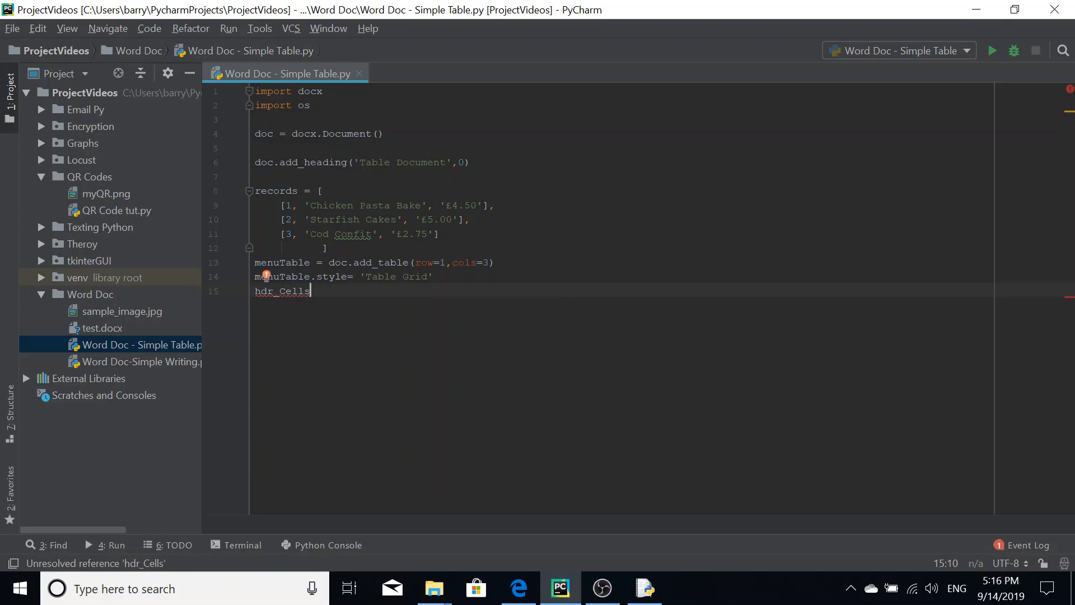
{"action": "type", "text": "= t"}
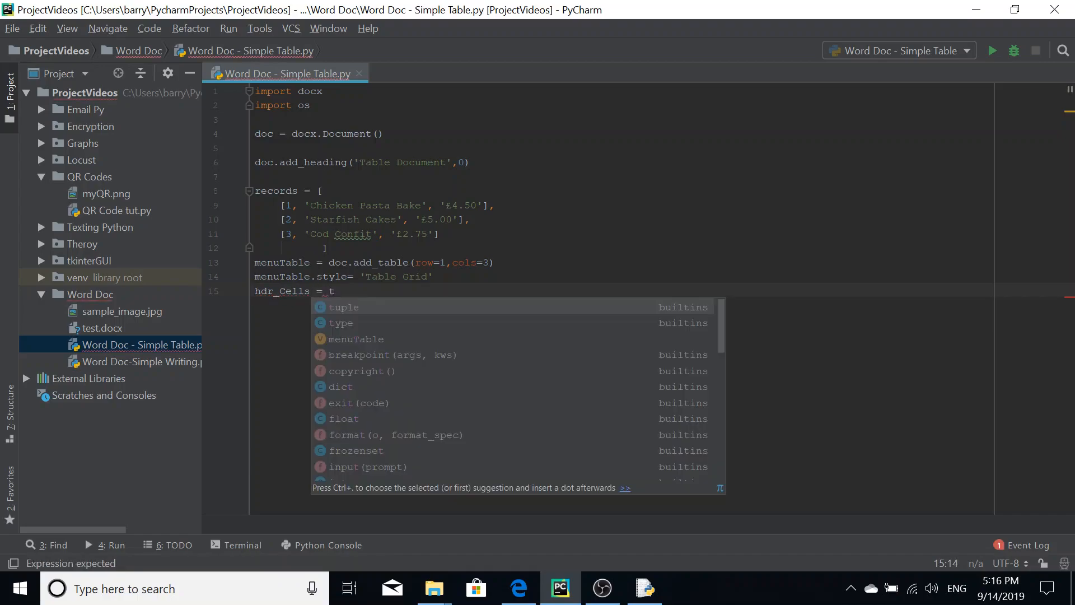
{"action": "type", "text": "able"}
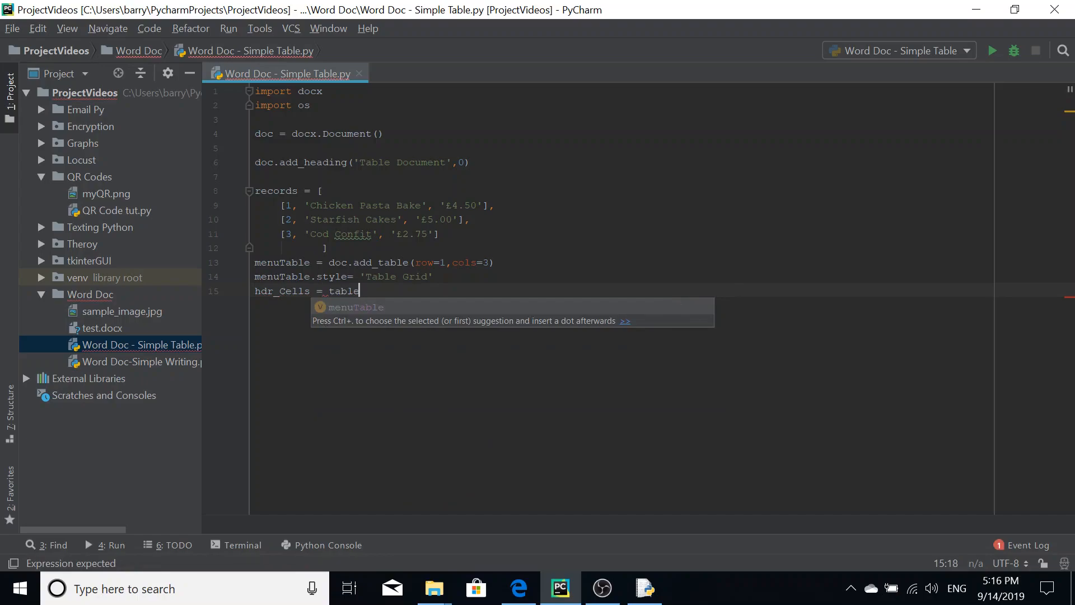
{"action": "type", "text": ".rows"}
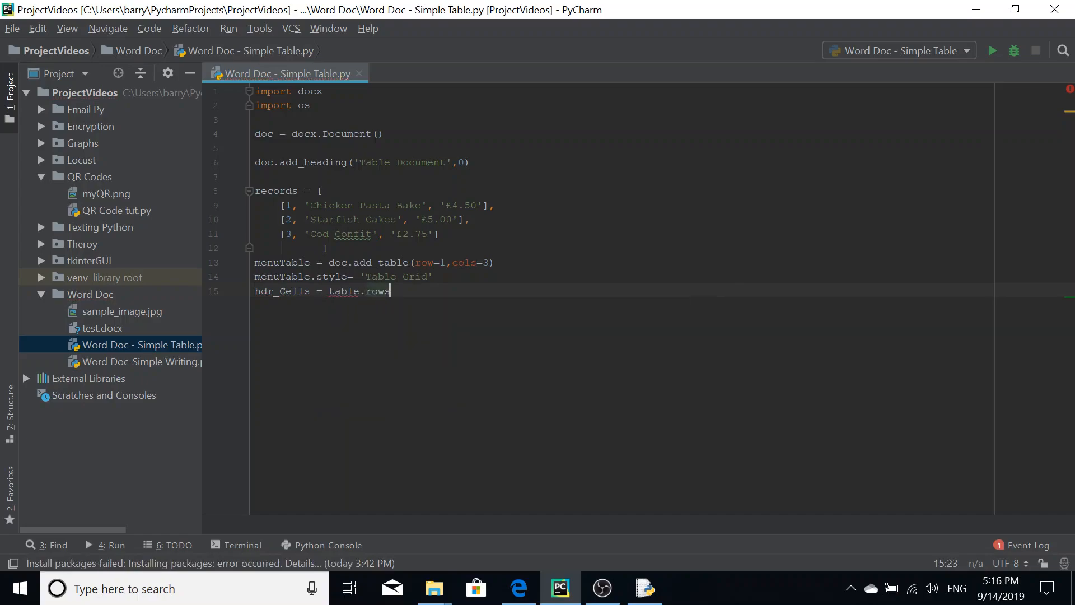
{"action": "type", "text": "[0]"}
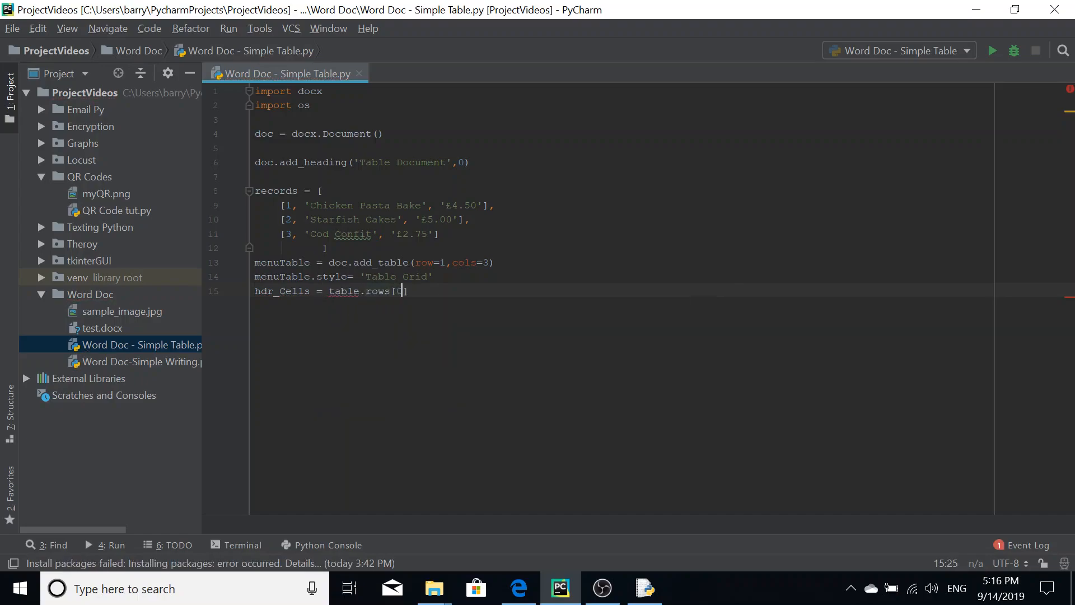
{"action": "type", "text": "0"}
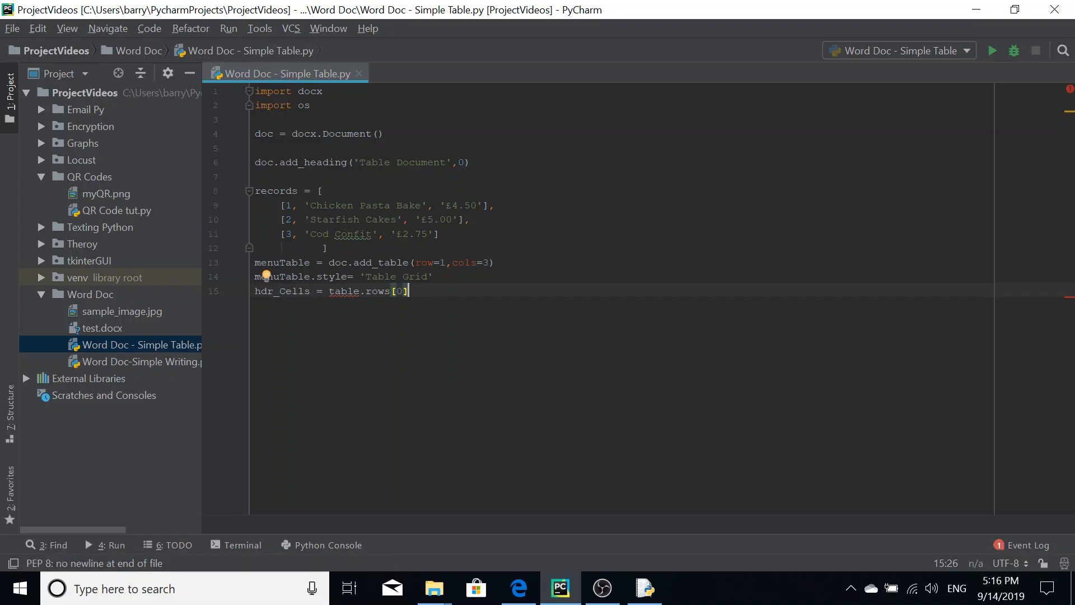
{"action": "type", "text": ".cells"}
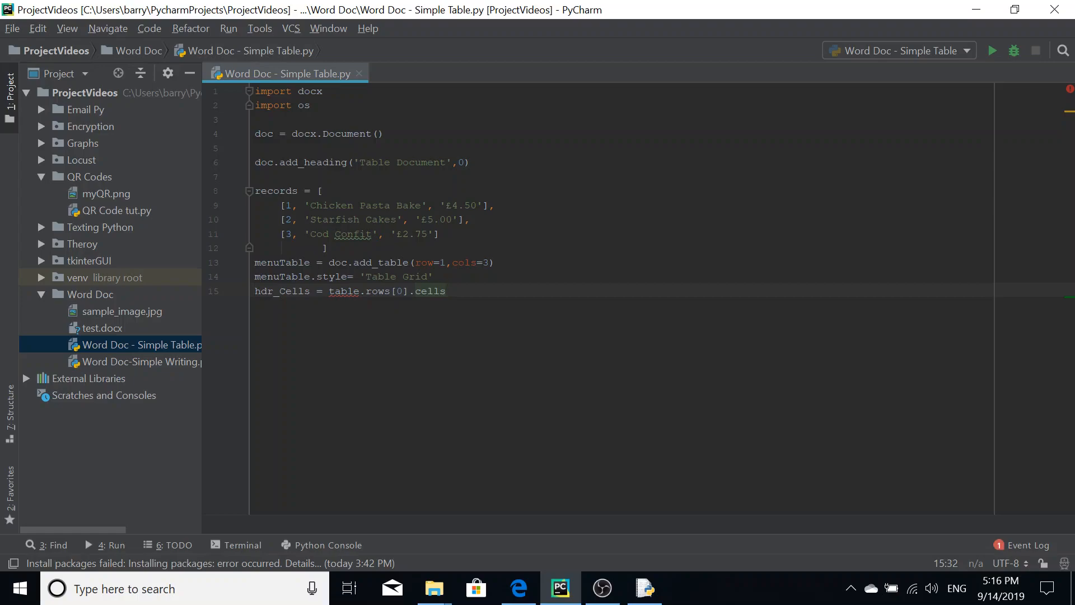
{"action": "left_click", "coordinate": [446, 291]}
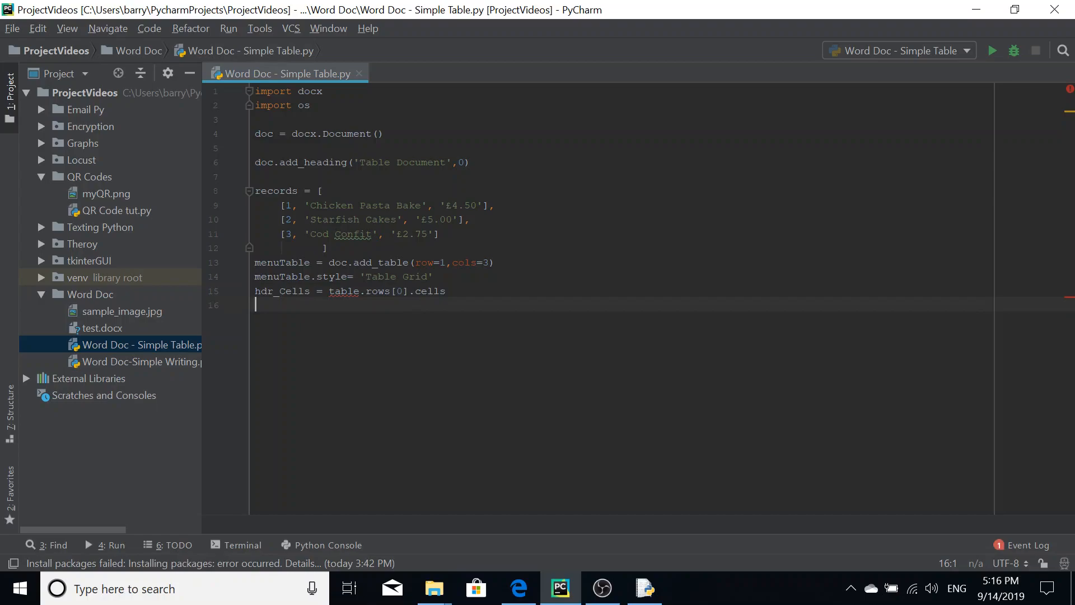
Step: Set hdr_Cells[0].text = 'ID'
{"action": "type", "text": "hdr"}
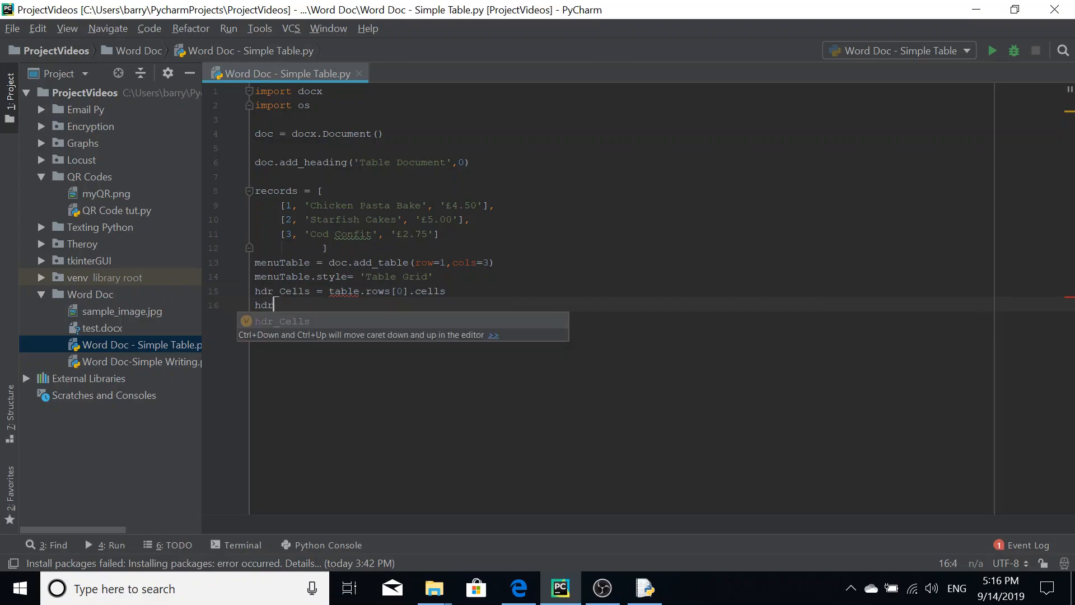
{"action": "type", "text": "_Cells[0"}
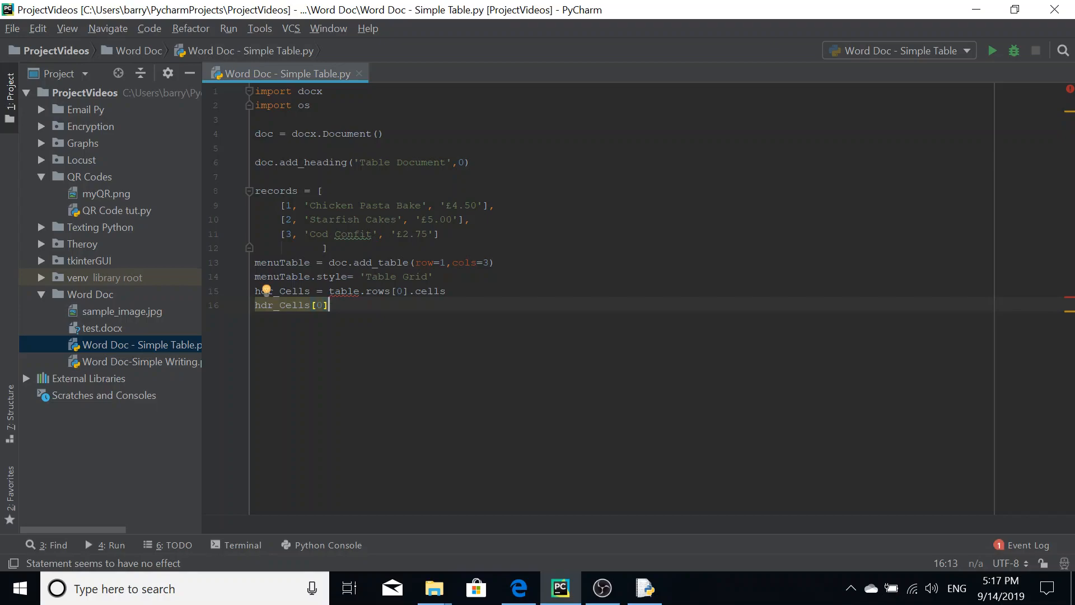
{"action": "type", "text": "."}
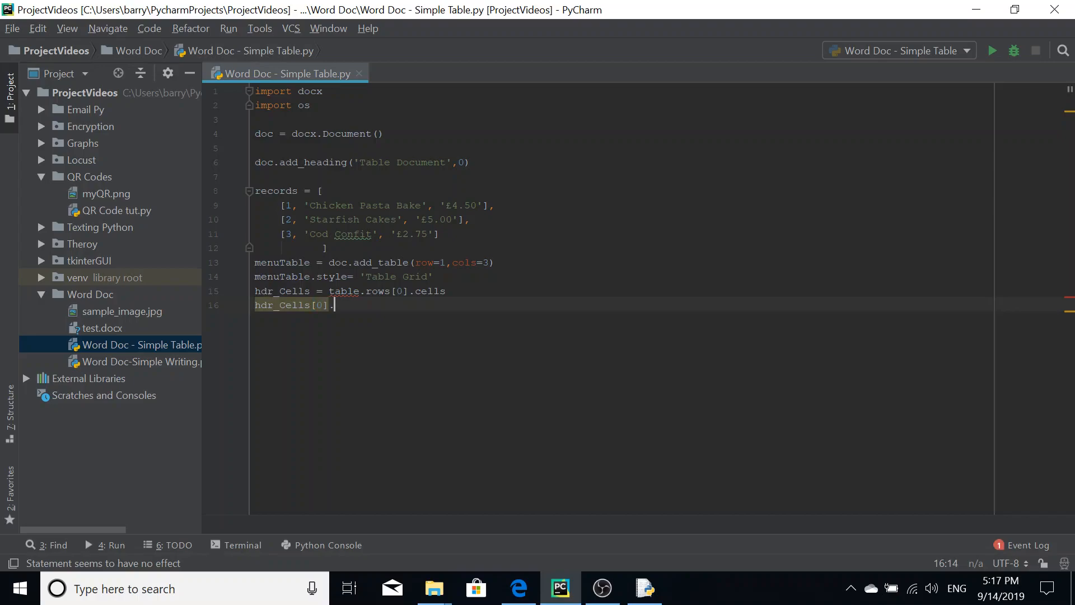
{"action": "type", "text": "tex"}
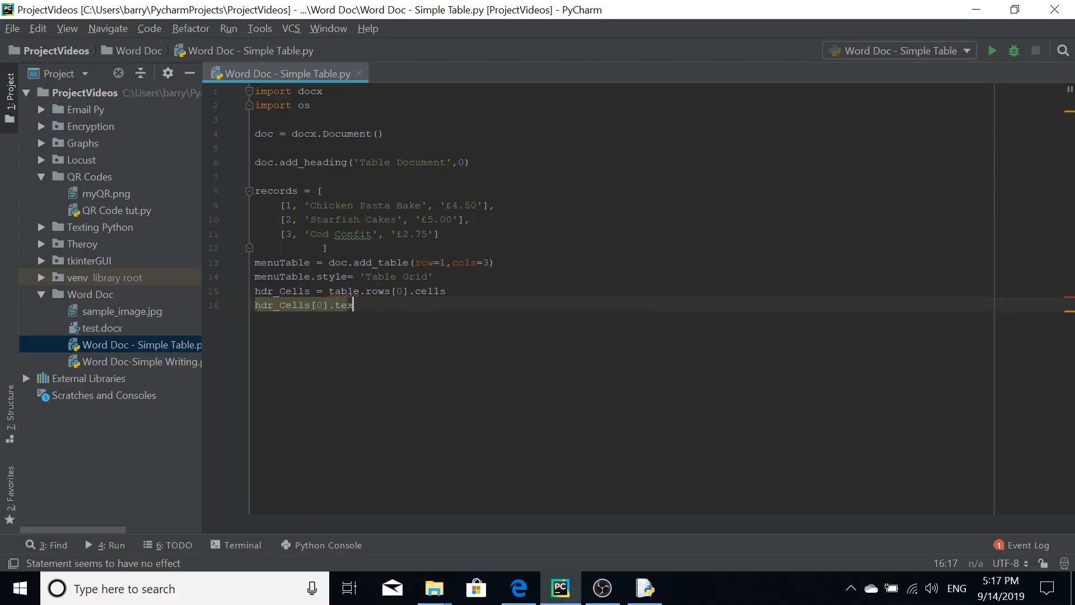
{"action": "type", "text": "t"}
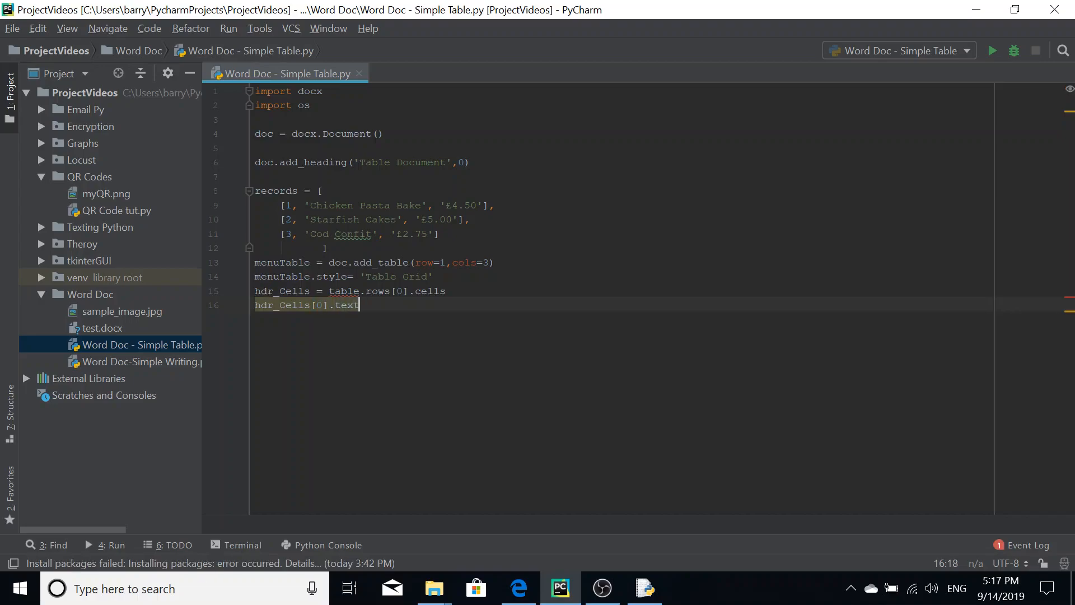
{"action": "type", "text": "="}
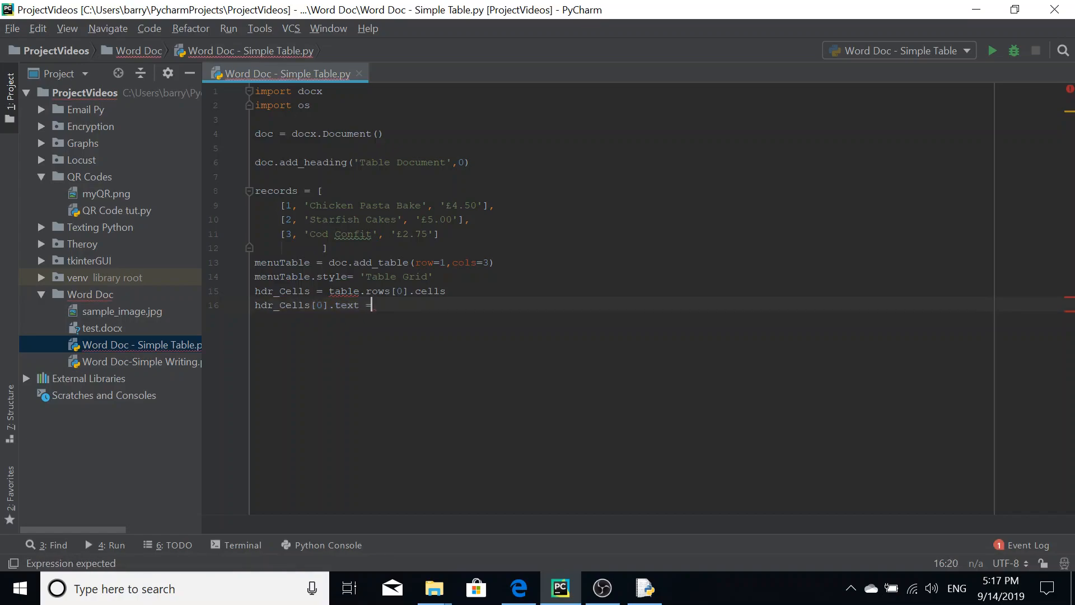
{"action": "type", "text": "'"}
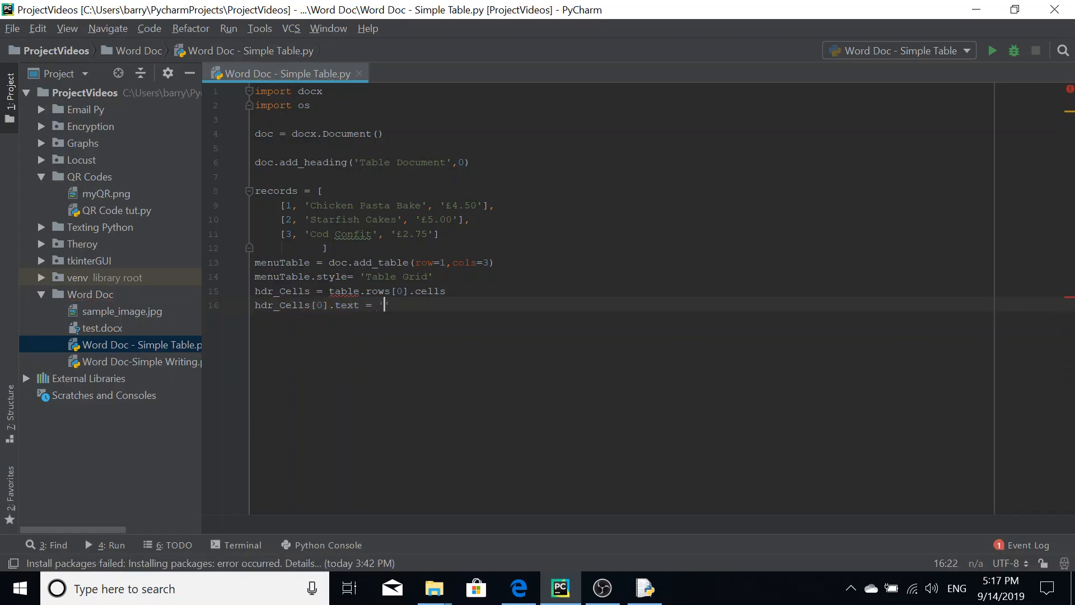
{"action": "type", "text": "ID'"}
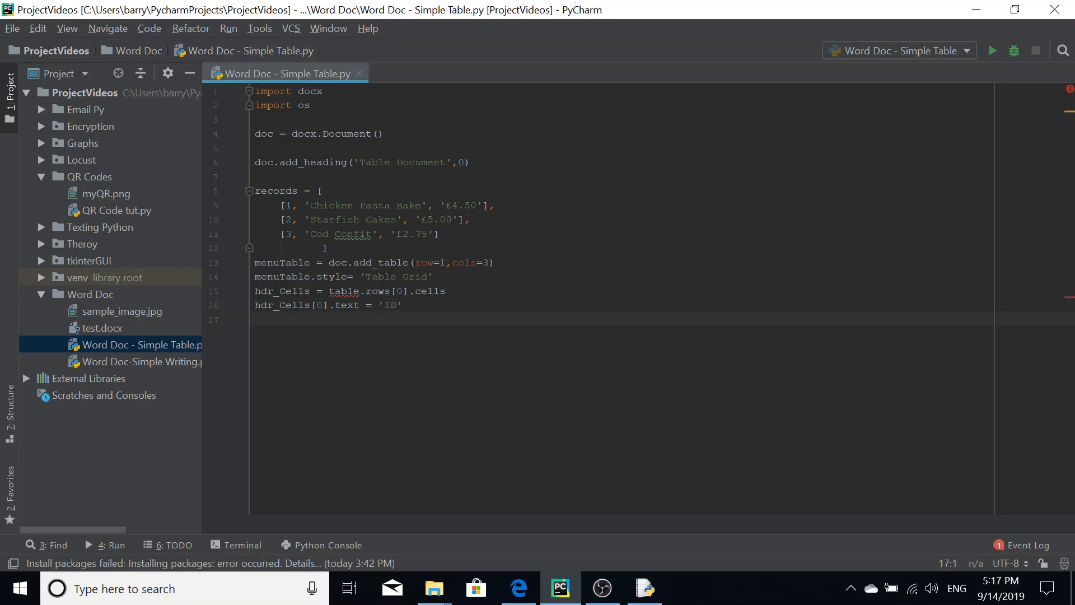
Step: Set hdr_Cells[1].text = 'Meal Name' and hdr_Cells[2].text = 'Price'
{"action": "type", "text": "hdr_Cells"}
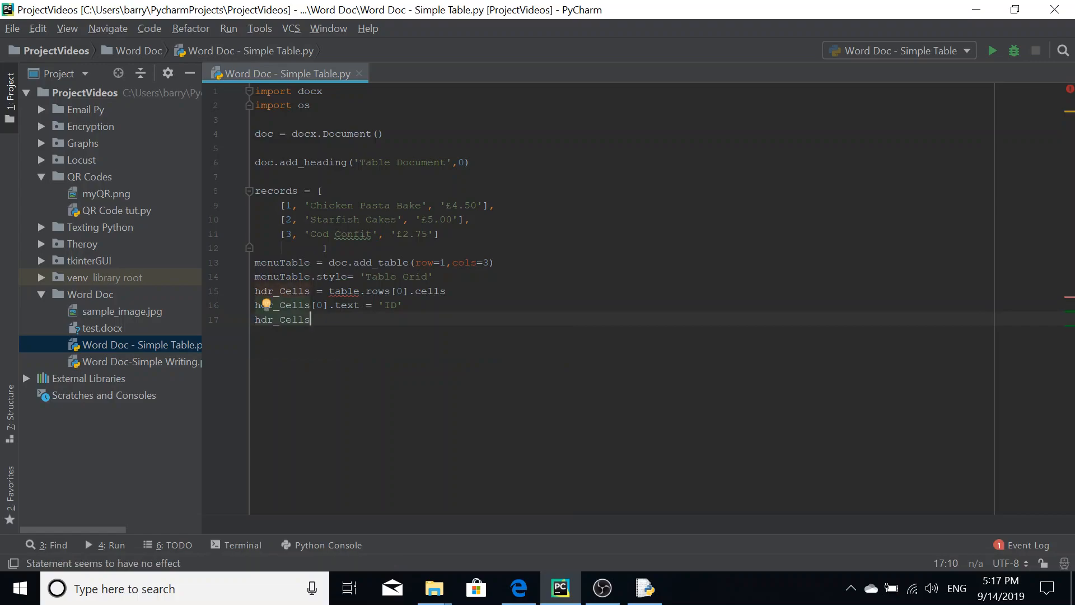
{"action": "type", "text": "[1]"}
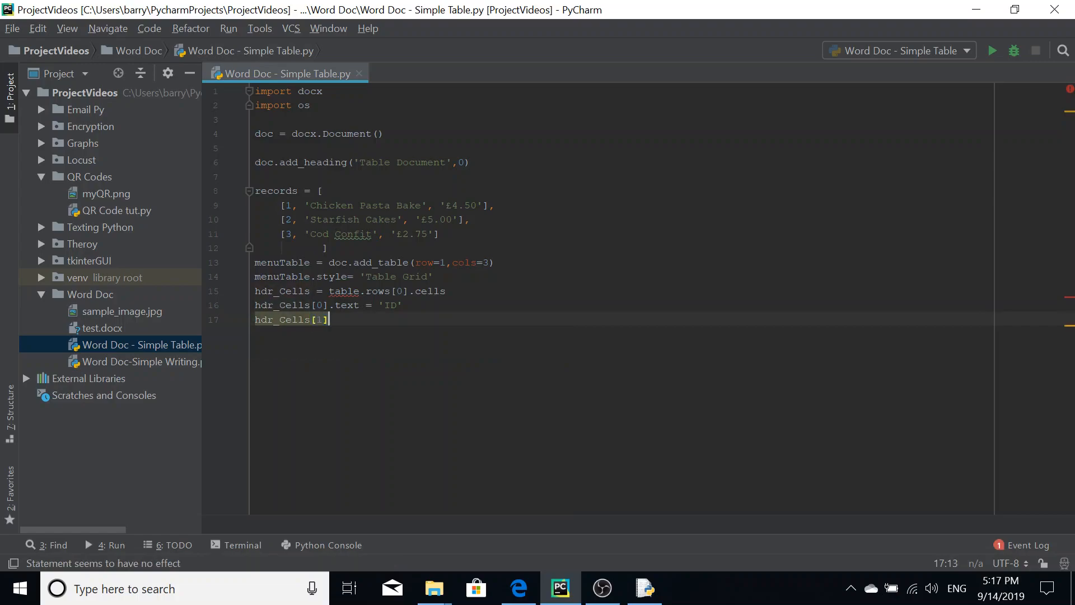
{"action": "type", "text": ".t"}
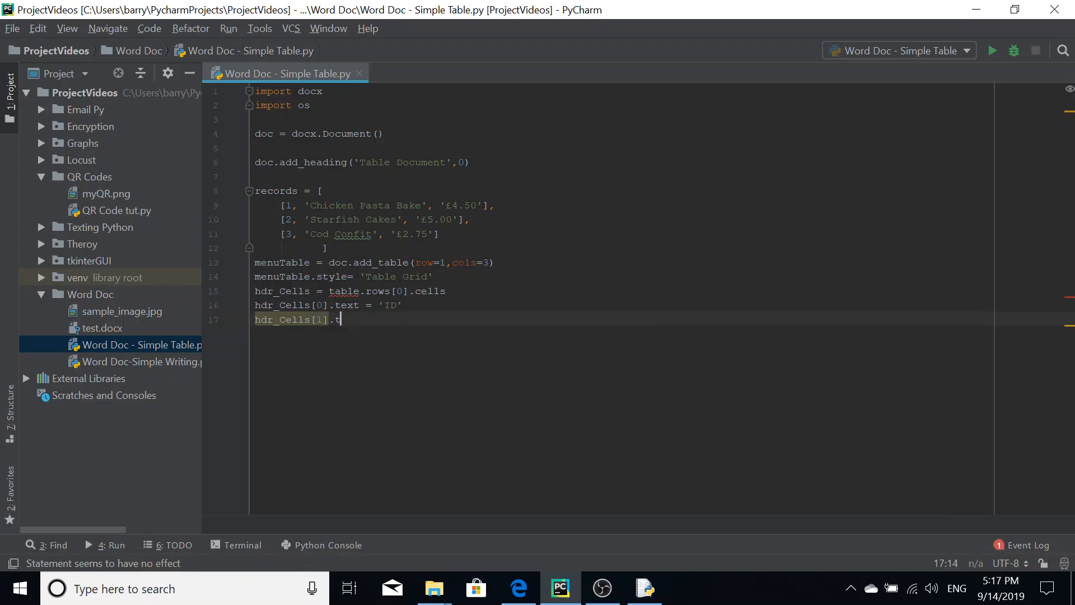
{"action": "type", "text": "ext ="}
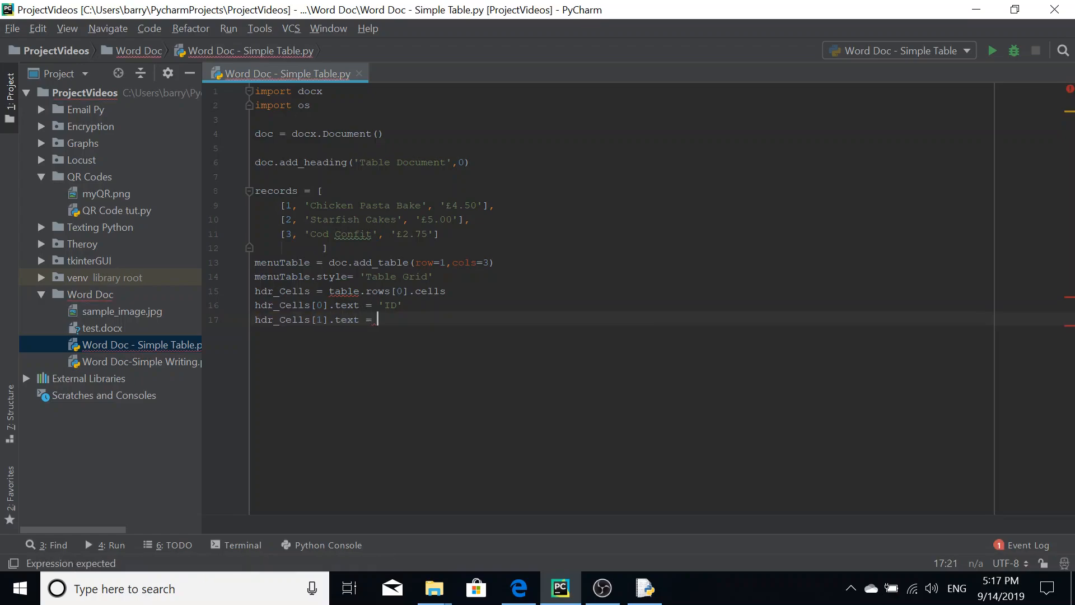
{"action": "type", "text": "'Meal'"}
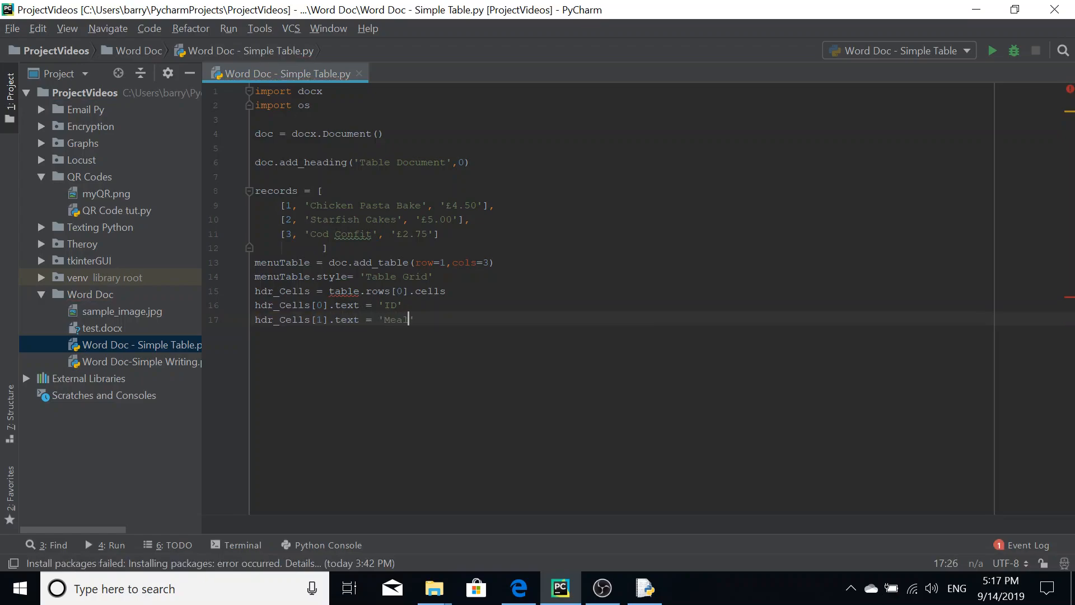
{"action": "type", "text": "Name"}
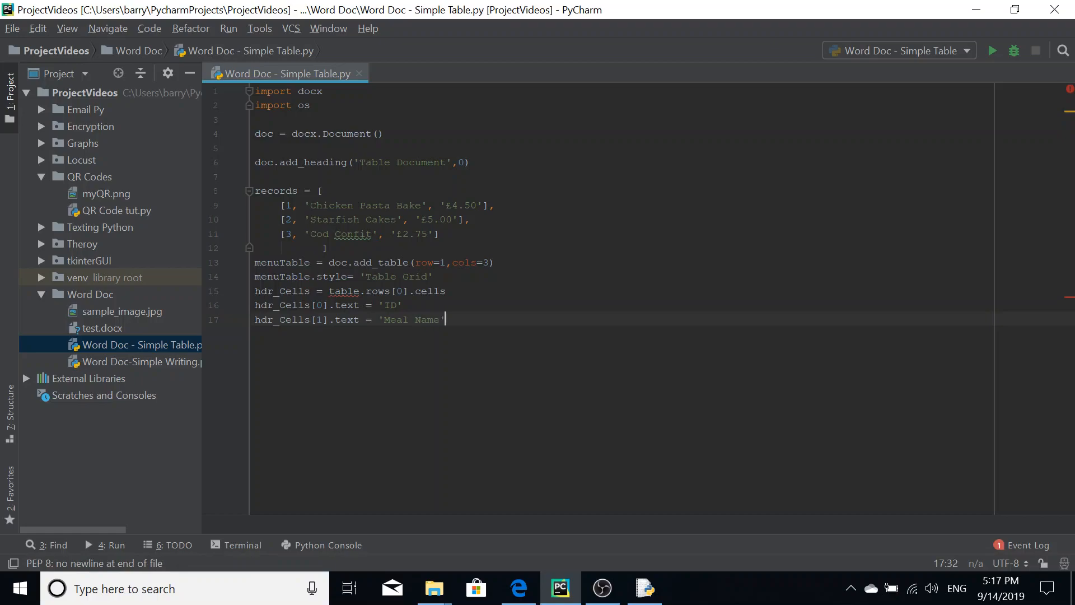
{"action": "key", "text": "Return"}
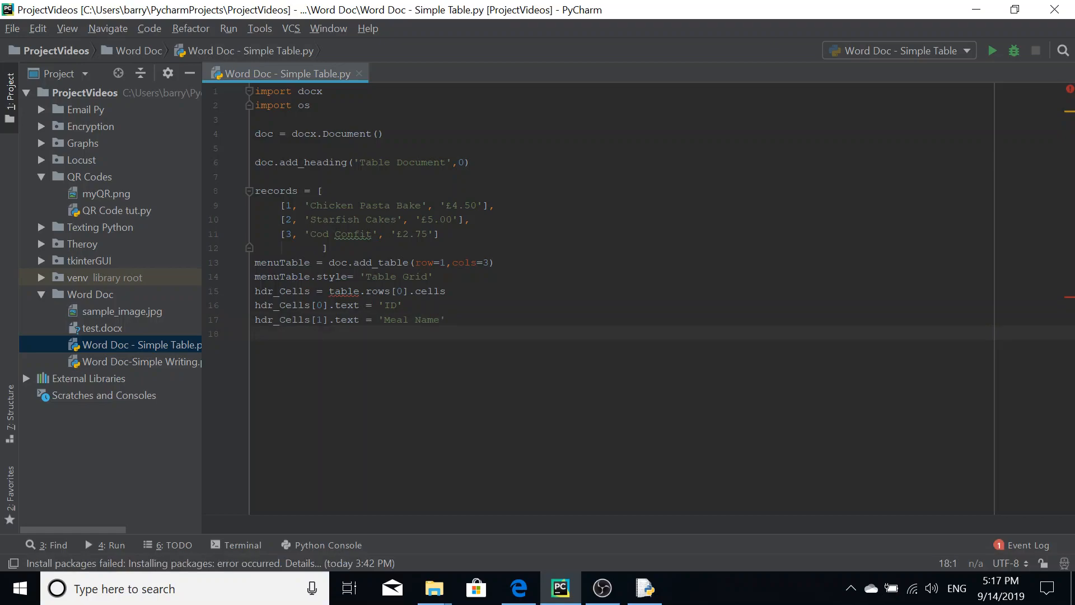
{"action": "type", "text": "hdr_Cells[2"}
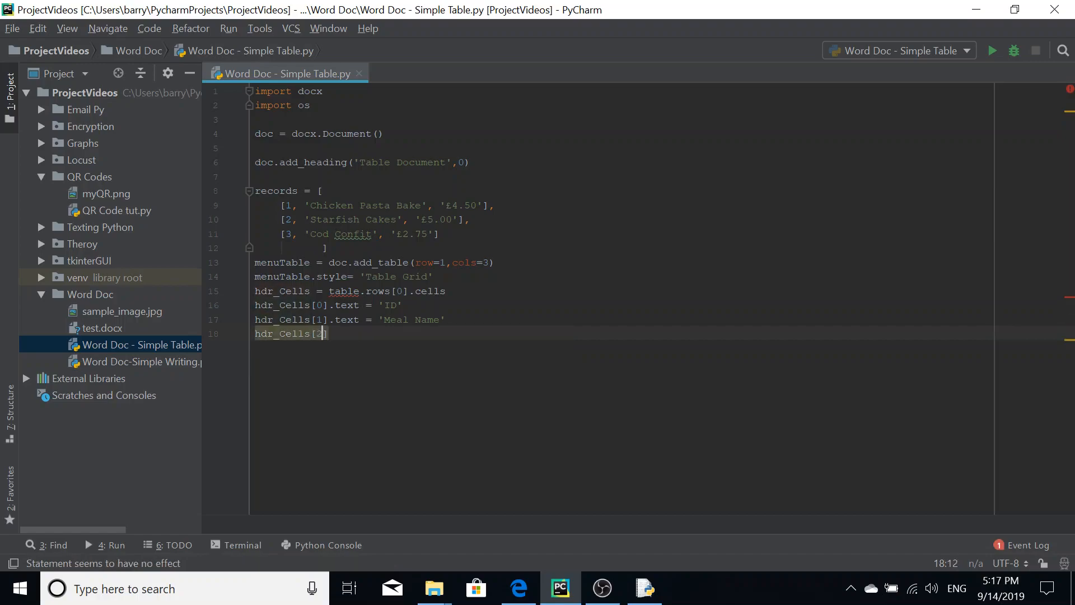
{"action": "type", "text": ".tex"}
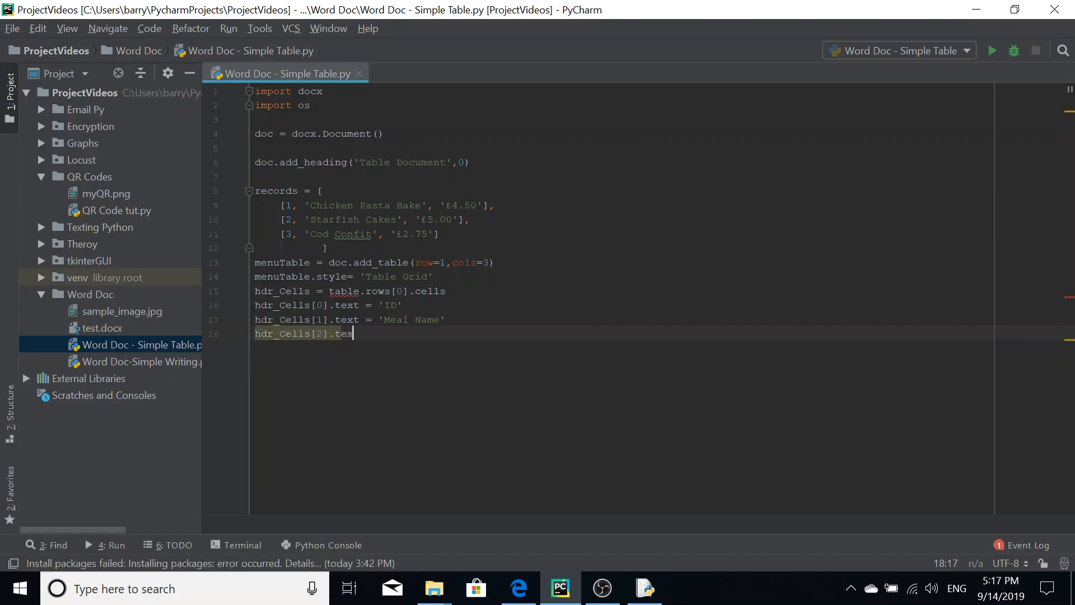
{"action": "type", "text": "t ="}
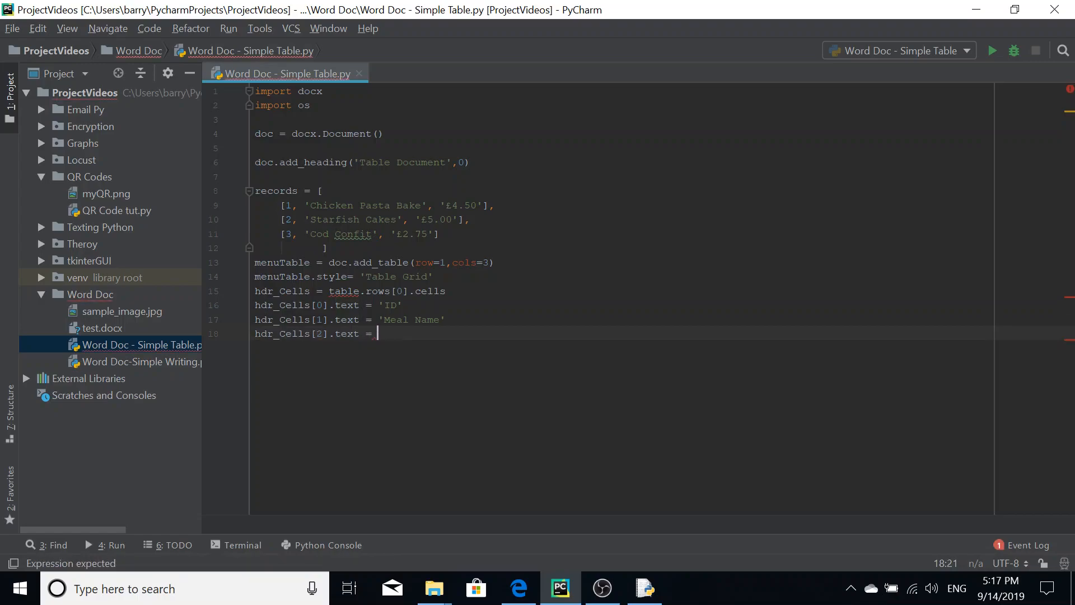
{"action": "type", "text": "'Price'"}
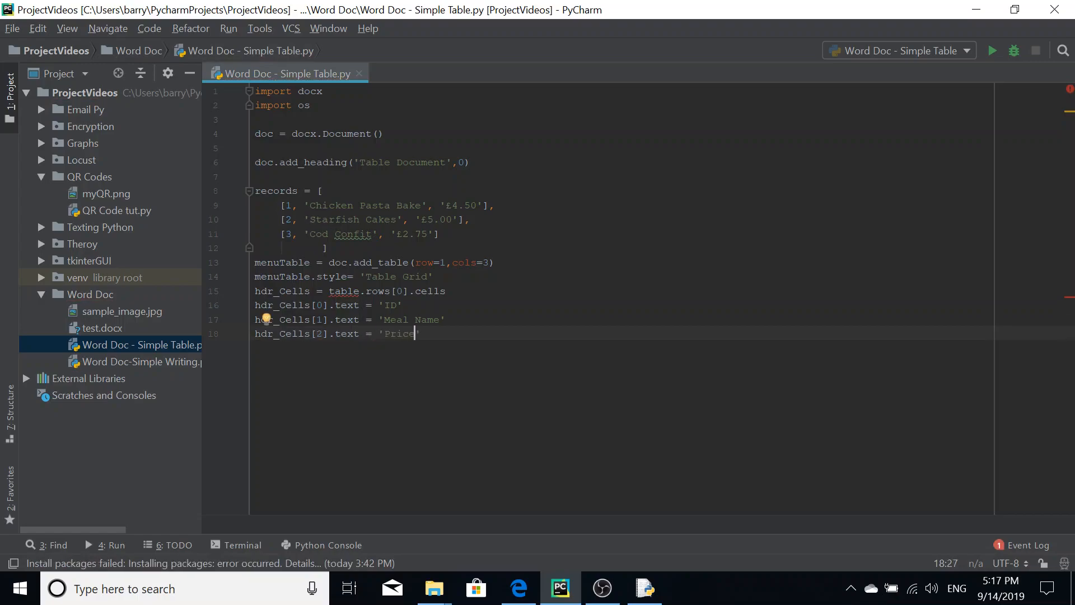
{"action": "type", "text": "'"}
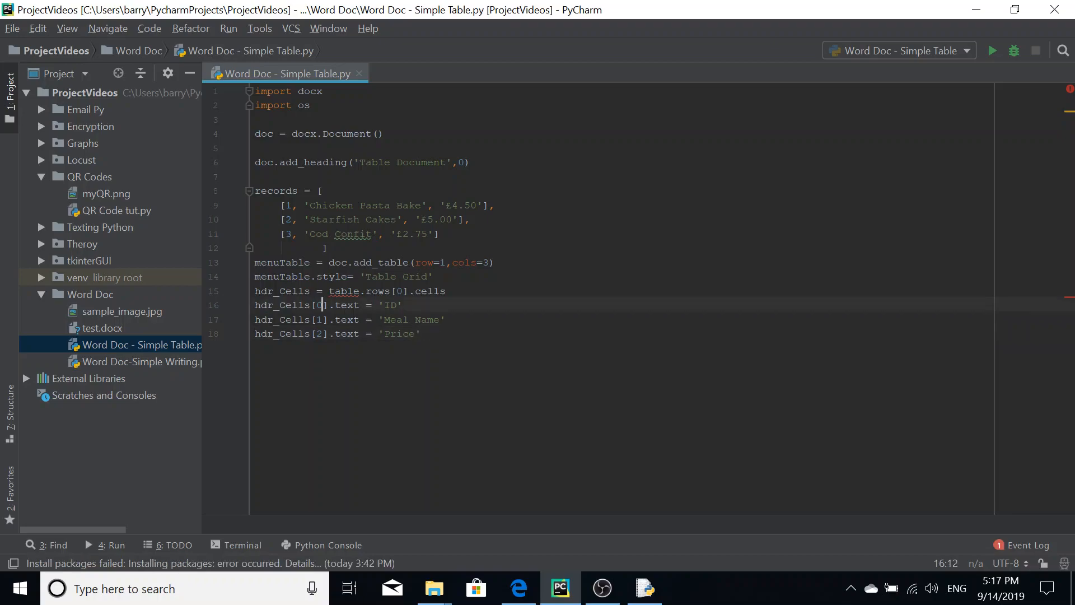
{"action": "left_click", "coordinate": [421, 333]}
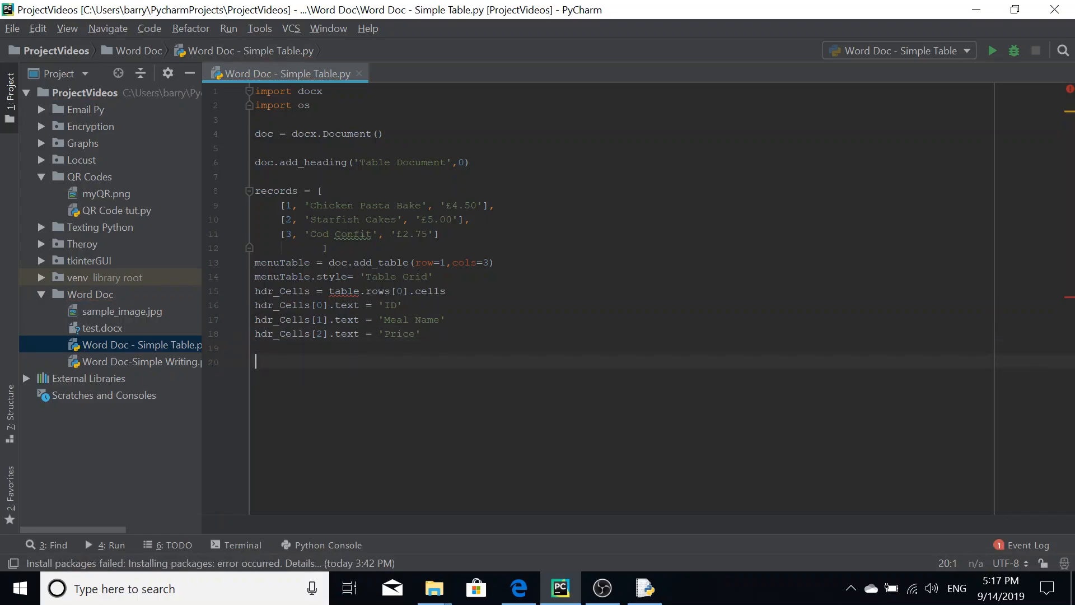
Step: Write the loop header for ID, nameOfMeal, price in records:
{"action": "type", "text": "for"}
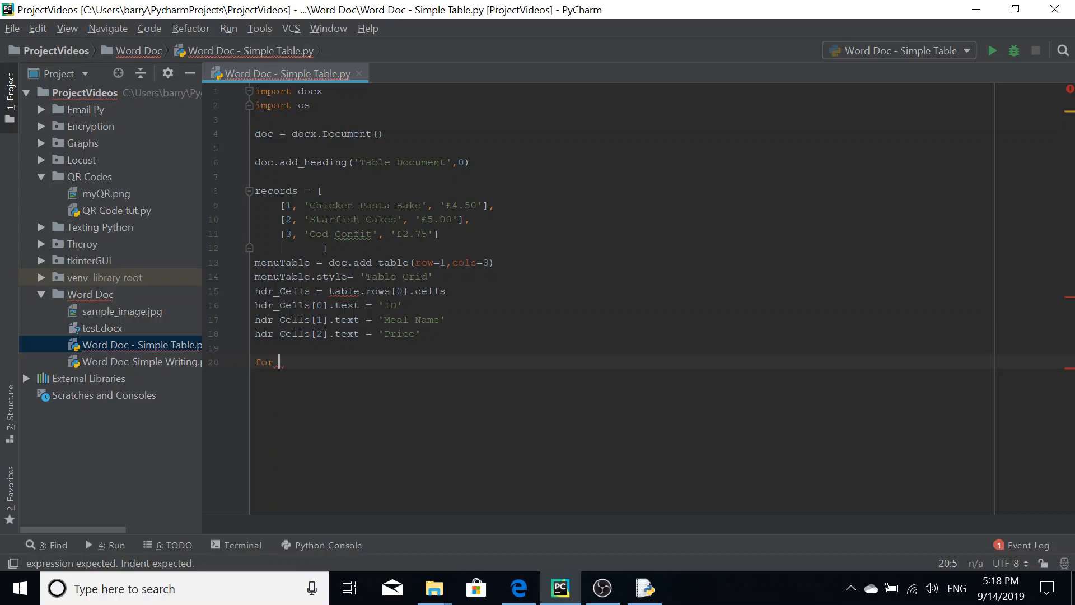
{"action": "type", "text": "ID,"}
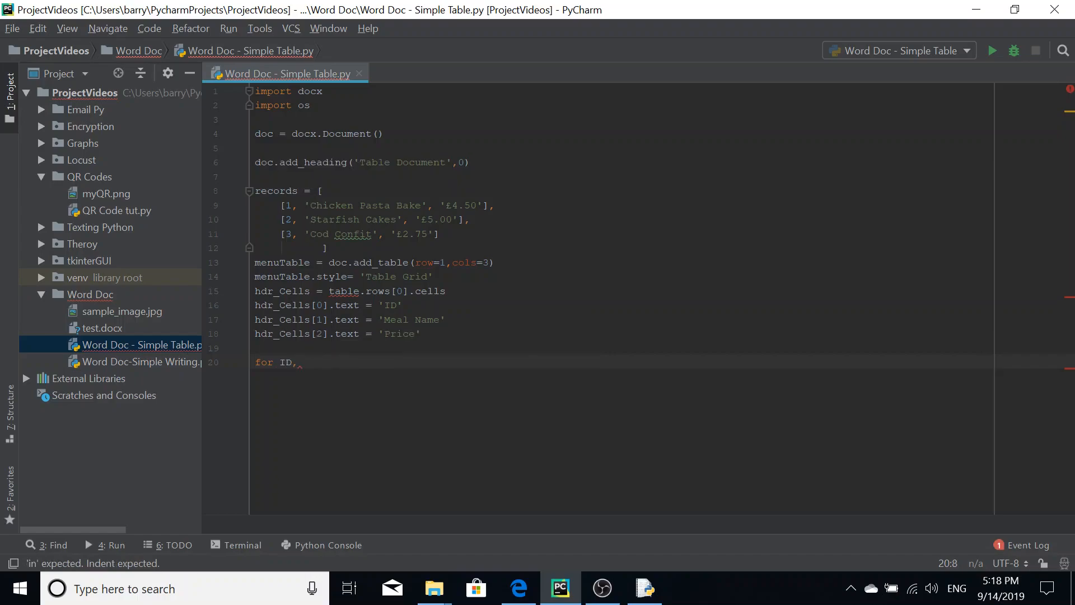
{"action": "type", "text": "N"}
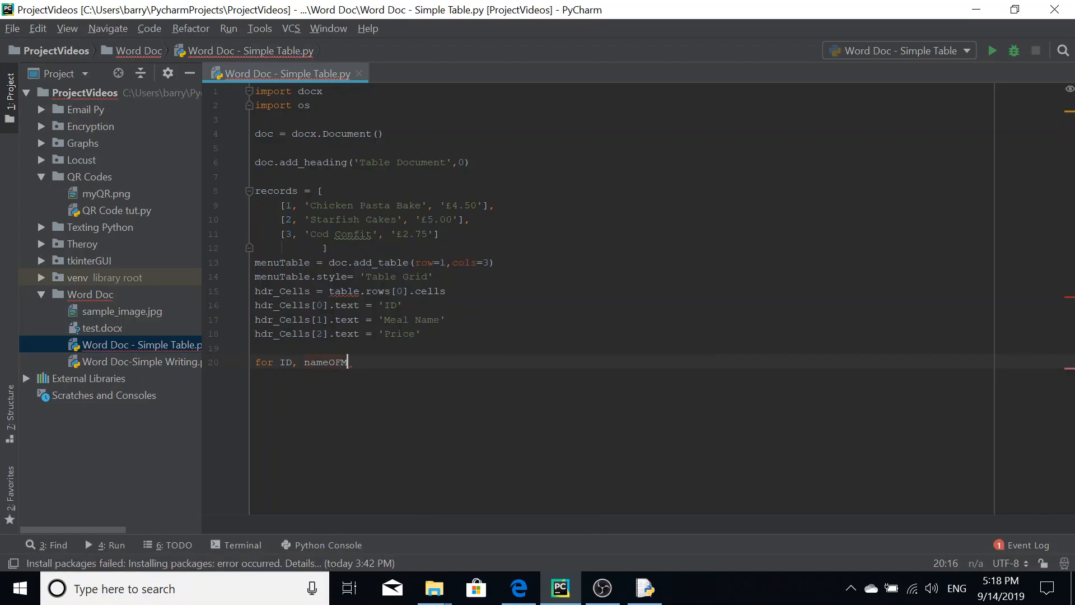
{"action": "type", "text": "Ea"}
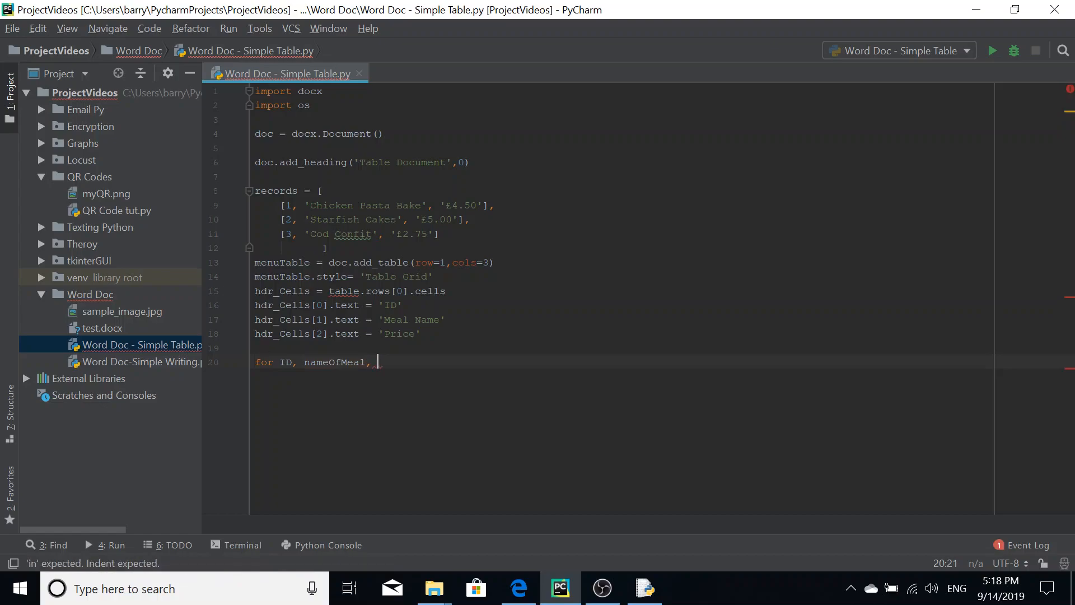
{"action": "type", "text": "price"}
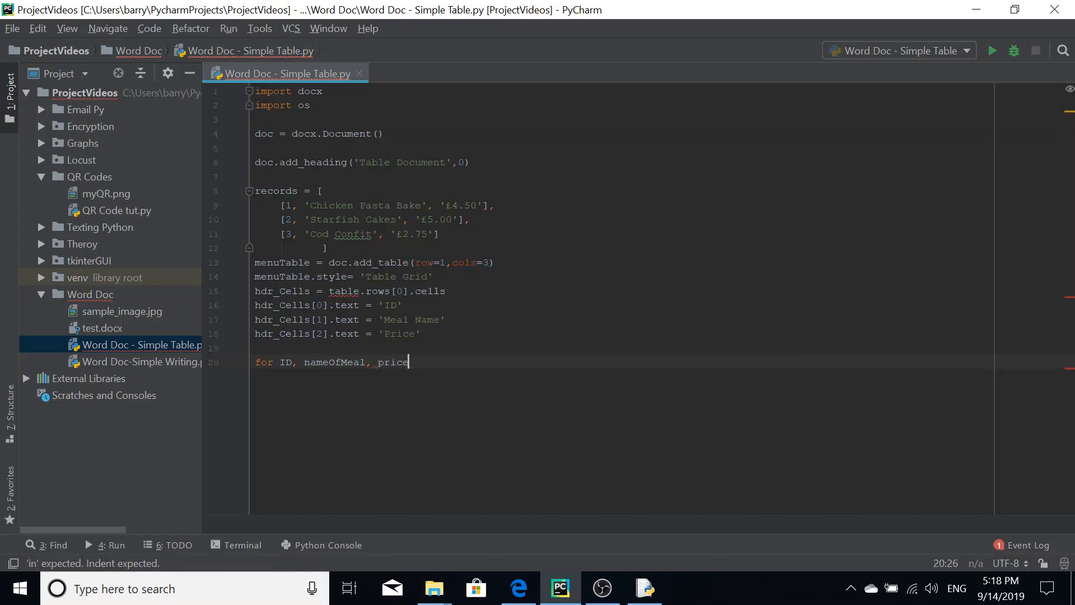
{"action": "type", "text": "i"}
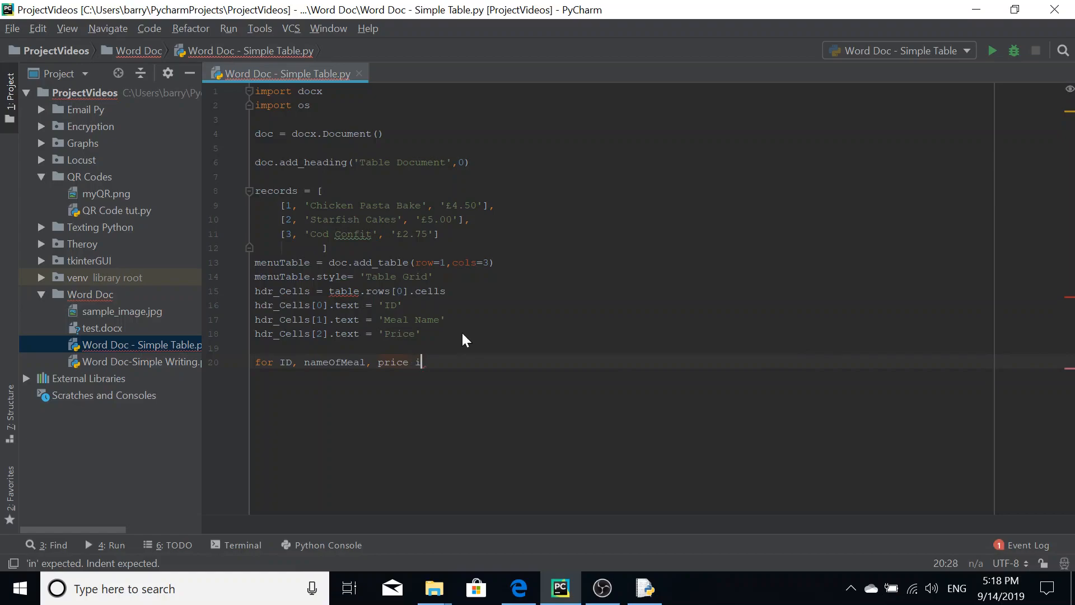
{"action": "type", "text": "n records:"}
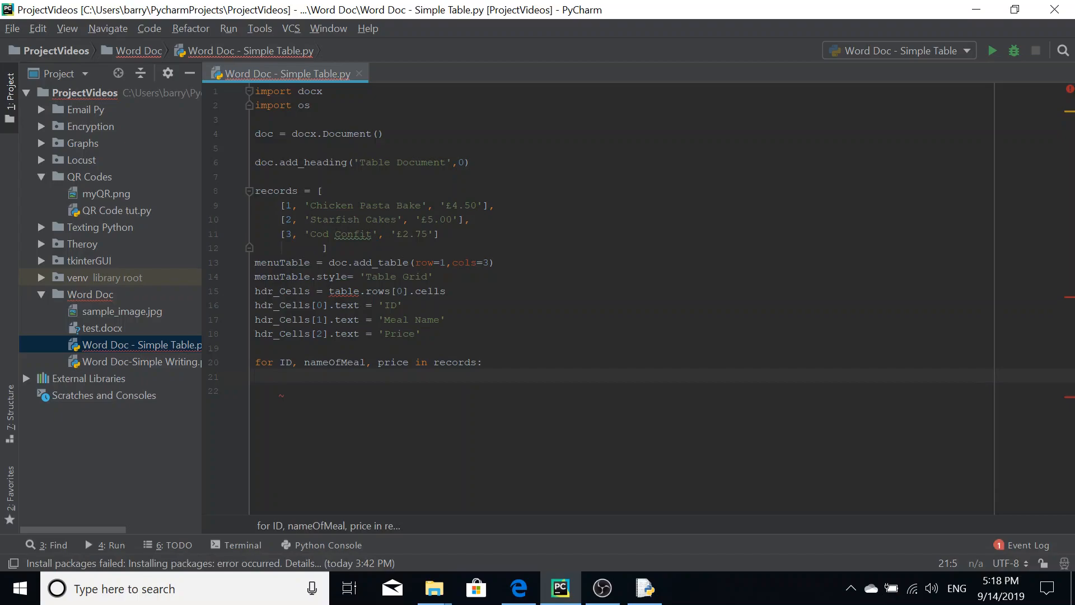
{"action": "mouse_move", "coordinate": [256, 427]}
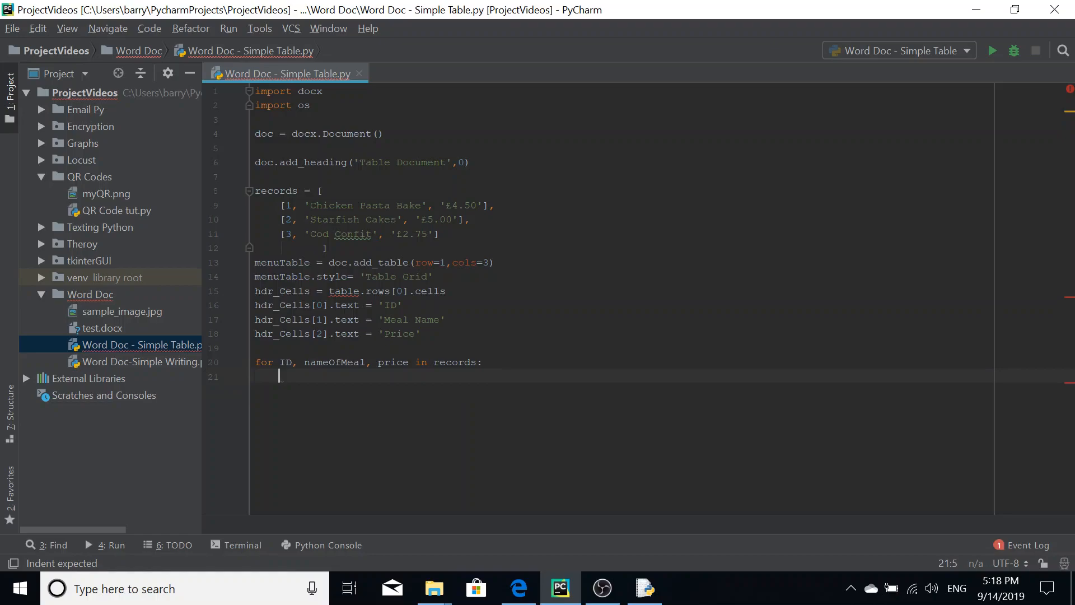
Step: Inside the loop, assign row_Cells = table.add_row().cells
{"action": "type", "text": "row"}
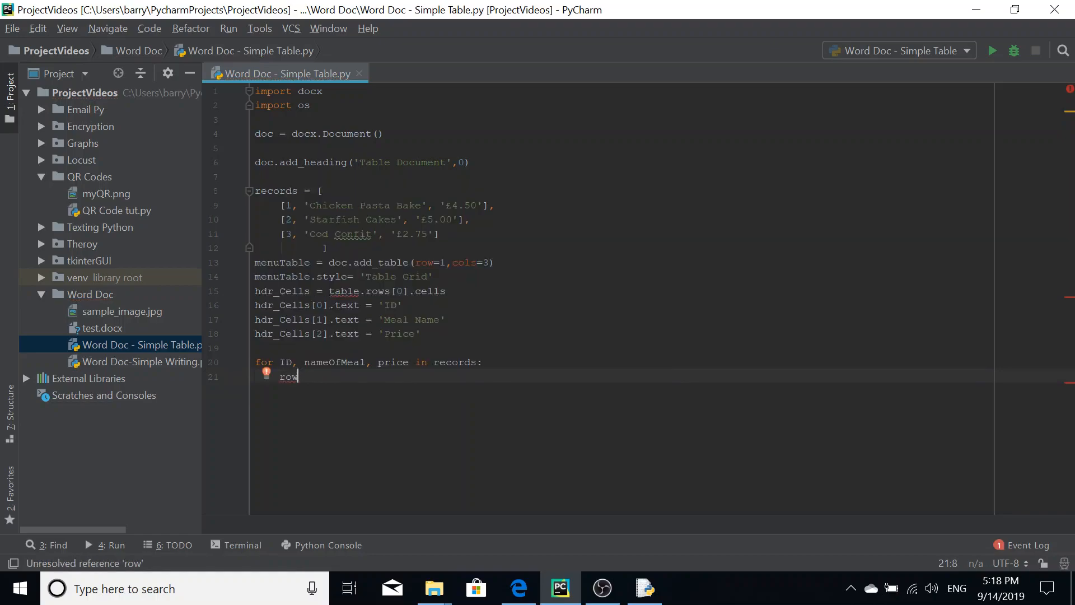
{"action": "type", "text": "_Cell"}
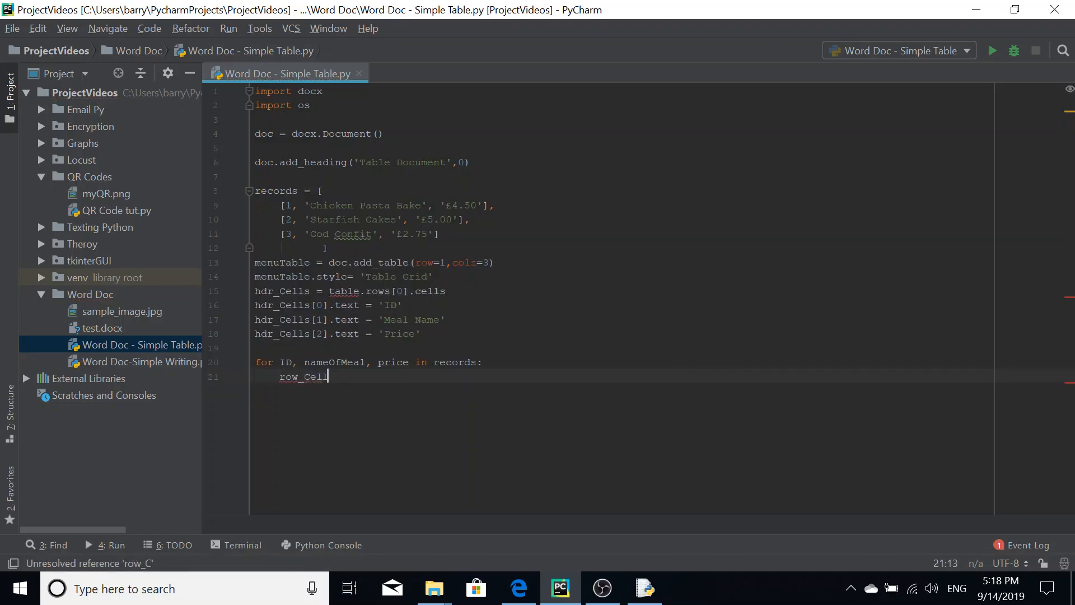
{"action": "type", "text": "s ="}
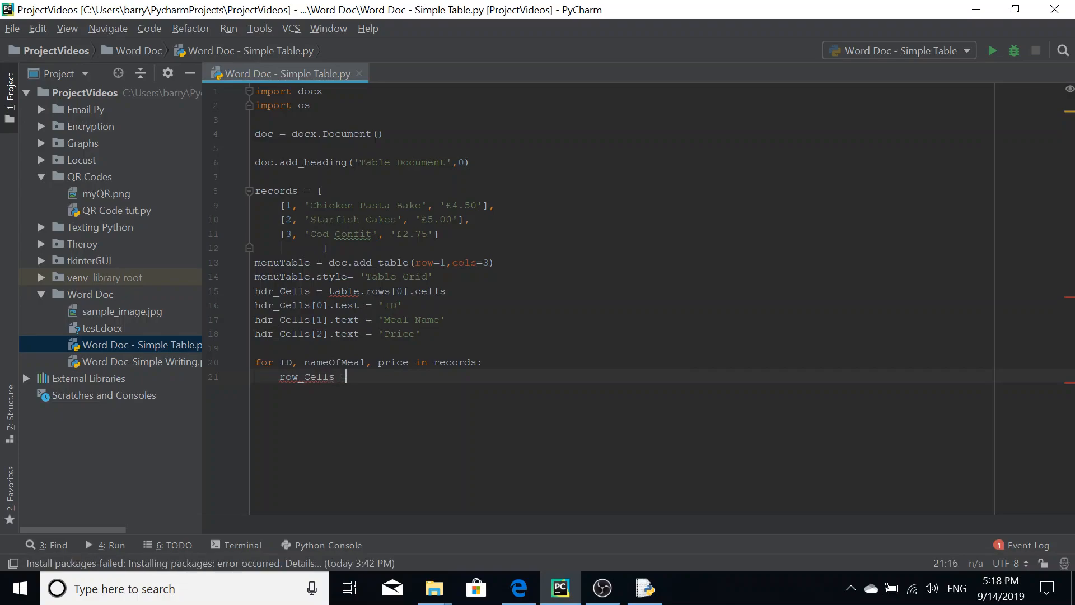
{"action": "type", "text": "table.add"}
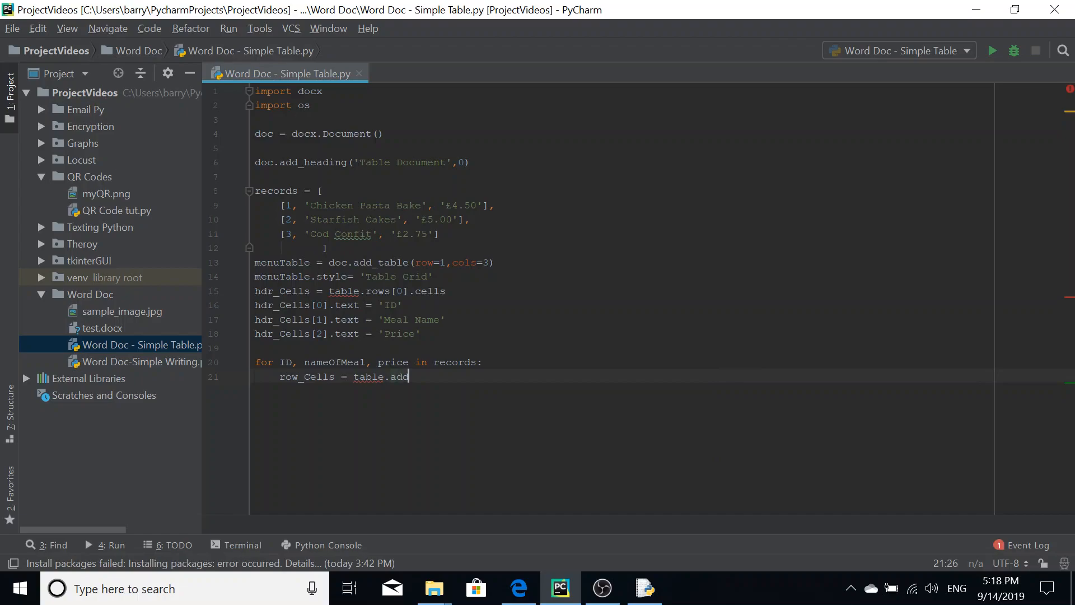
{"action": "type", "text": "_row()"}
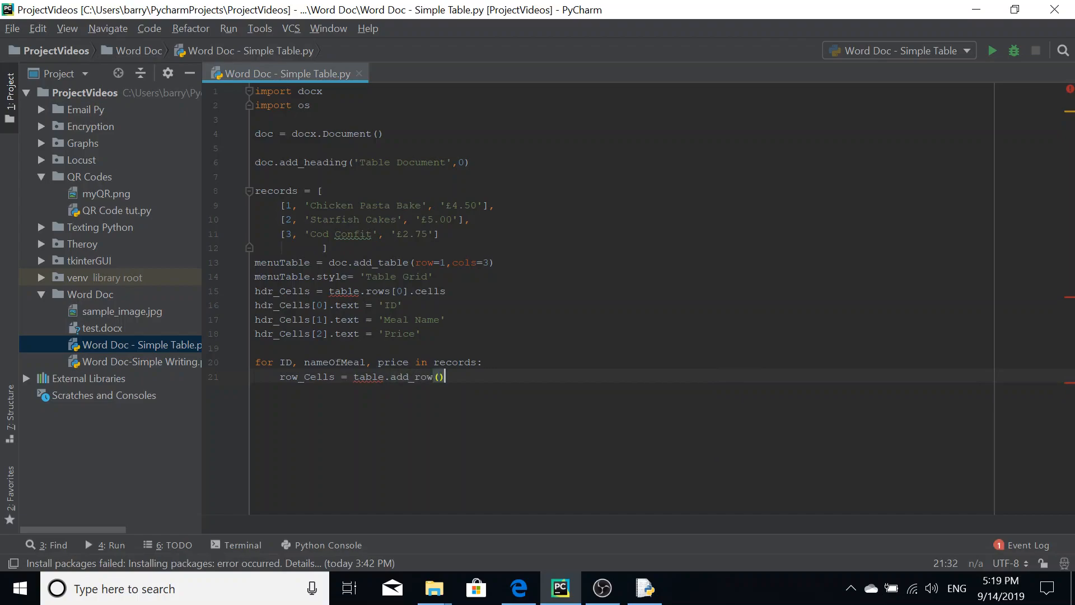
{"action": "type", "text": "."}
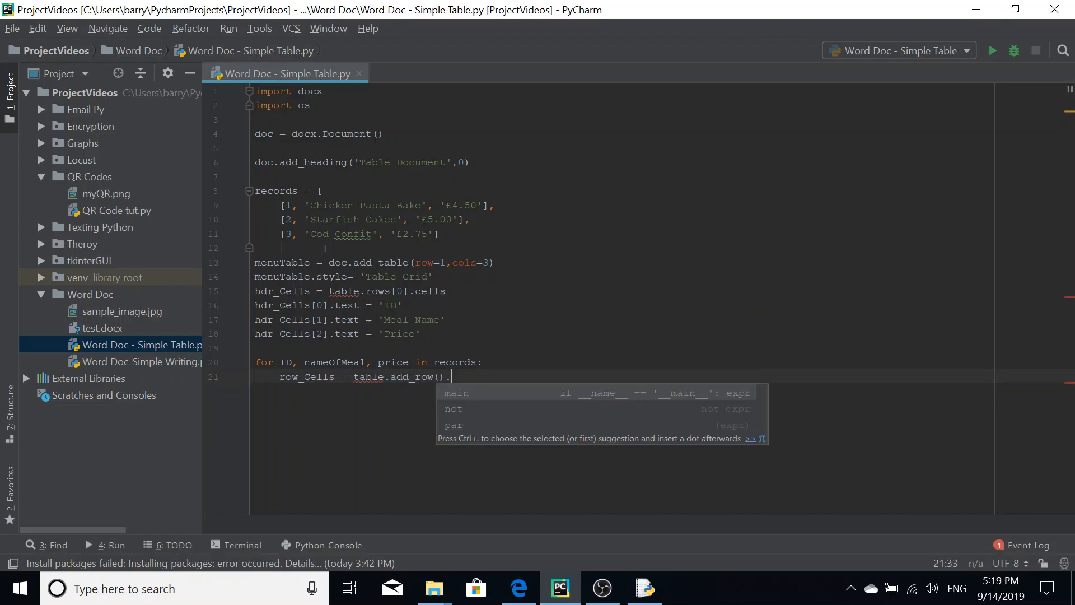
{"action": "type", "text": "cells"}
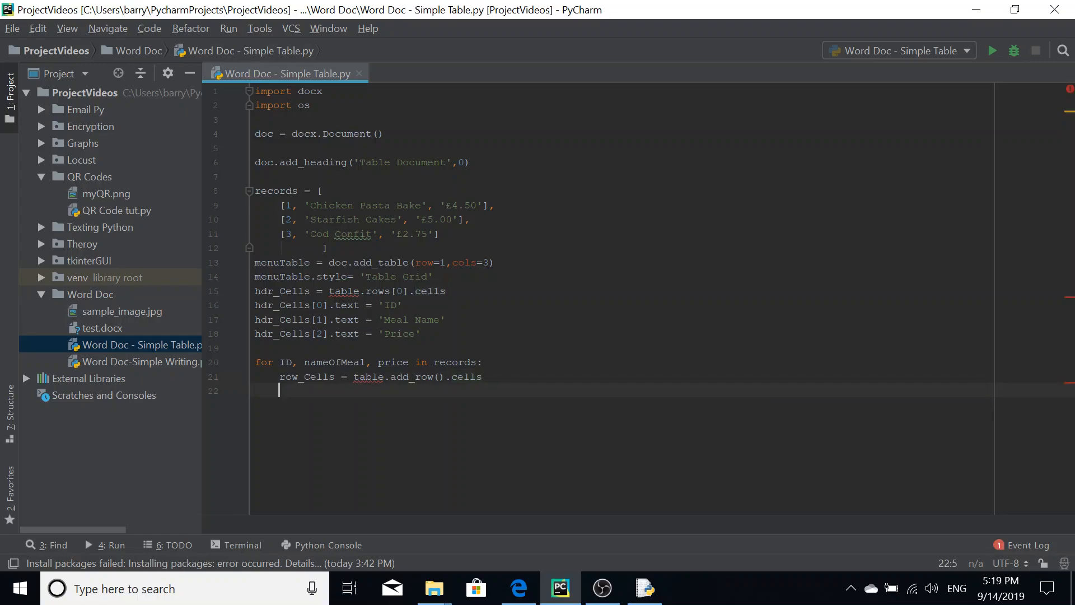
Step: Fill row_Cells[0], [1], [2] .text with str(ID), nameOfMeal and price
{"action": "type", "text": "row_Cells[0"}
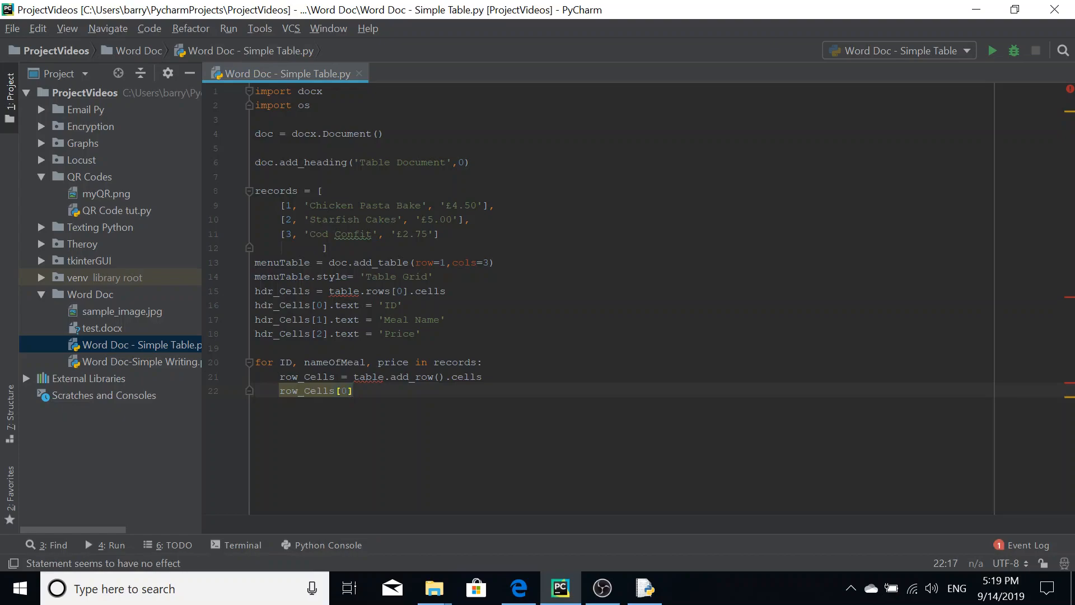
{"action": "type", "text": ".t"}
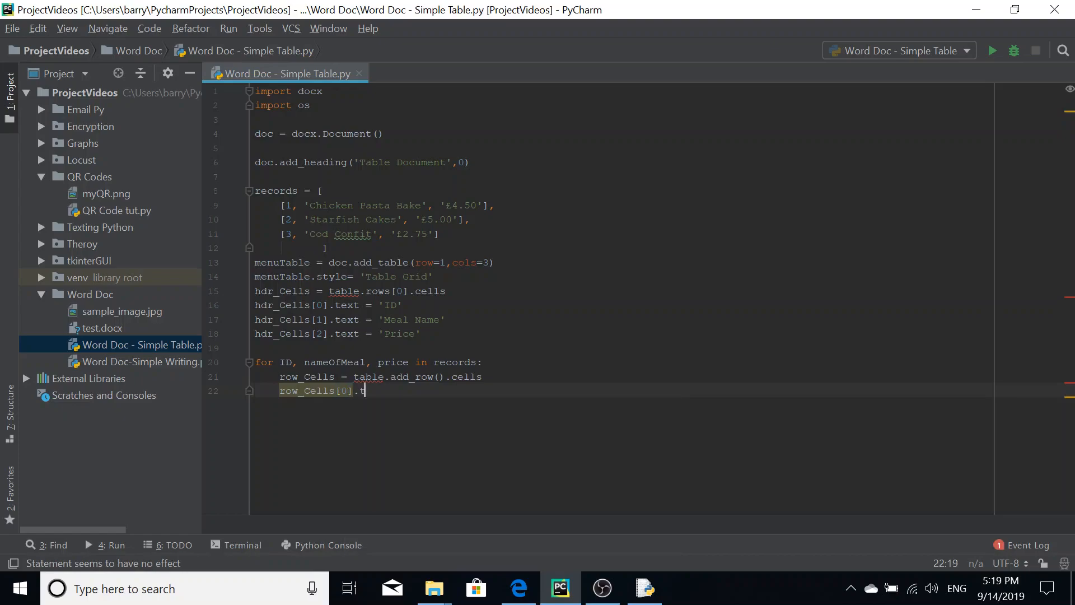
{"action": "type", "text": "ext="}
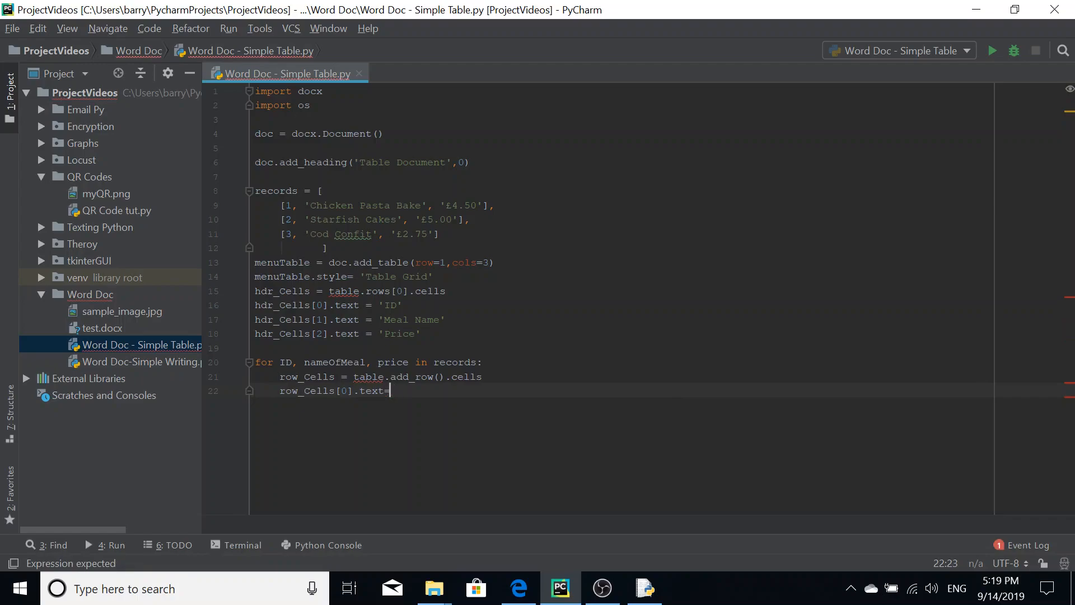
{"action": "type", "text": "str("}
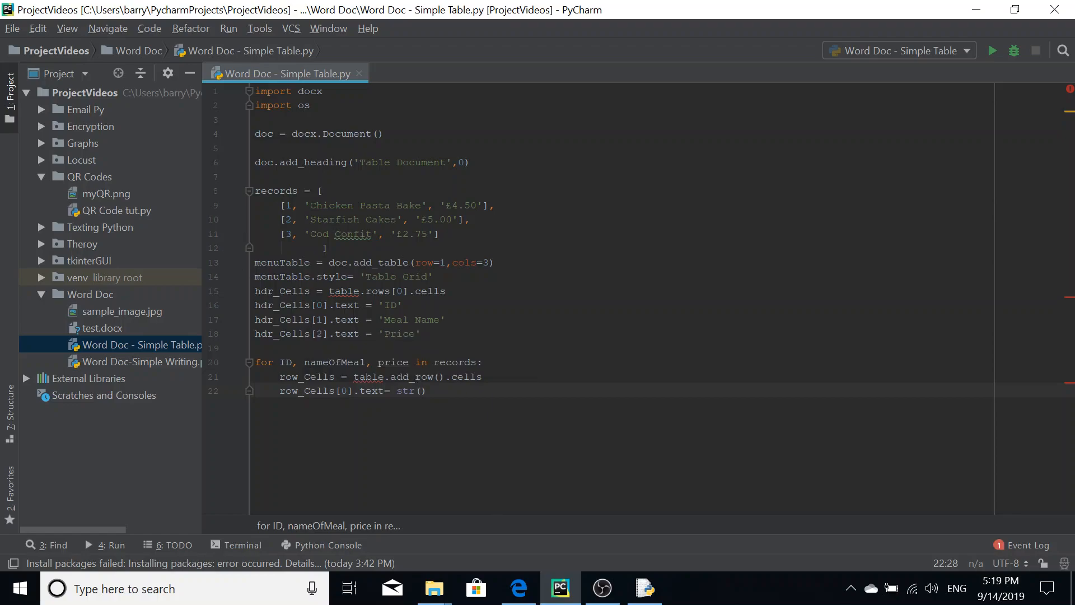
{"action": "mouse_move", "coordinate": [418, 390]}
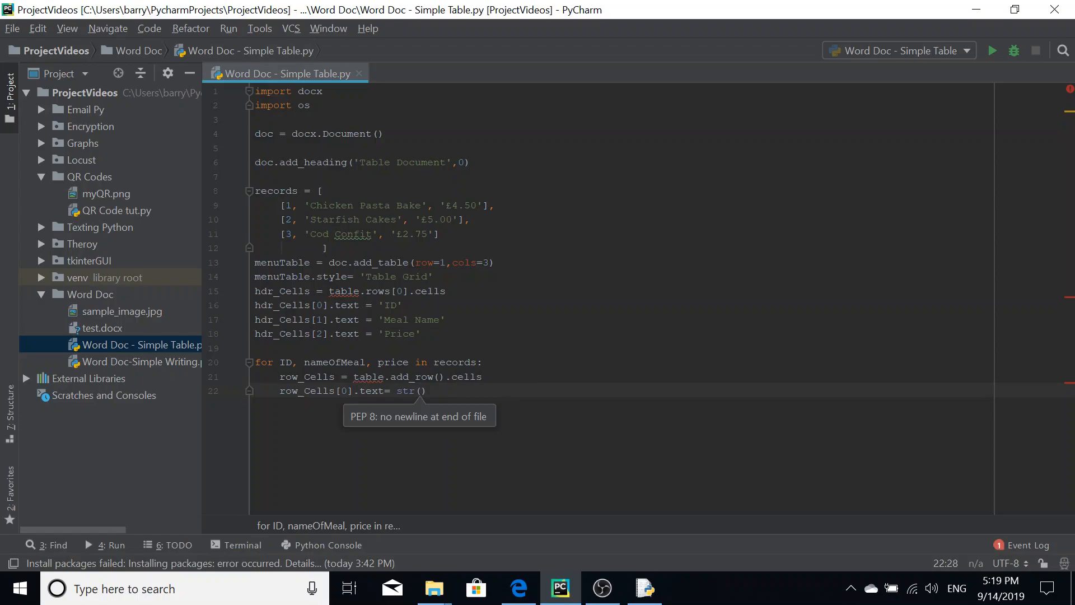
{"action": "type", "text": "ID"}
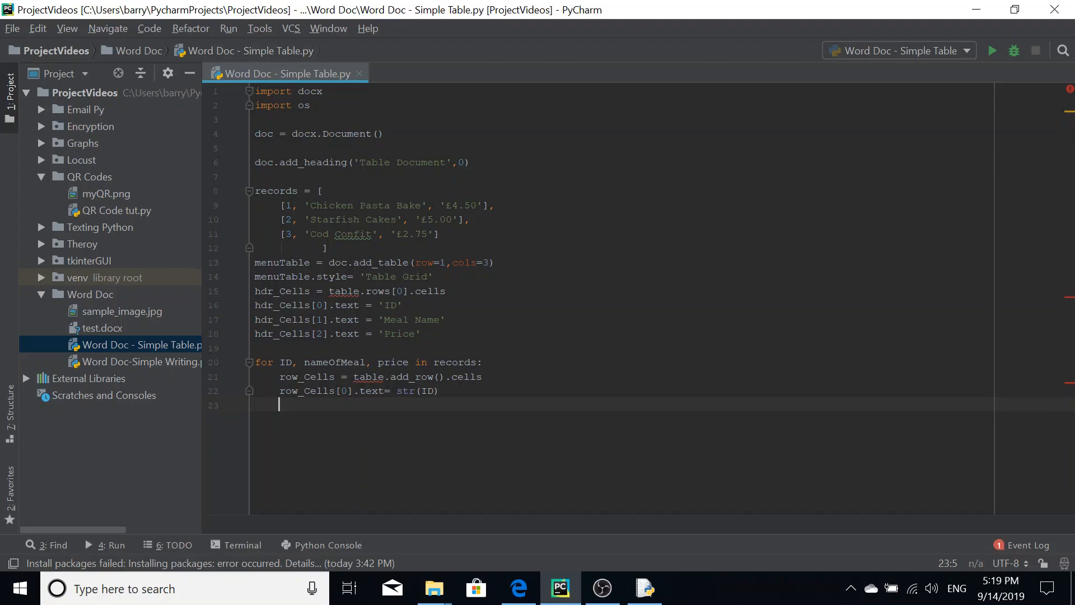
{"action": "type", "text": "row_Cells"}
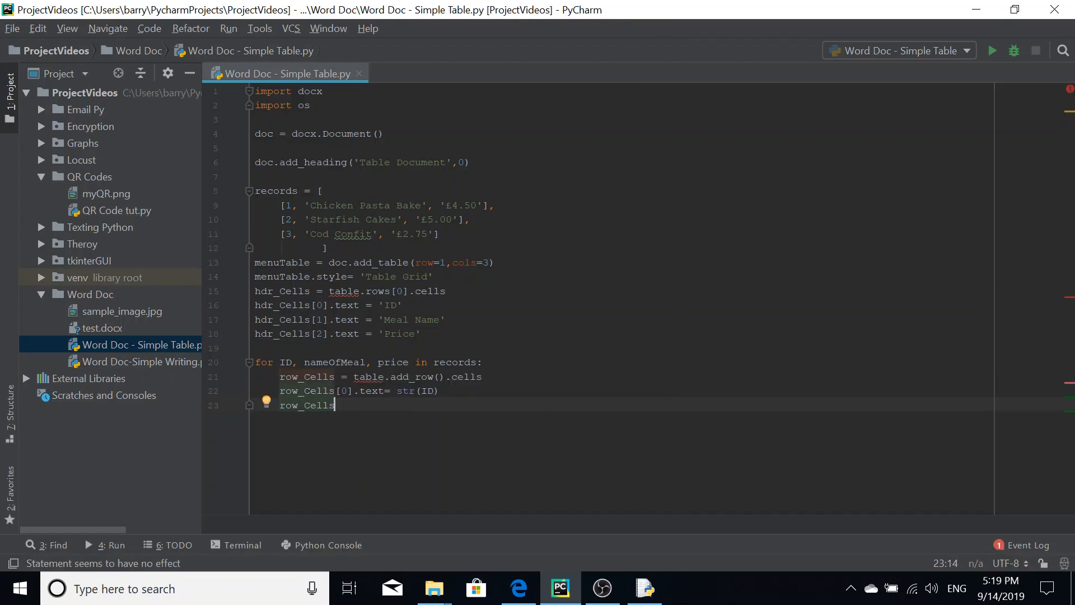
{"action": "type", "text": "[1]"}
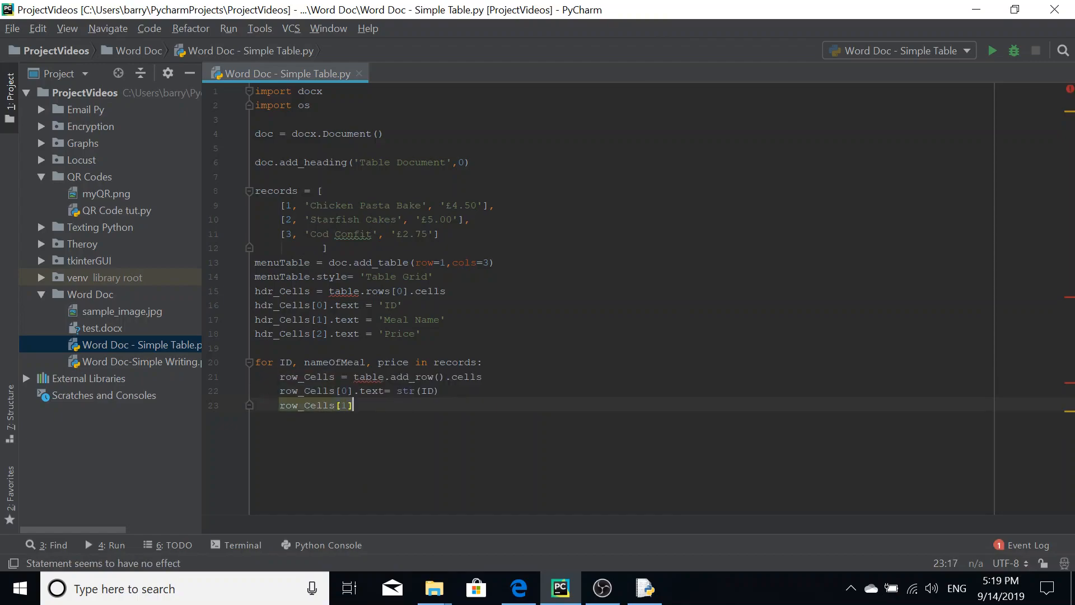
{"action": "type", "text": ".text"}
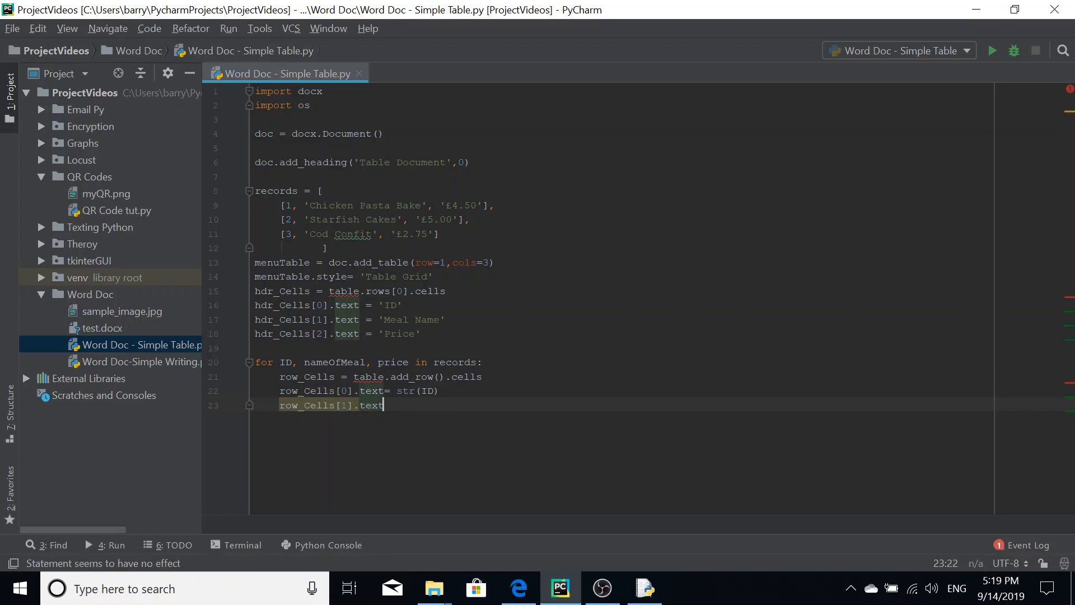
{"action": "type", "text": "= name"}
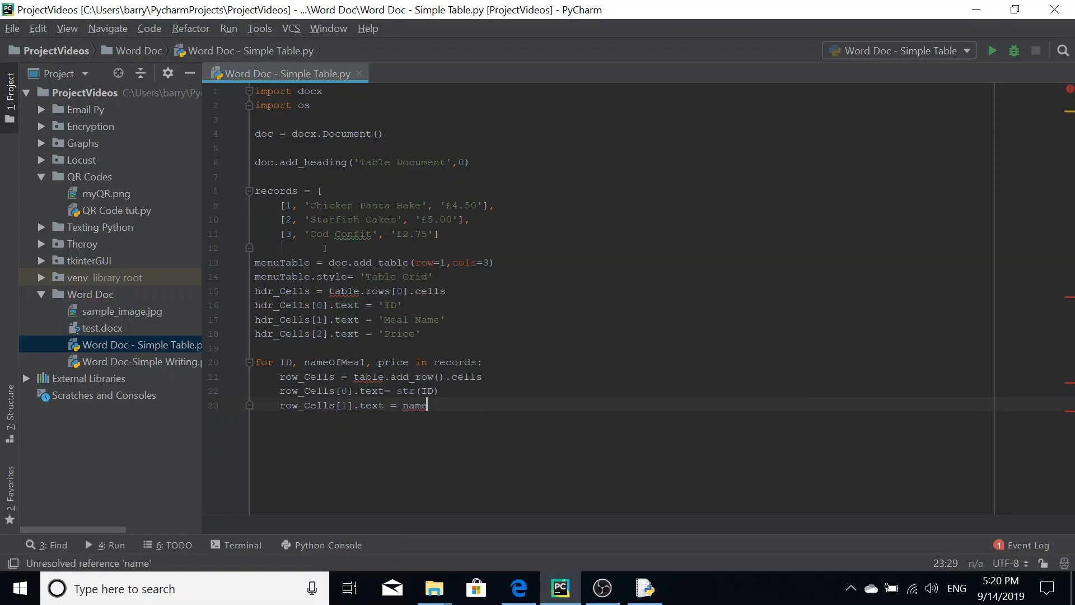
{"action": "type", "text": "OfMeal"}
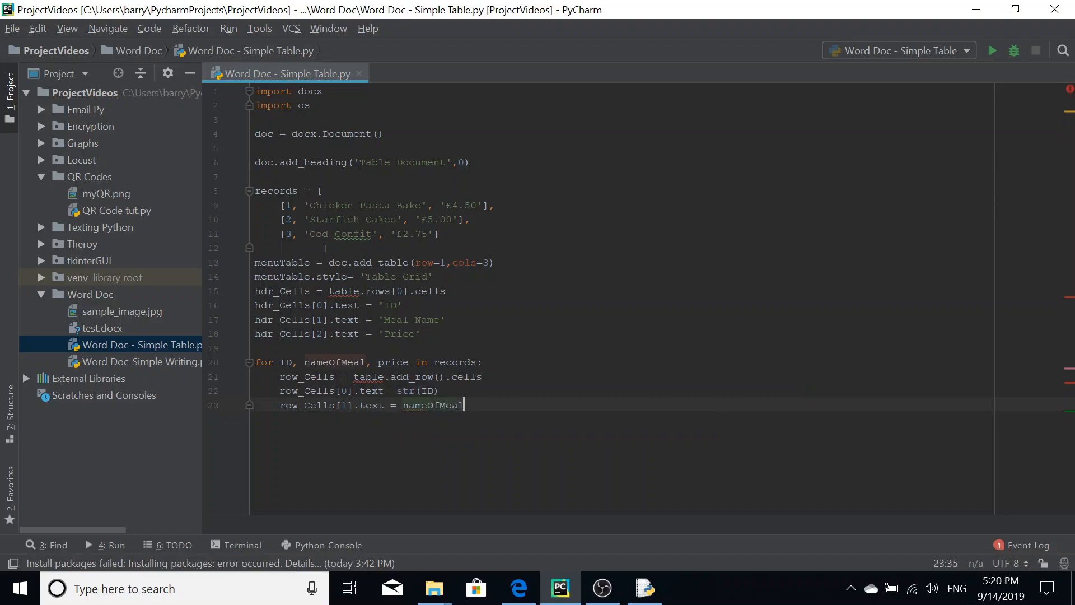
{"action": "type", "text": "row_c"}
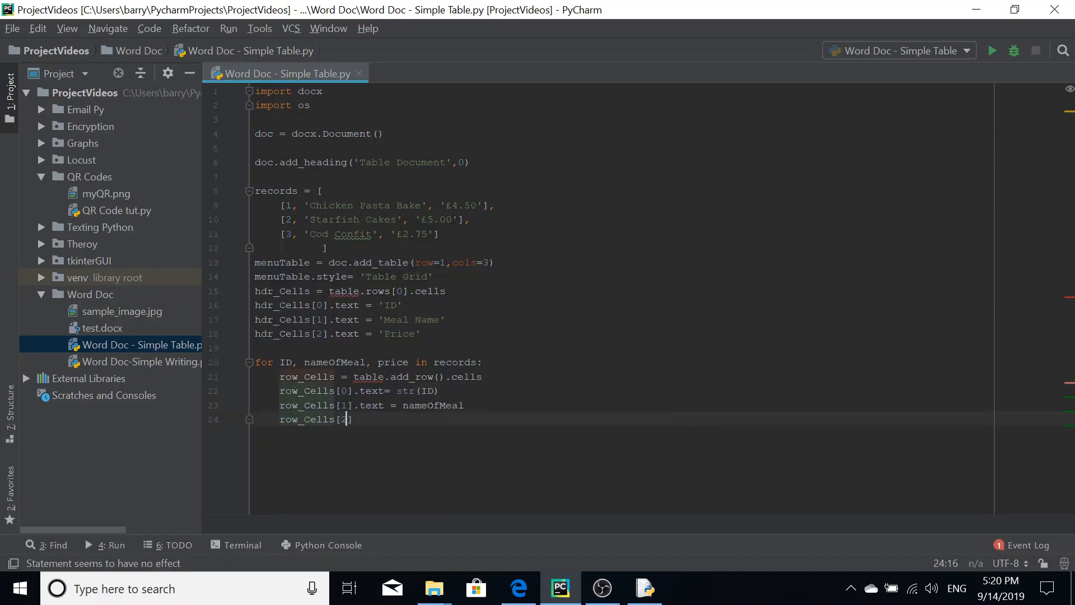
{"action": "type", "text": "]"}
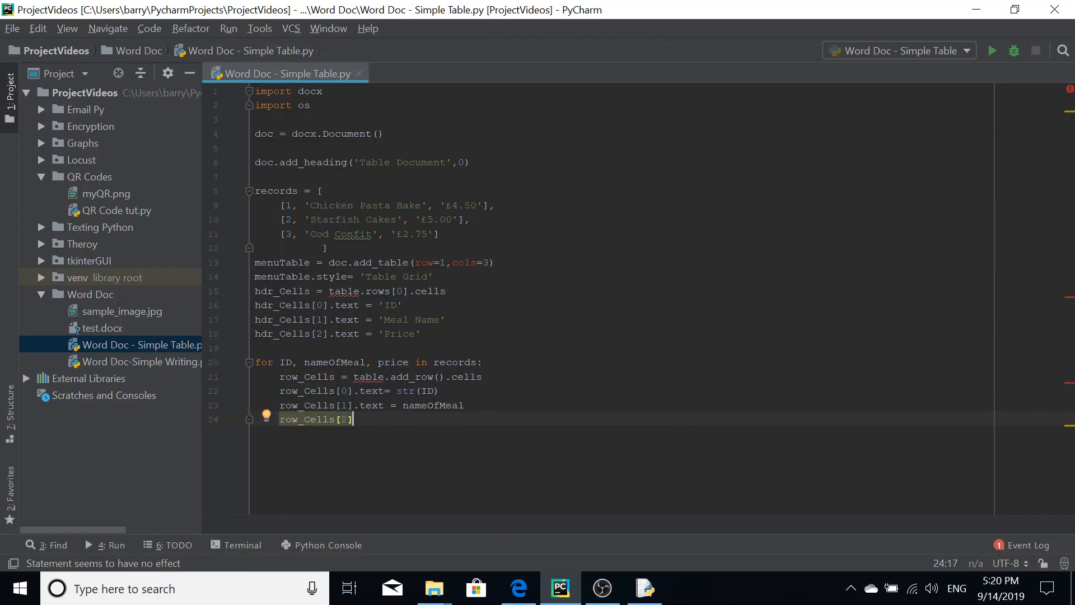
{"action": "type", "text": ".text ="}
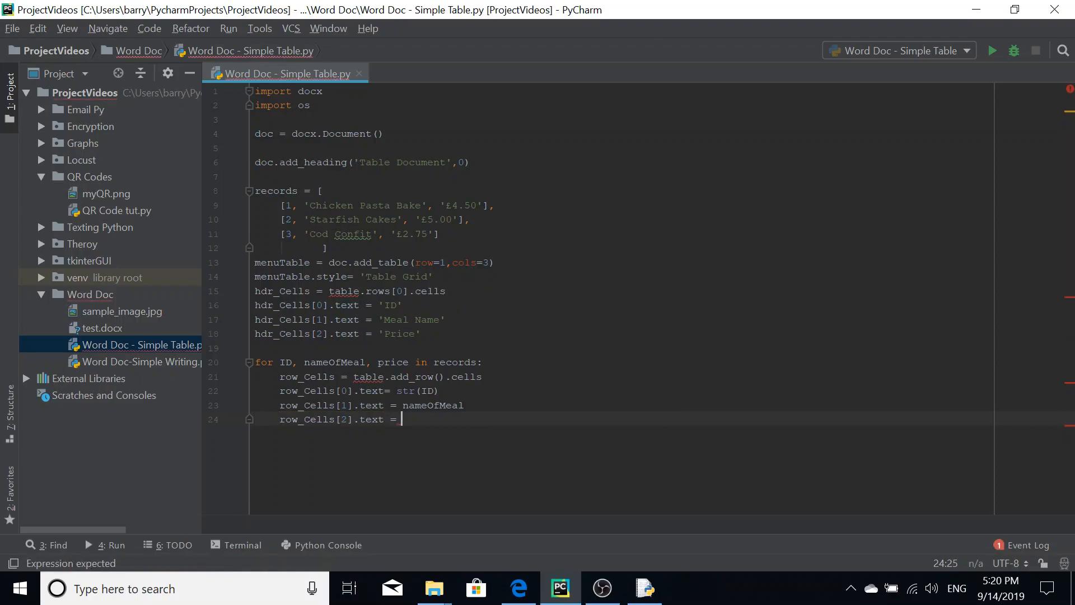
{"action": "type", "text": "[]"}
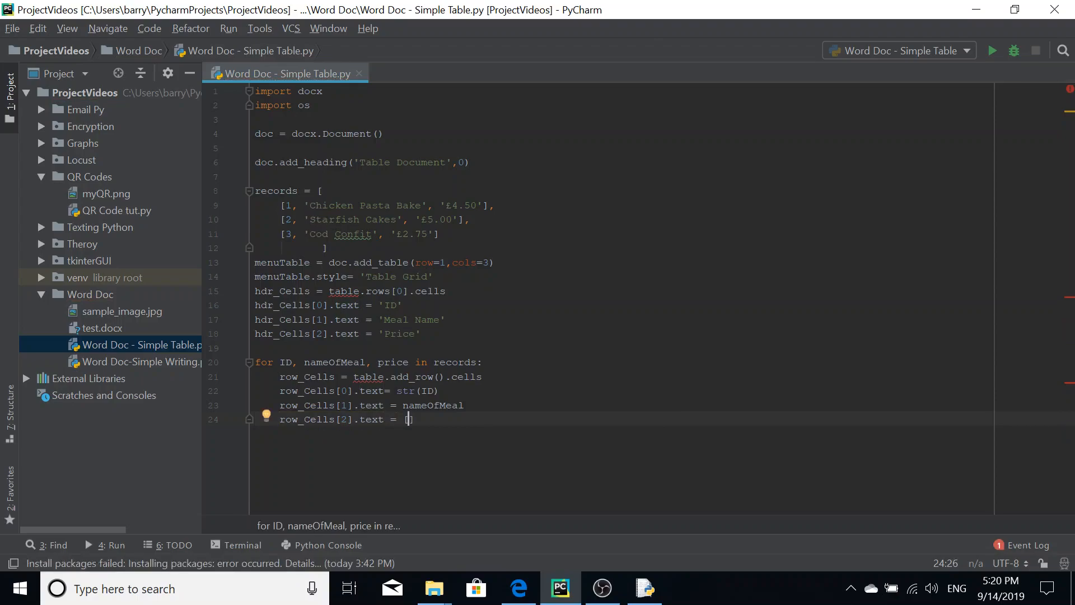
{"action": "type", "text": "r"}
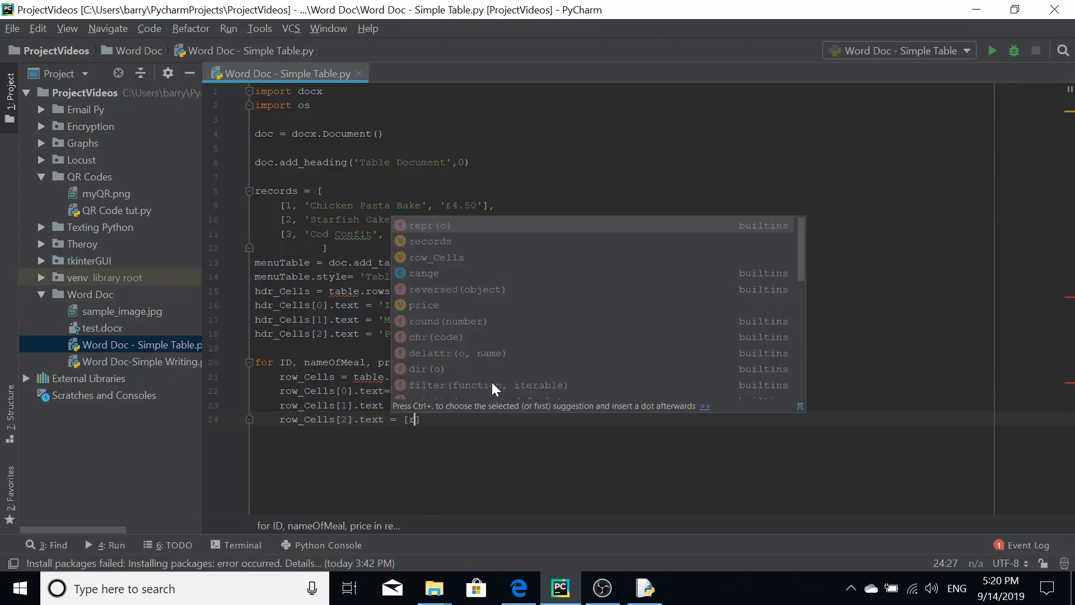
{"action": "type", "text": "price"}
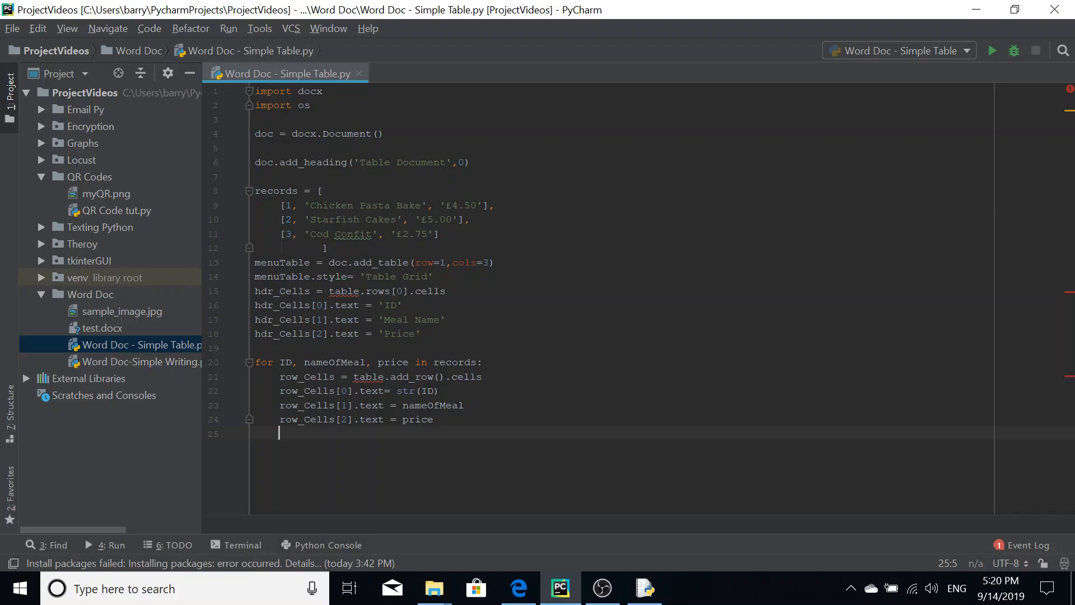
{"action": "mouse_move", "coordinate": [368, 376]}
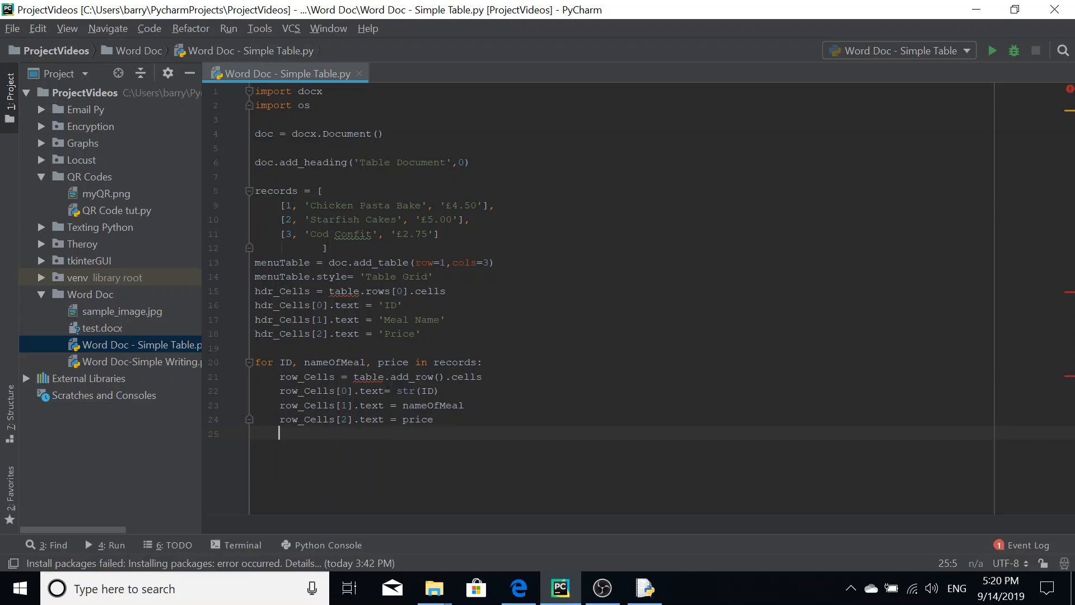
{"action": "mouse_move", "coordinate": [369, 376]}
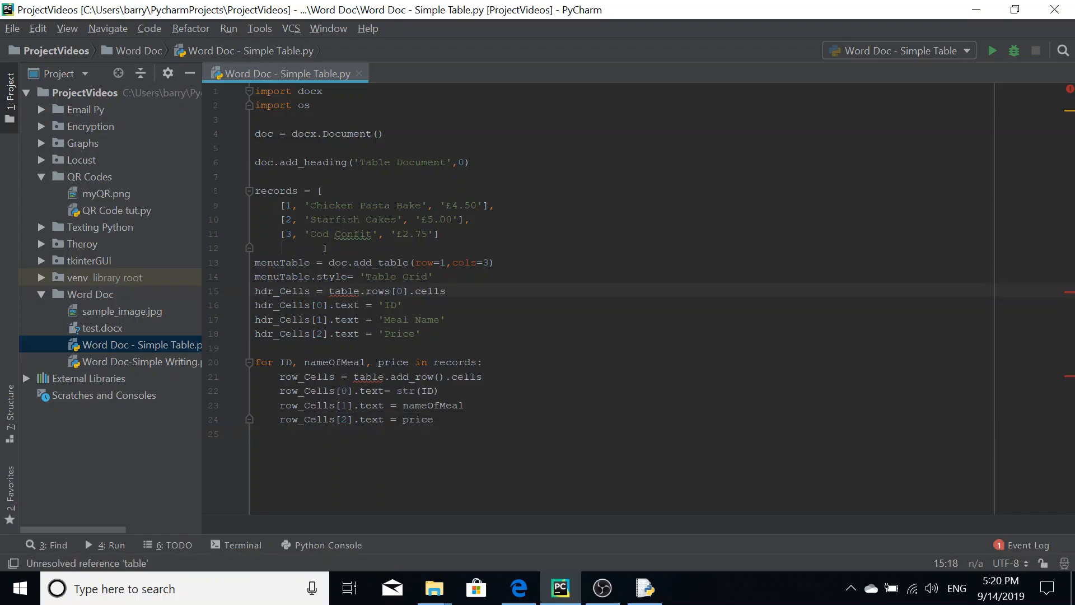
Step: Replace the unresolved 'table' references in hdr_Cells and the add_row loop with menuTable
{"action": "double_click", "coordinate": [282, 276]}
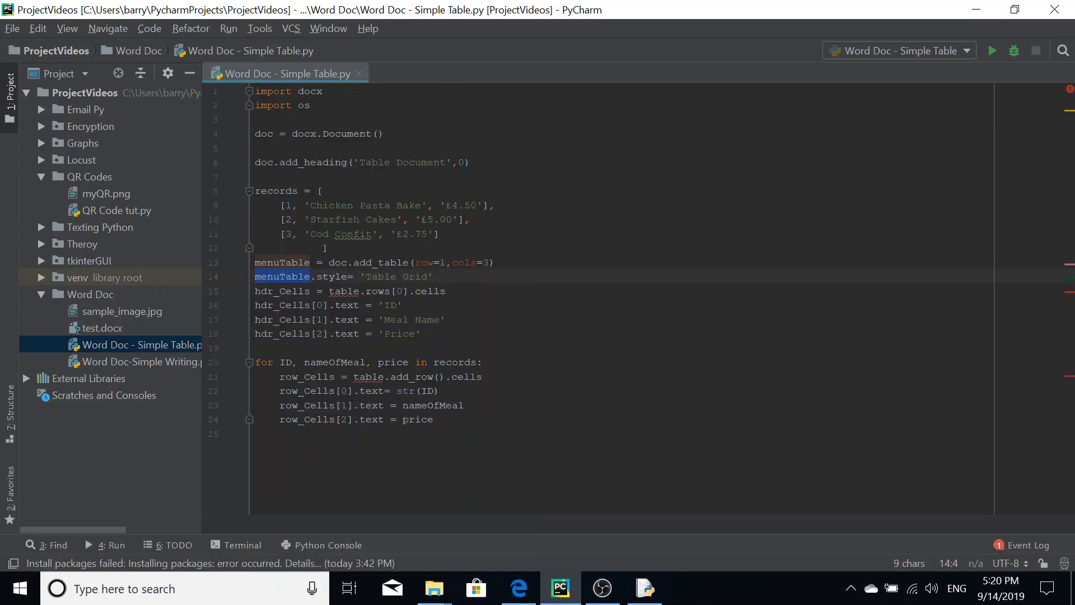
{"action": "left_click", "coordinate": [360, 290]}
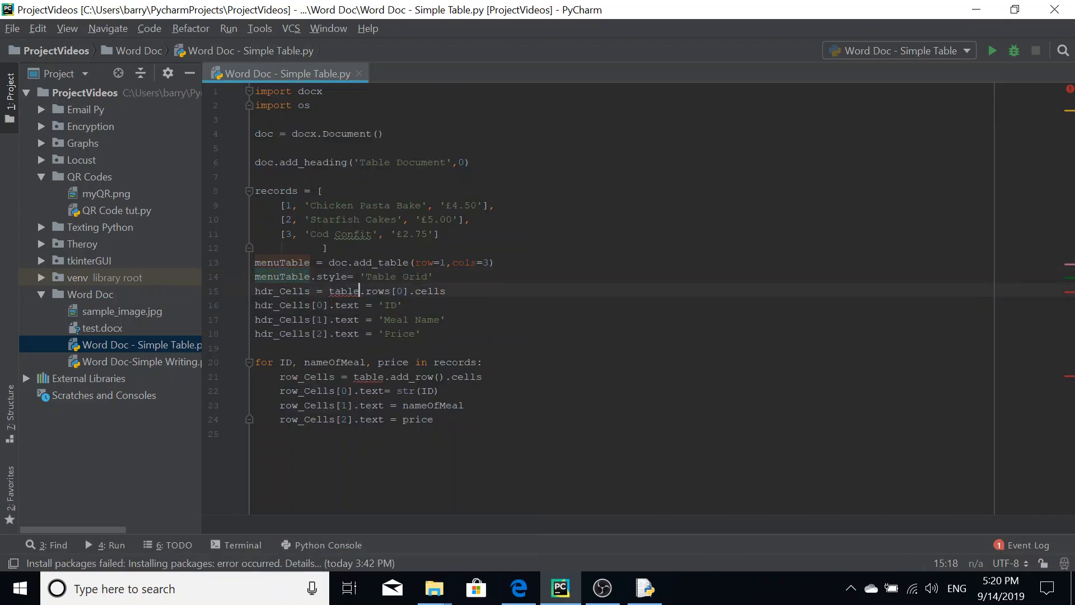
{"action": "type", "text": "menuTable"}
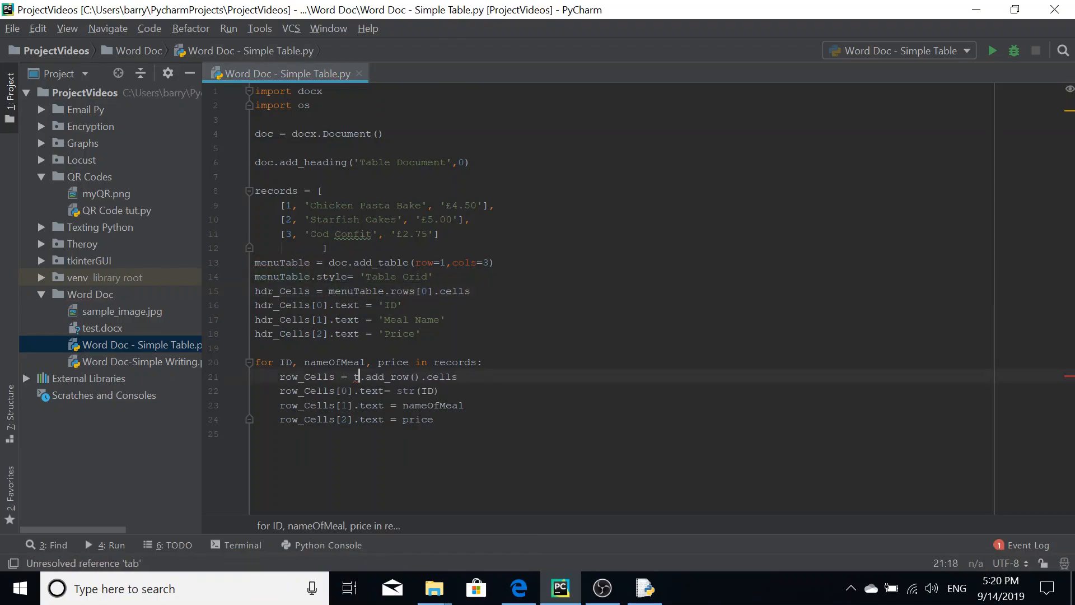
{"action": "type", "text": "menuTable"}
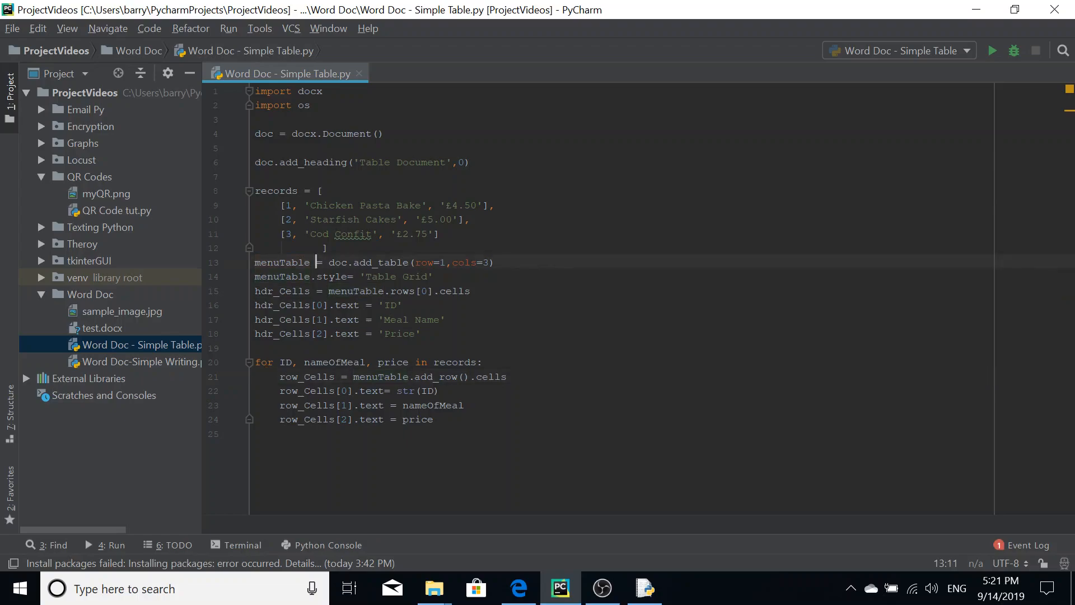
{"action": "left_click", "coordinate": [269, 262]}
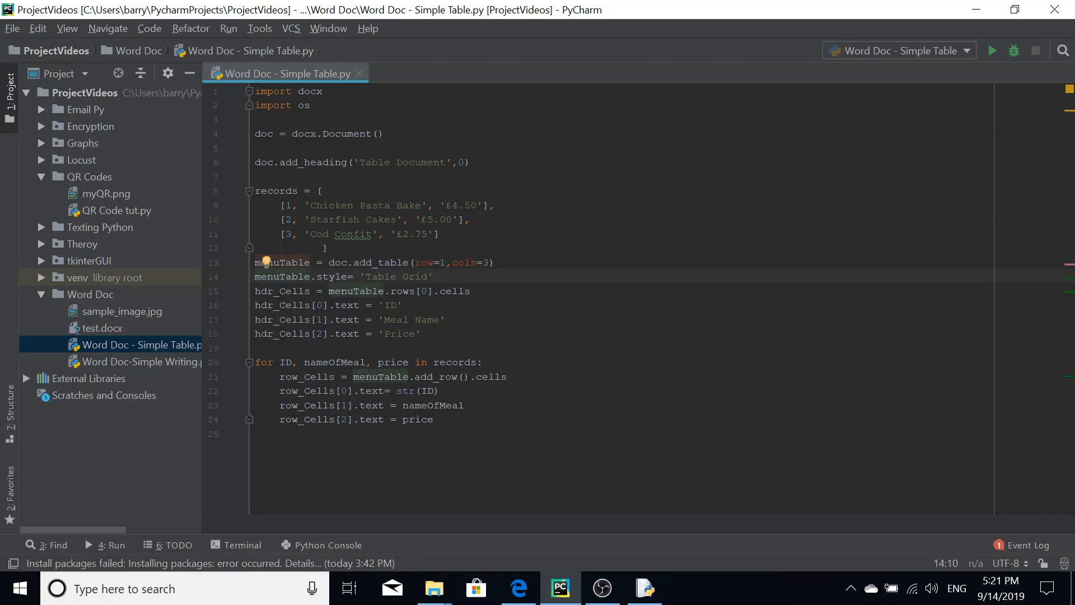
{"action": "left_click", "coordinate": [314, 276]}
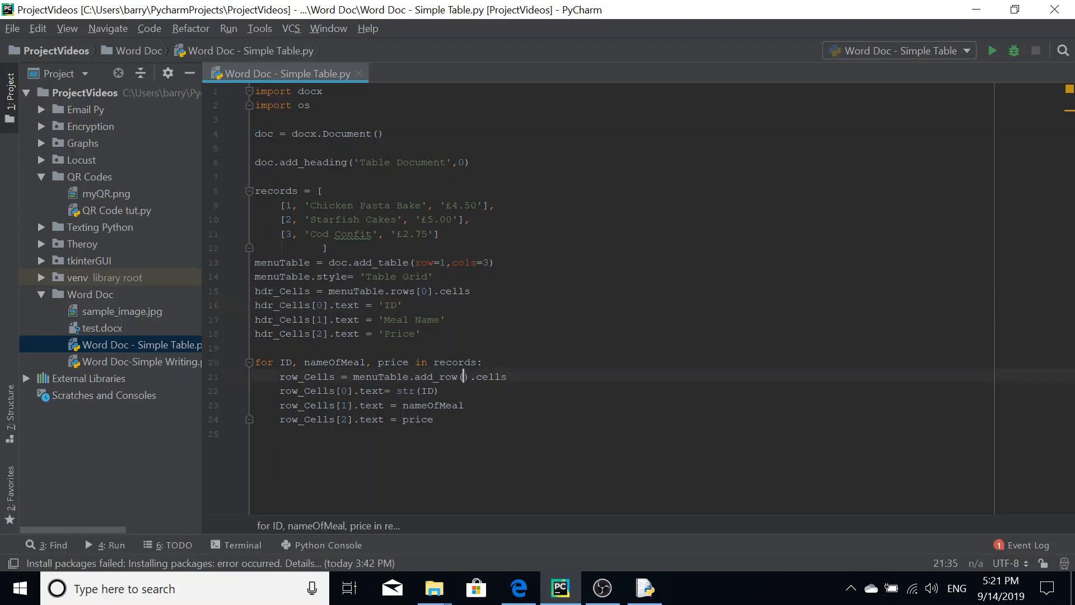
{"action": "double_click", "coordinate": [425, 376]}
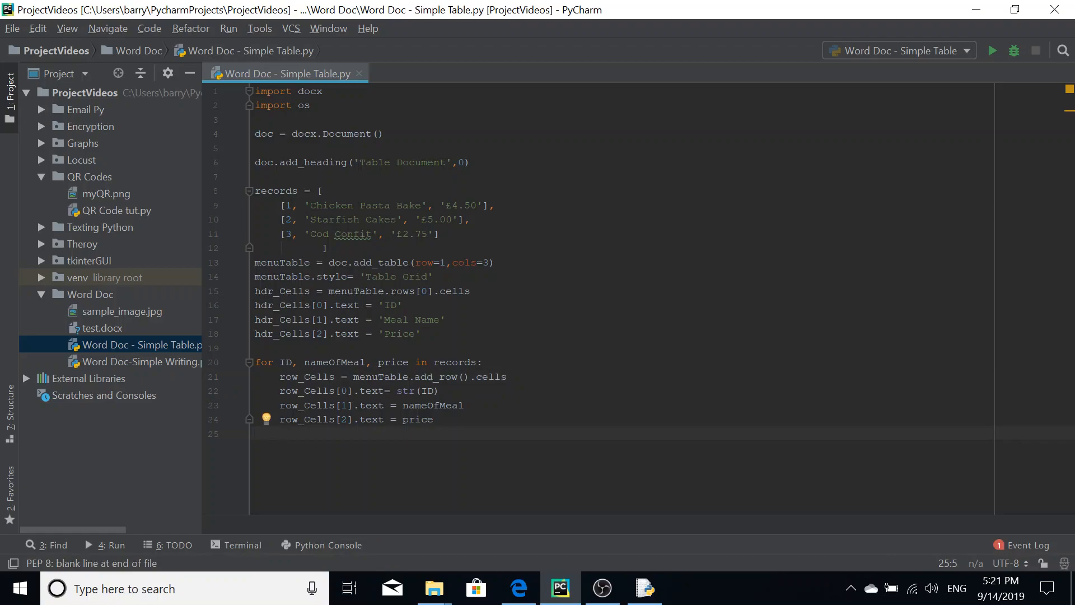
Step: Add doc.save('table.docx') at the end of the script
{"action": "left_click", "coordinate": [257, 433]}
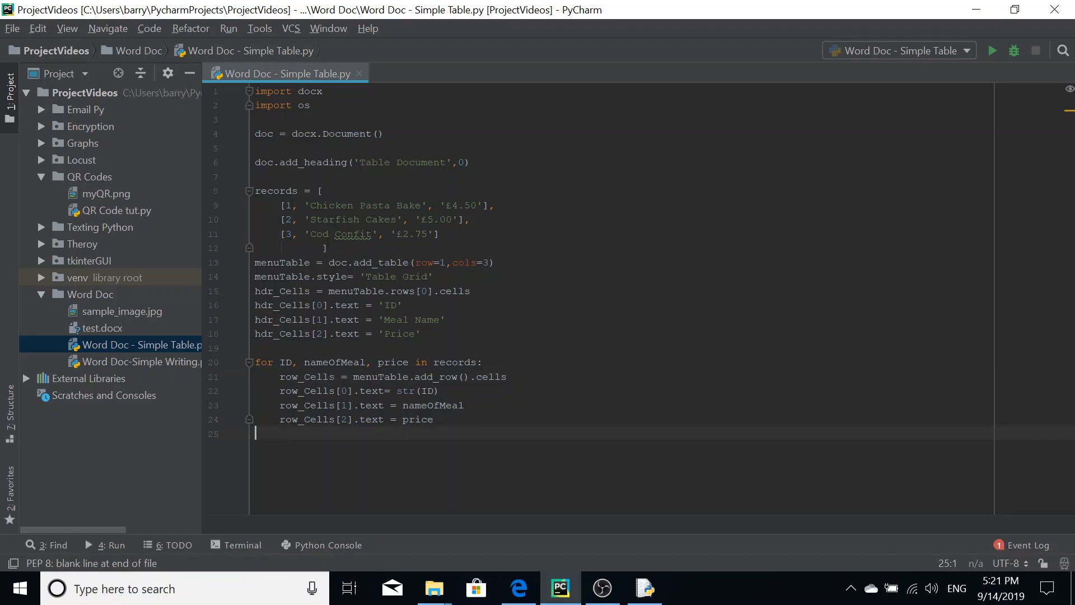
{"action": "type", "text": "doc.save"}
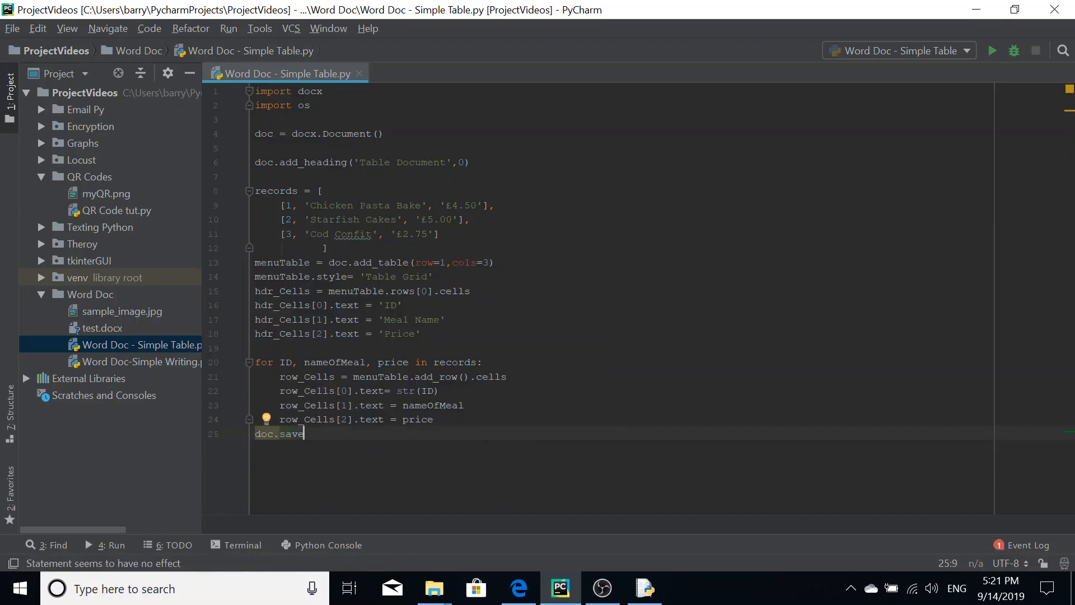
{"action": "type", "text": "('')"}
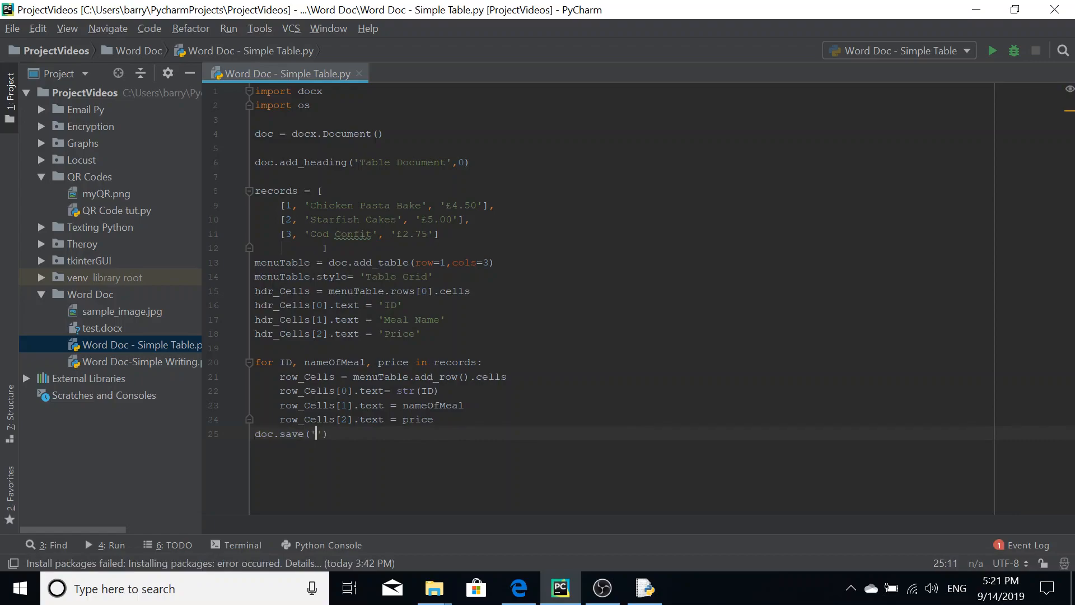
{"action": "type", "text": "table.docx"}
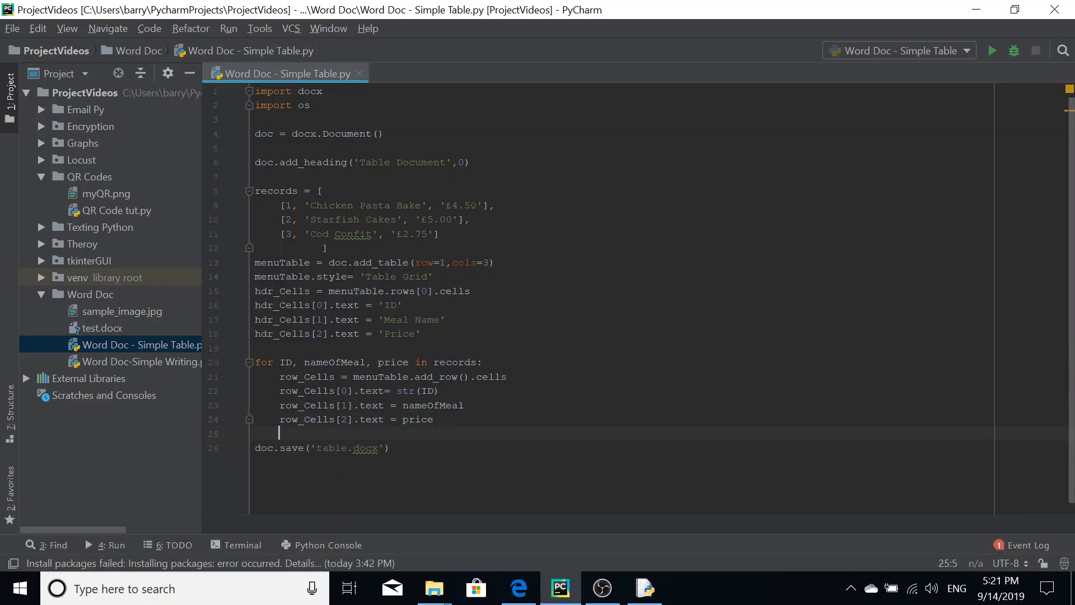
Step: Add os.system("start table.docx") to launch the file, then run the script
{"action": "left_click", "coordinate": [390, 448]}
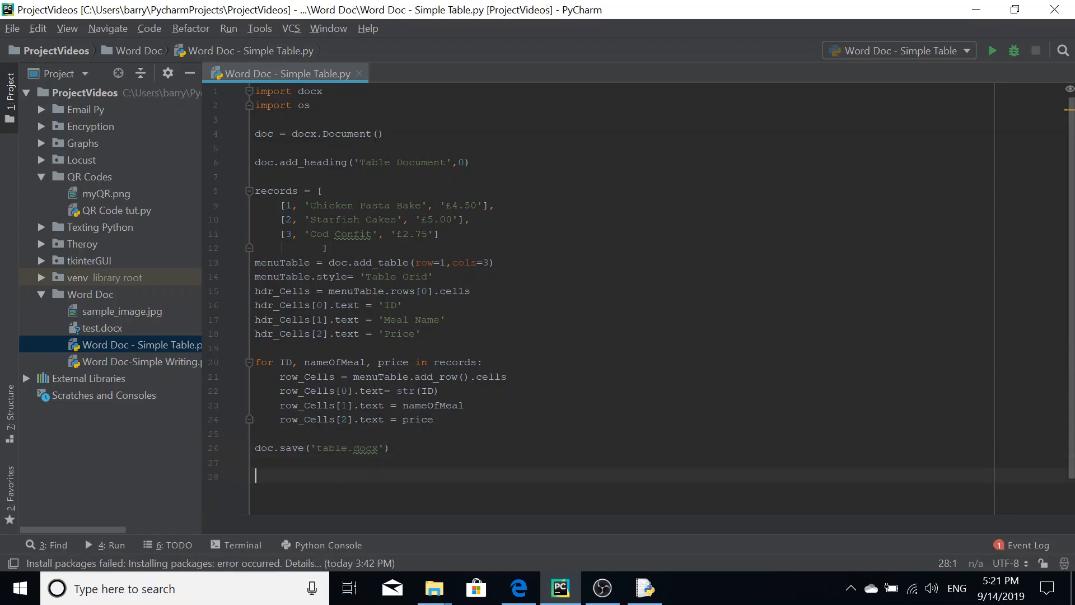
{"action": "type", "text": "os.system(\""}
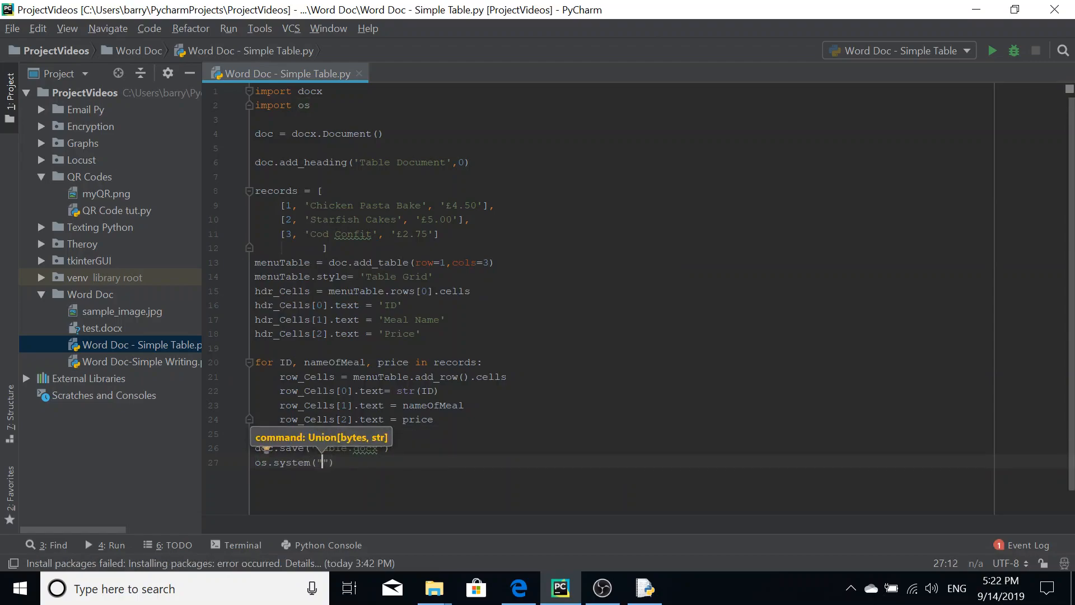
{"action": "type", "text": "start te"}
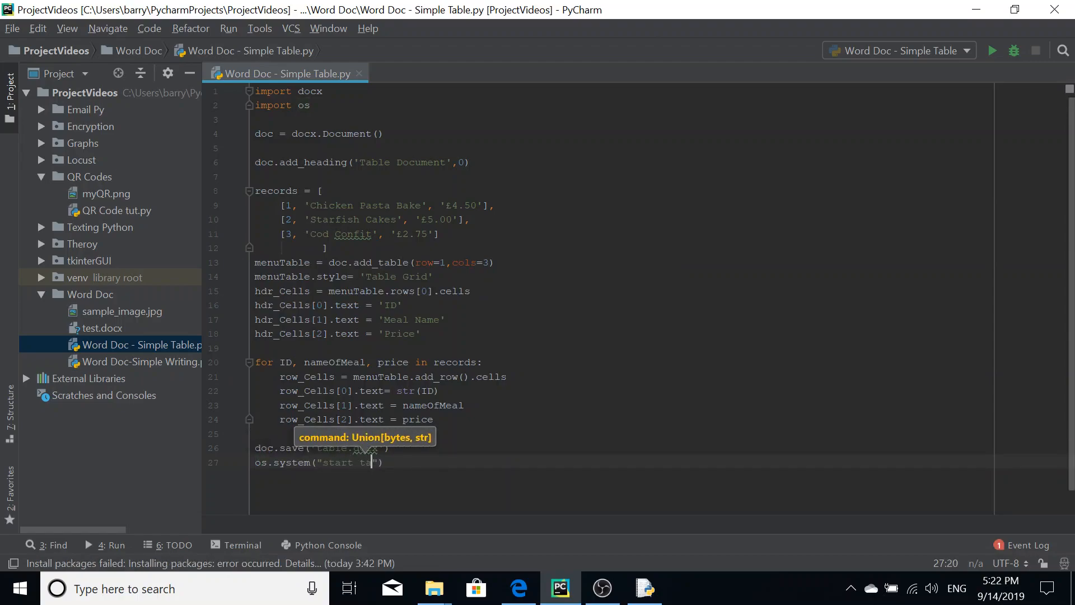
{"action": "type", "text": "ble.docx"}
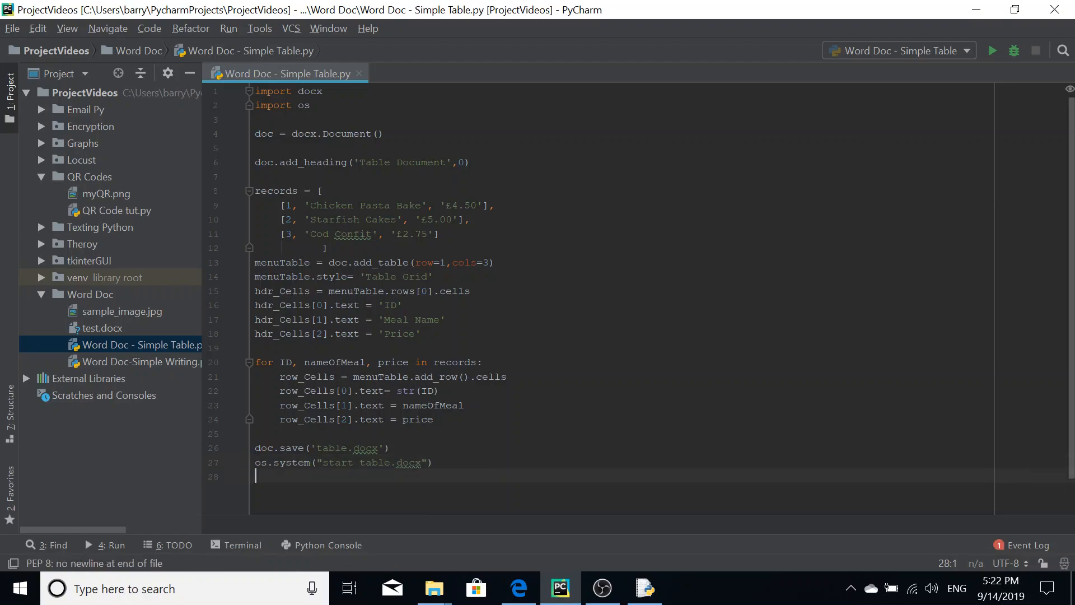
{"action": "left_click", "coordinate": [228, 28]}
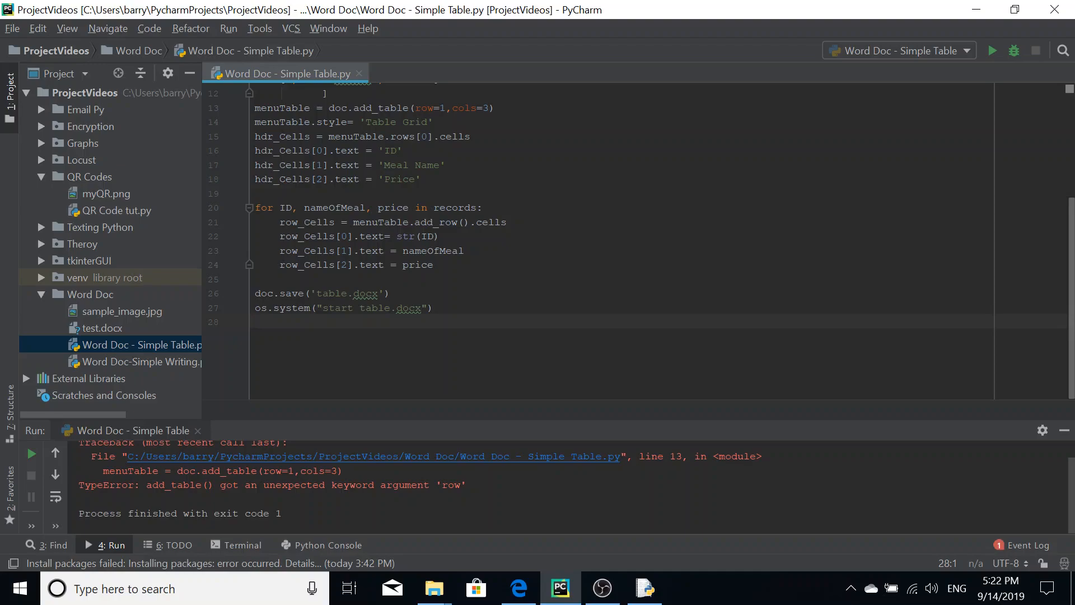
Step: Change row=1 to rows=1 in add_table and rerun 'Word Doc - Simple Table' successfully
{"action": "scroll", "scroll_direction": "up", "scroll_amount": 3}
{"action": "type", "text": "s"}
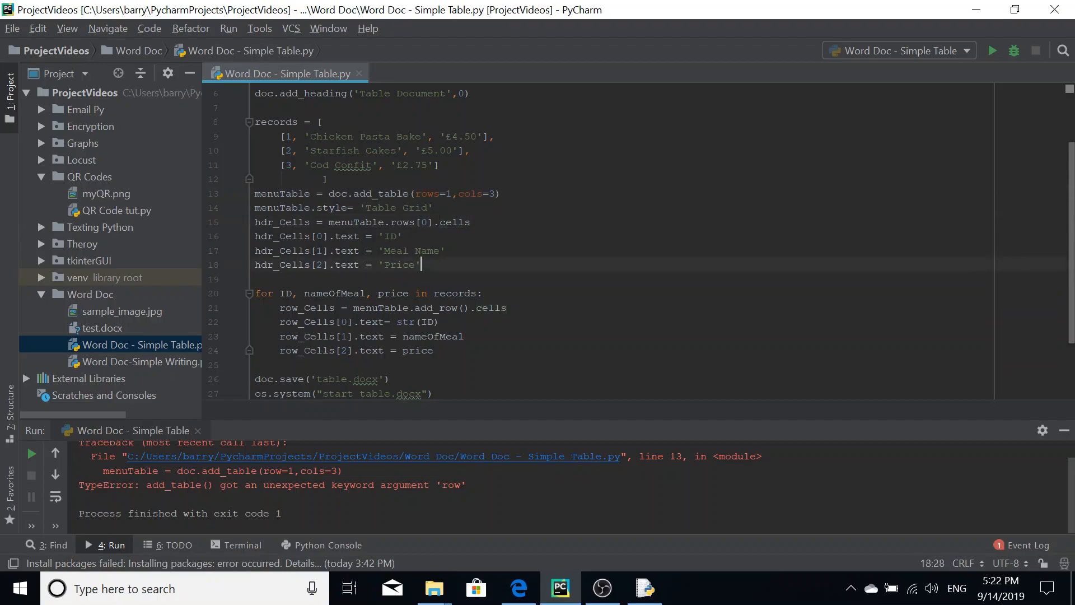
{"action": "mouse_move", "coordinate": [1062, 430]}
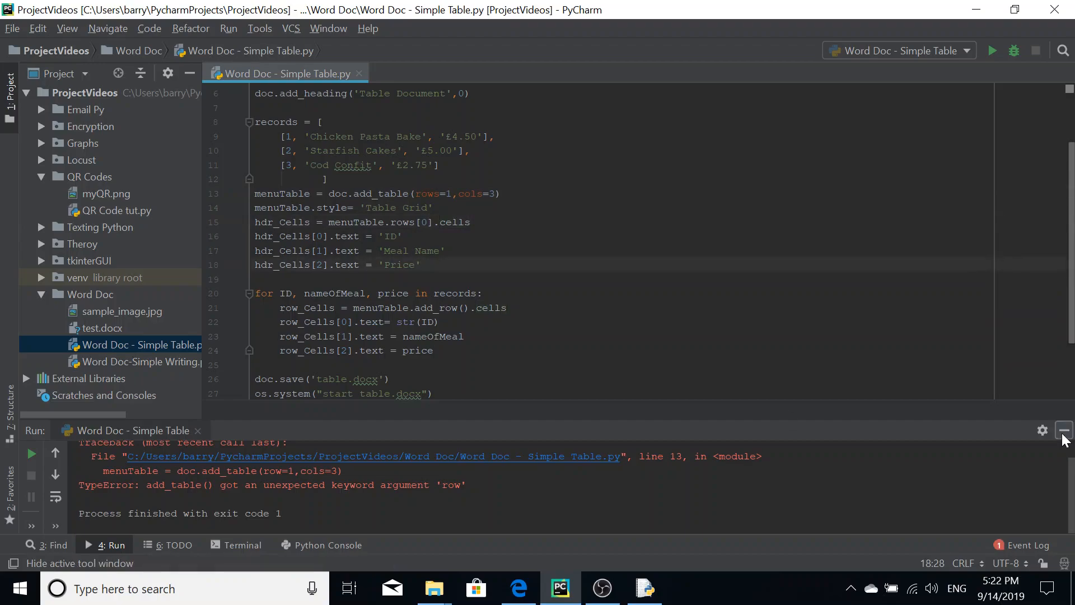
{"action": "left_click", "coordinate": [1062, 430]}
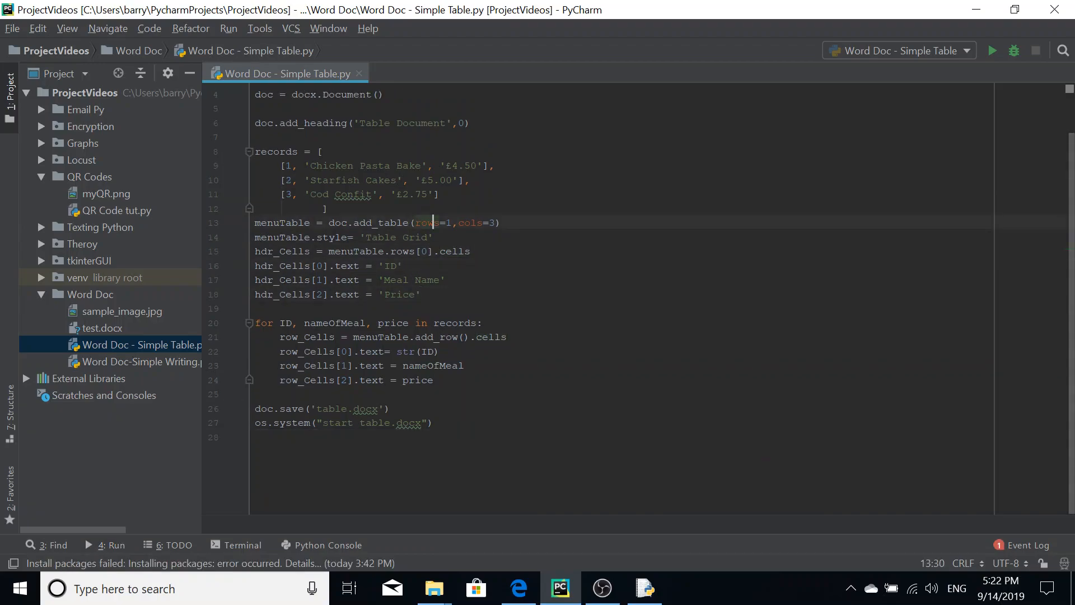
{"action": "left_click", "coordinate": [434, 237]}
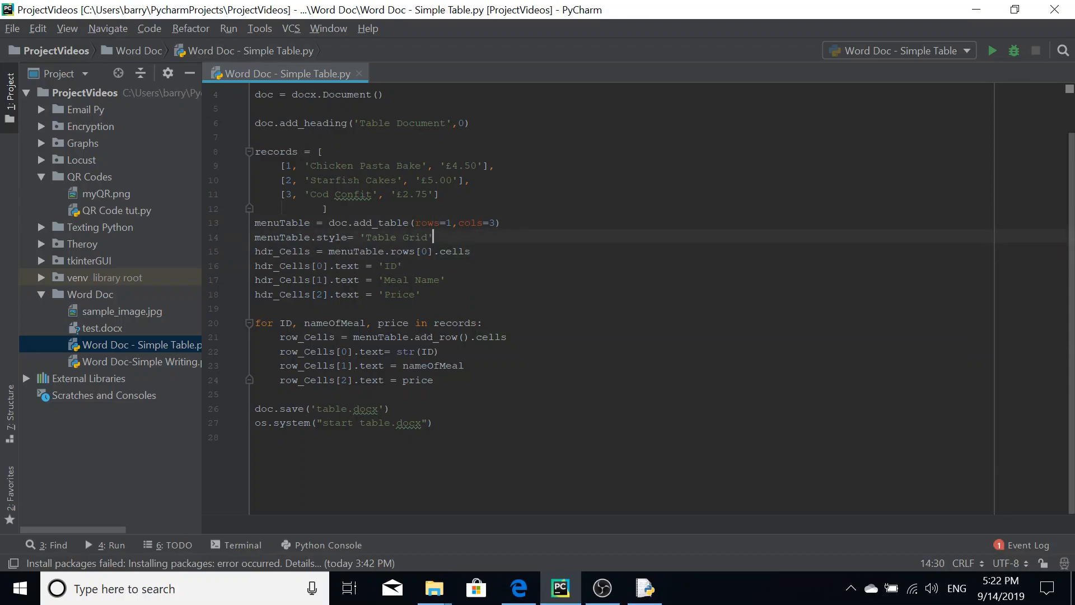
{"action": "left_click", "coordinate": [228, 28]}
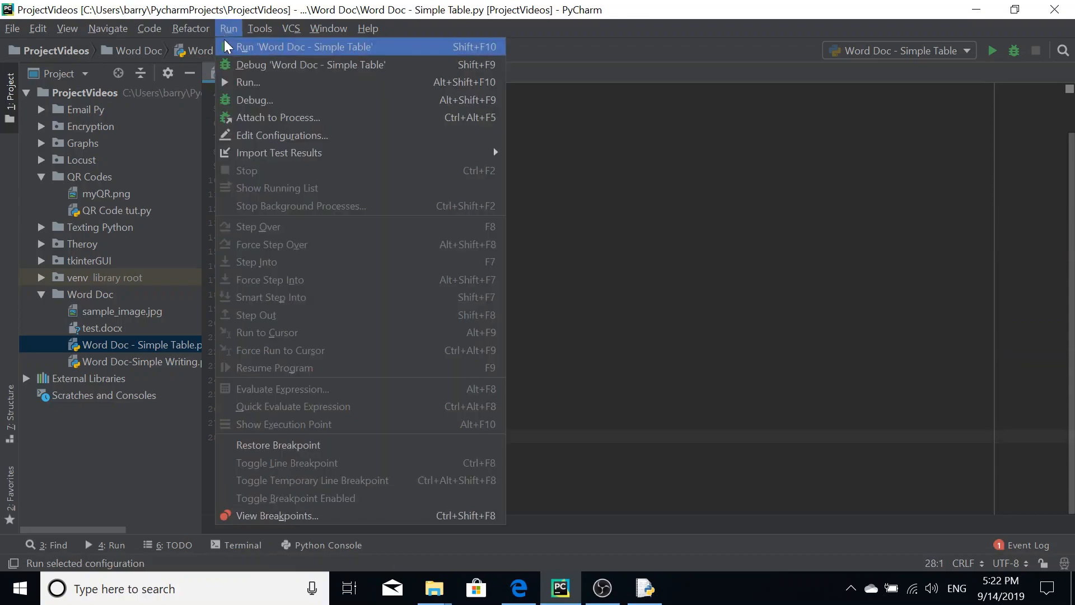
{"action": "left_click", "coordinate": [303, 46]}
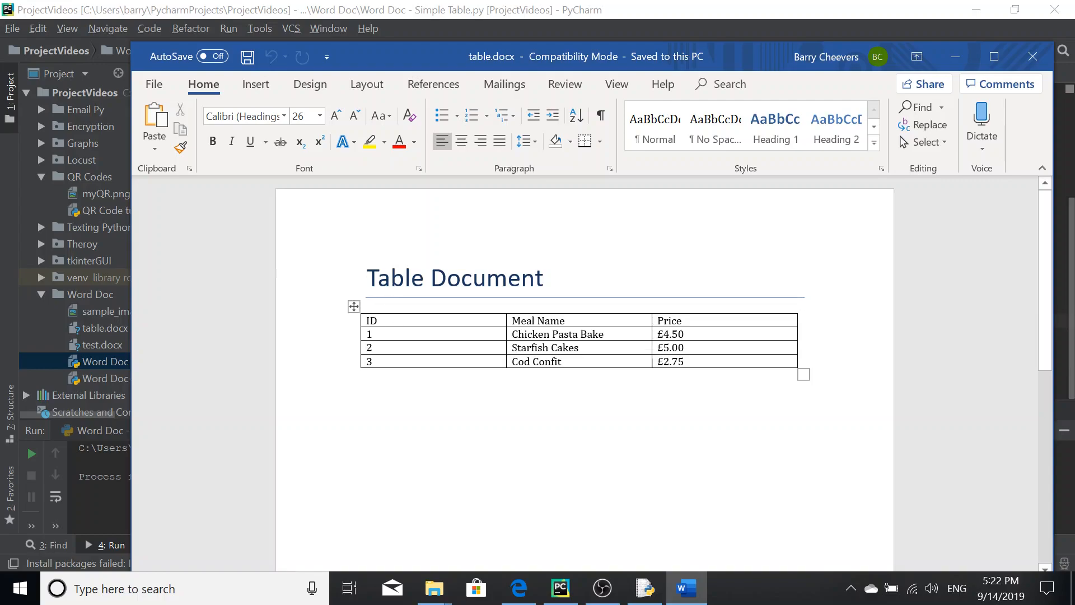
Step: In the opened table.docx, select the whole menu table and bring up Table Tools Design
{"action": "left_click", "coordinate": [562, 446]}
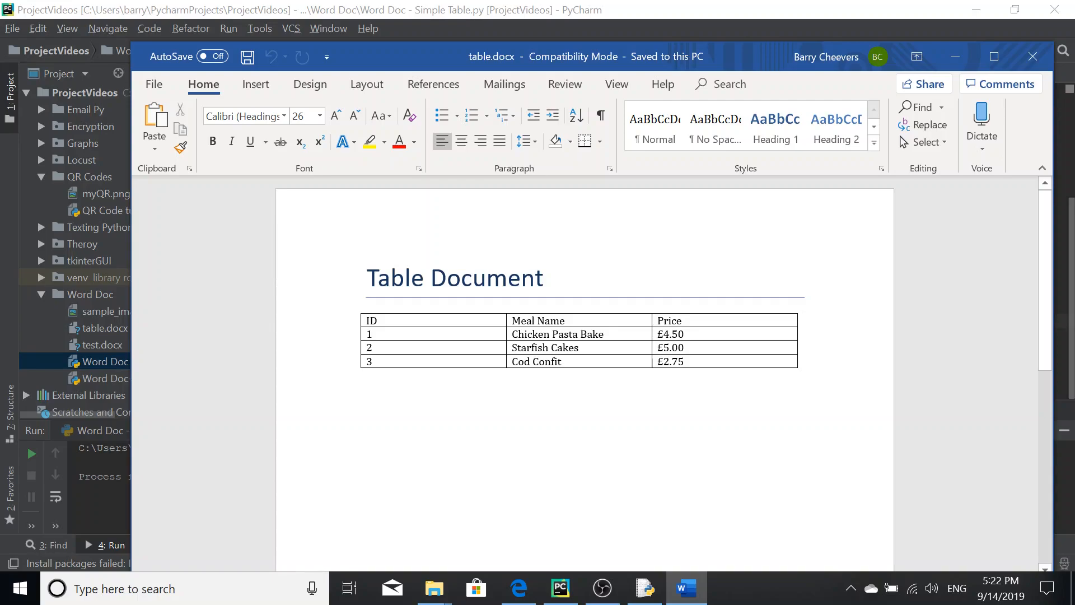
{"action": "left_click", "coordinate": [538, 334]}
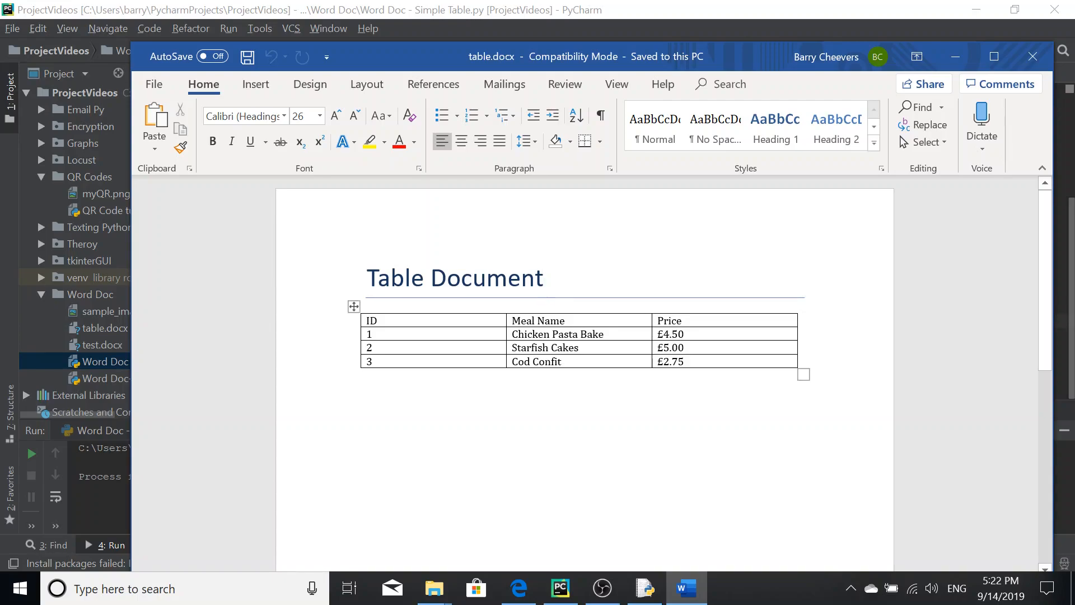
{"action": "left_click", "coordinate": [543, 277]}
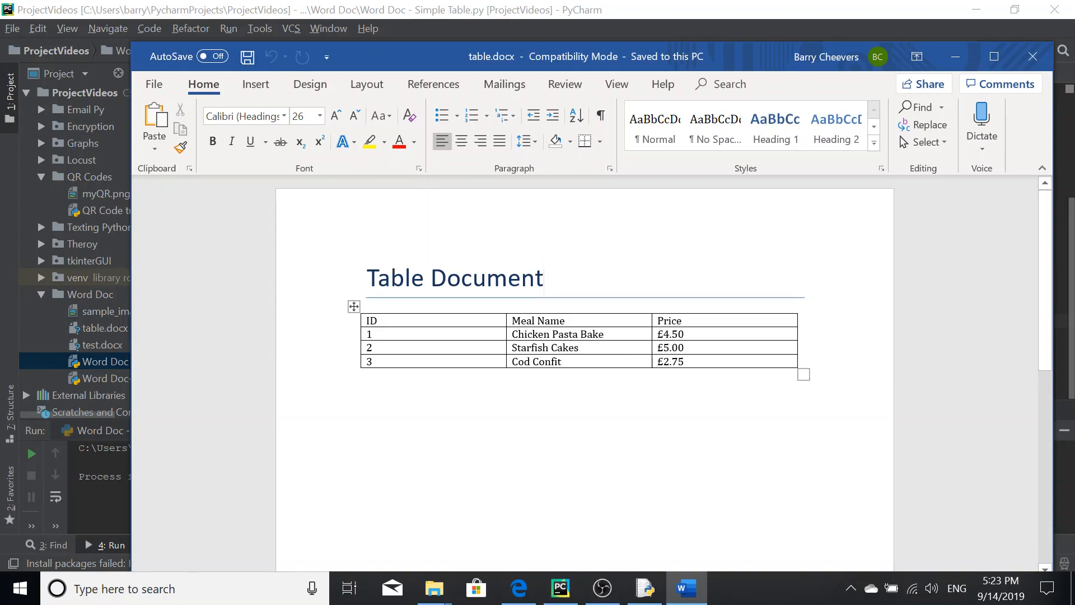
{"action": "mouse_move", "coordinate": [643, 353]}
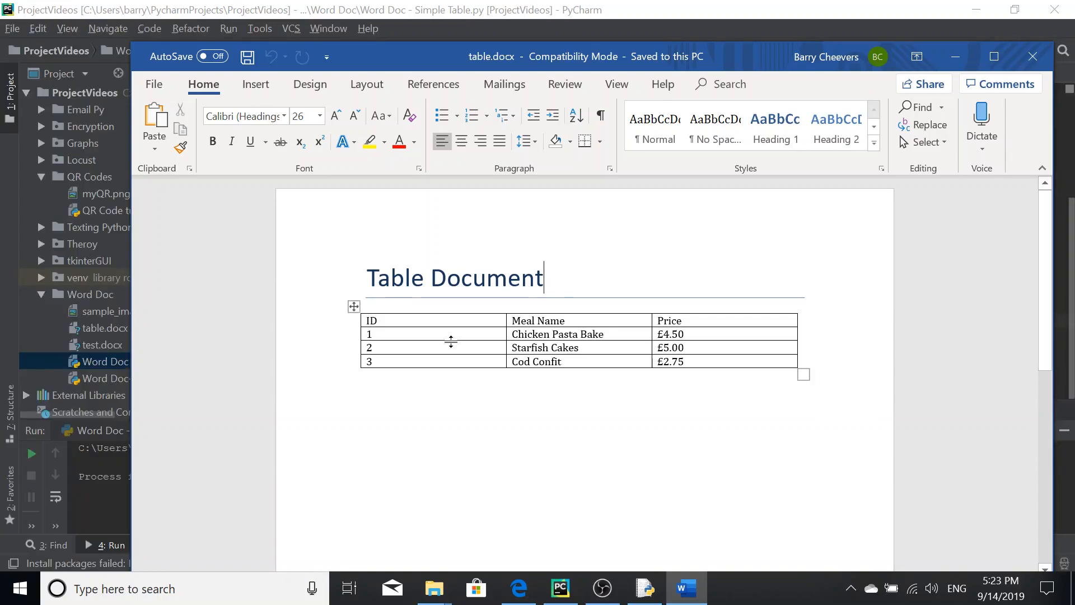
{"action": "left_click", "coordinate": [431, 347]}
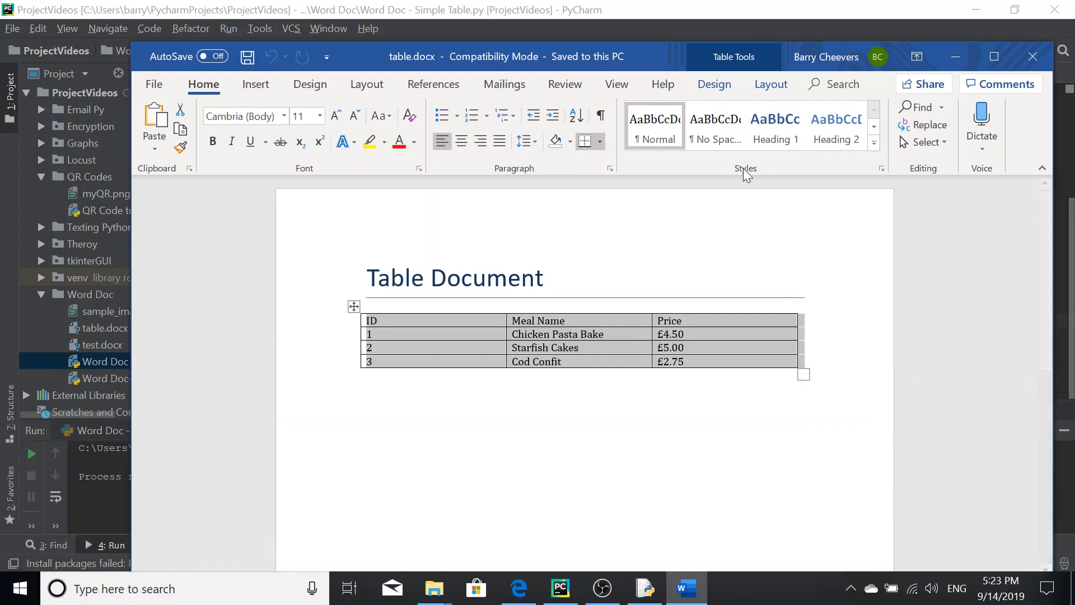
{"action": "left_click", "coordinate": [714, 83]}
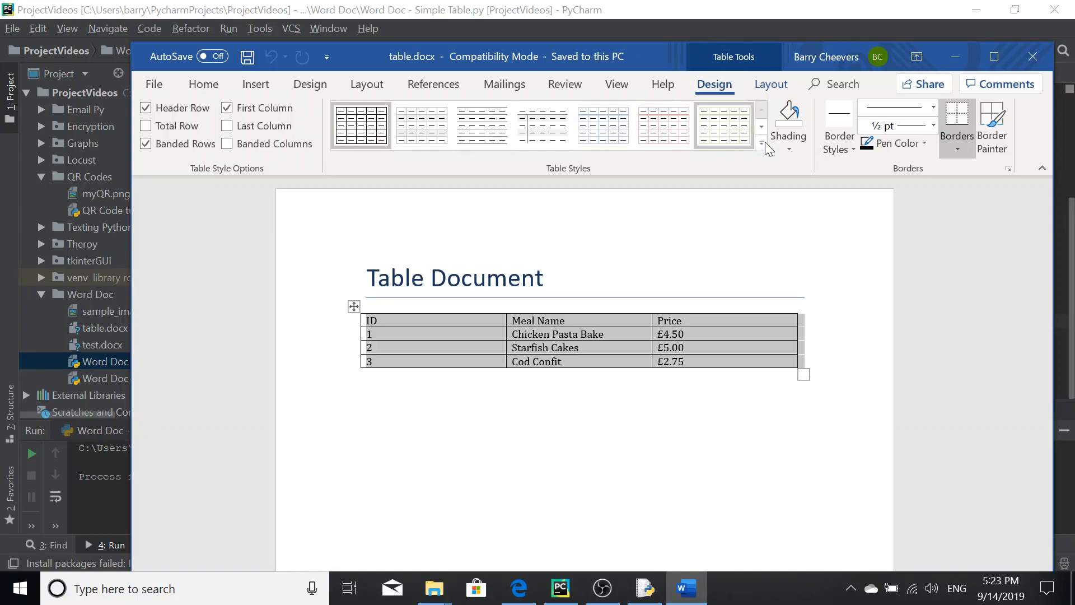
Step: Apply the green Grid Table 4 Accent 3 style from the Table Styles gallery
{"action": "left_click", "coordinate": [761, 133]}
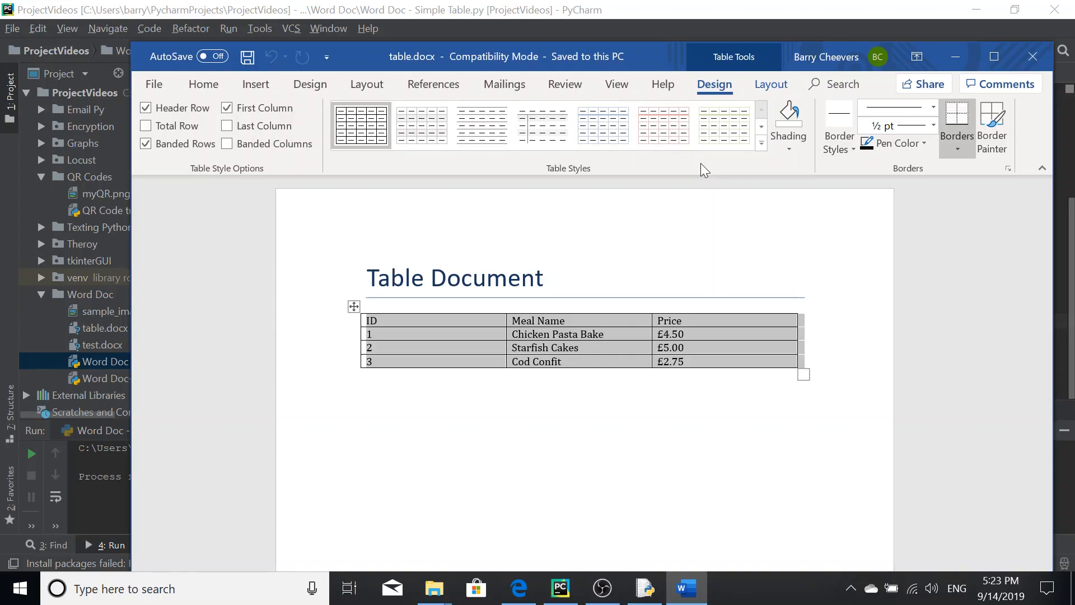
{"action": "left_click", "coordinate": [760, 134]}
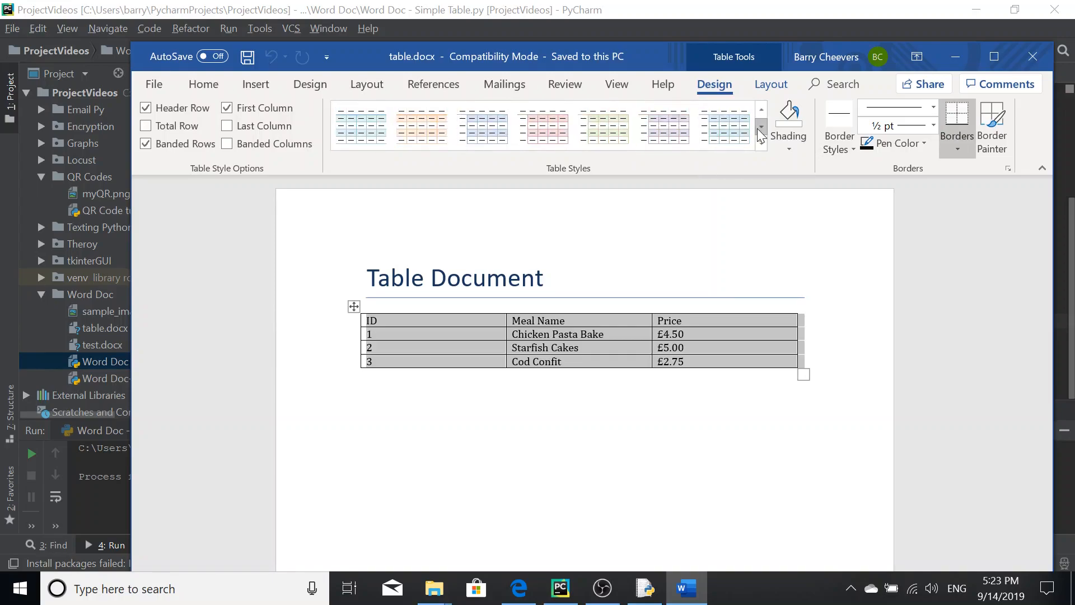
{"action": "mouse_move", "coordinate": [602, 125]}
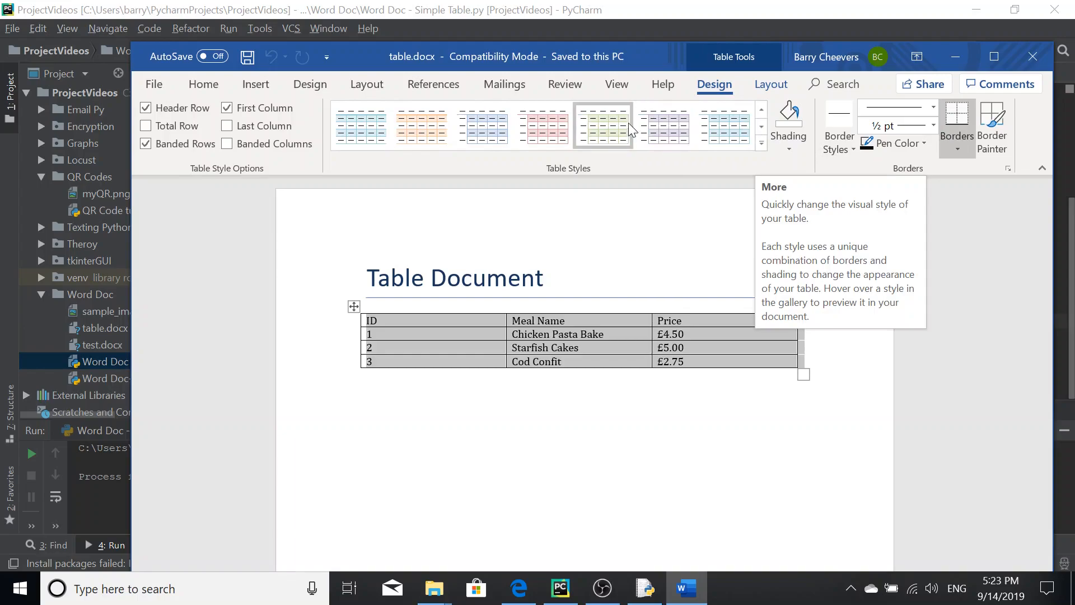
{"action": "mouse_move", "coordinate": [663, 126]}
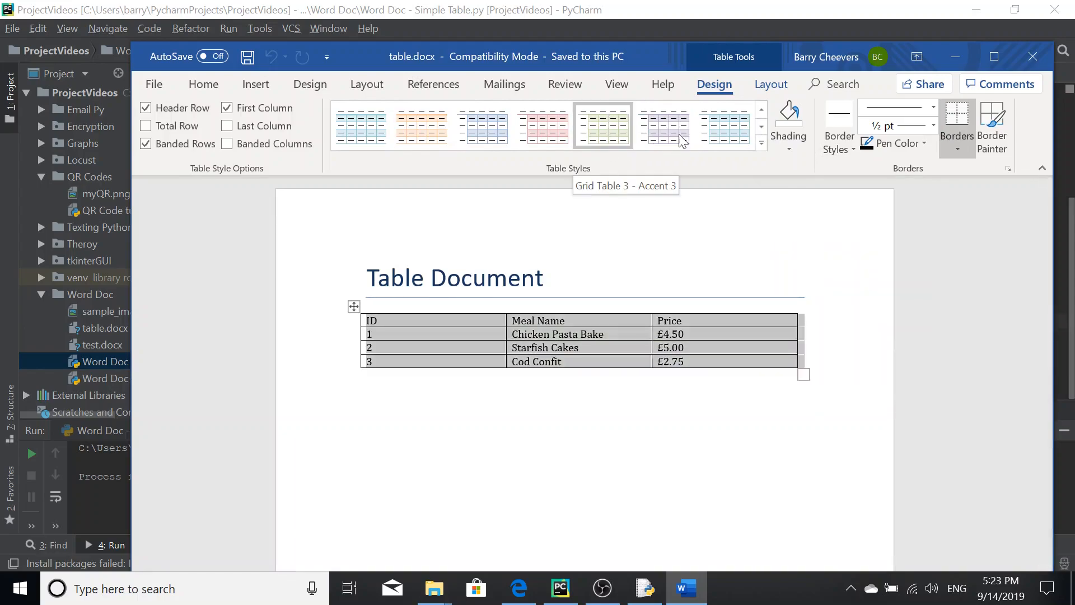
{"action": "left_click", "coordinate": [761, 110]}
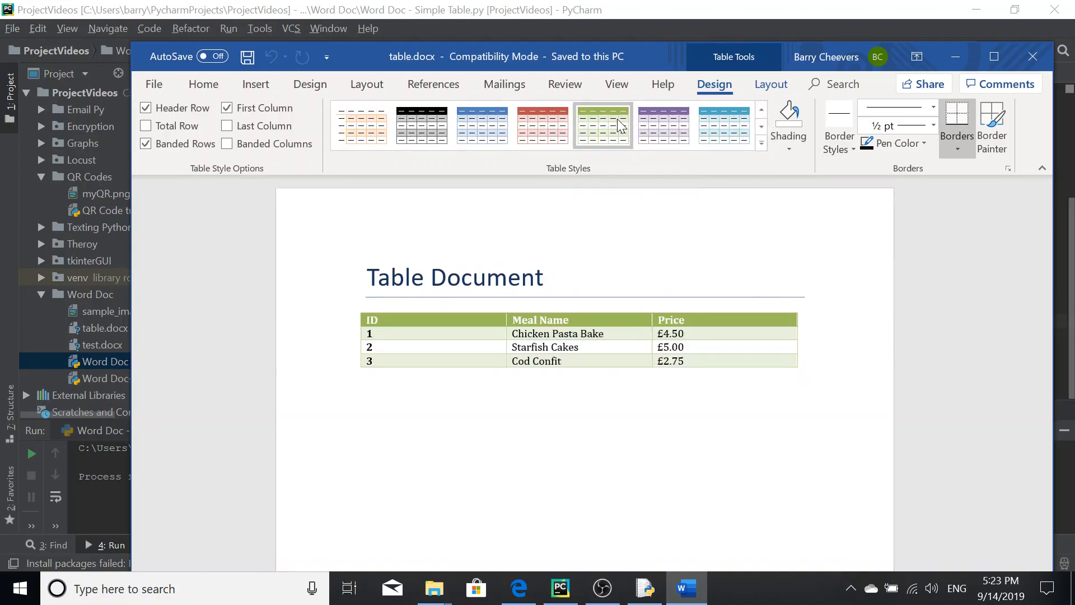
{"action": "mouse_move", "coordinate": [611, 127]}
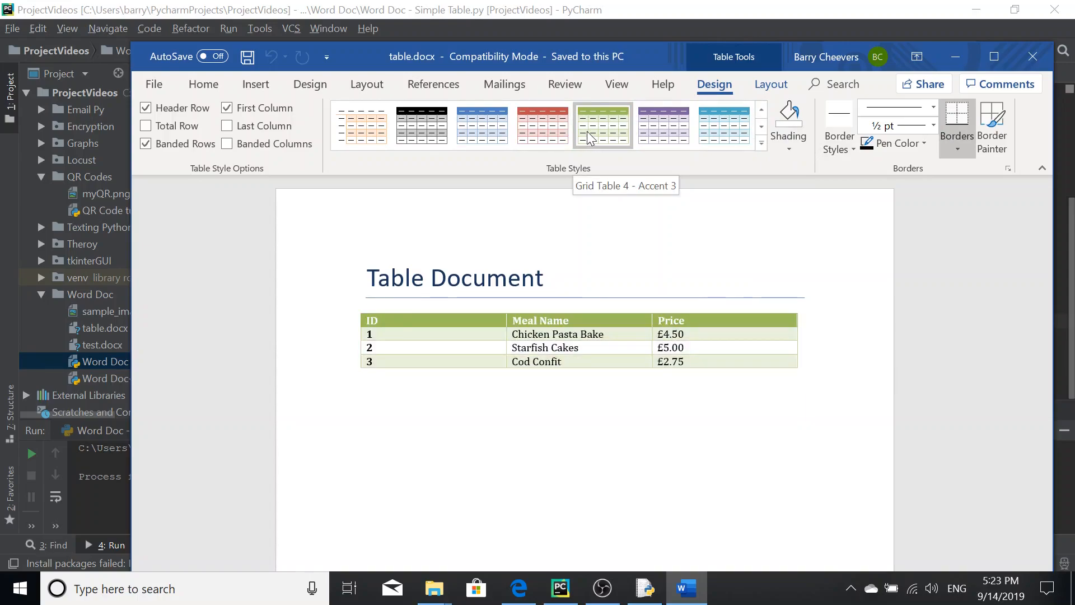
{"action": "mouse_move", "coordinate": [562, 145]}
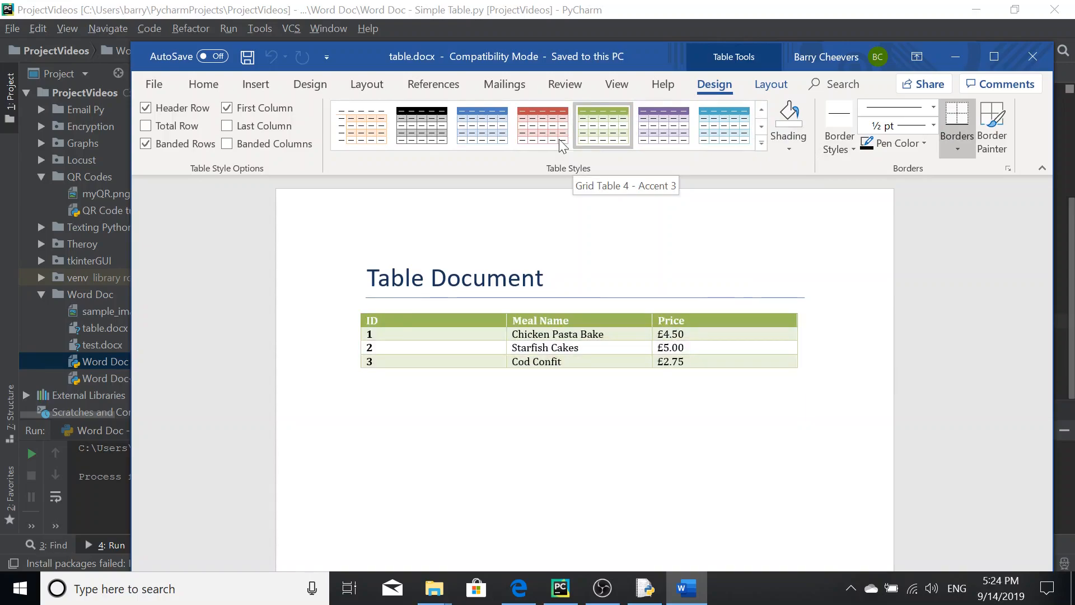
{"action": "mouse_move", "coordinate": [619, 135]}
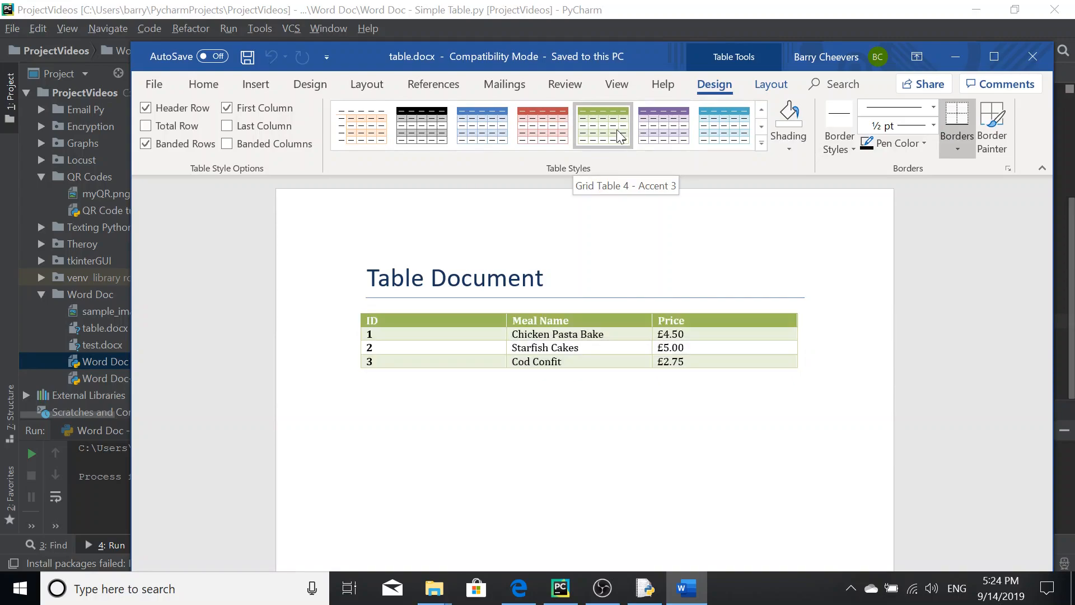
Step: Switch the table to the dark green Grid Table 5 Dark Accent 3 style and close the document
{"action": "left_click", "coordinate": [724, 125]}
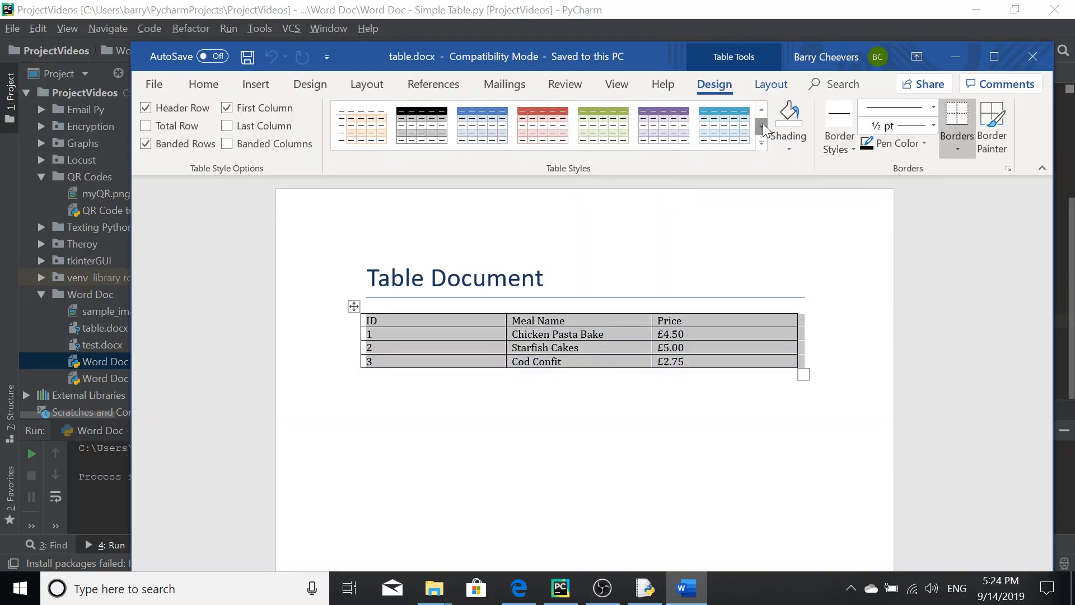
{"action": "left_click", "coordinate": [602, 126]}
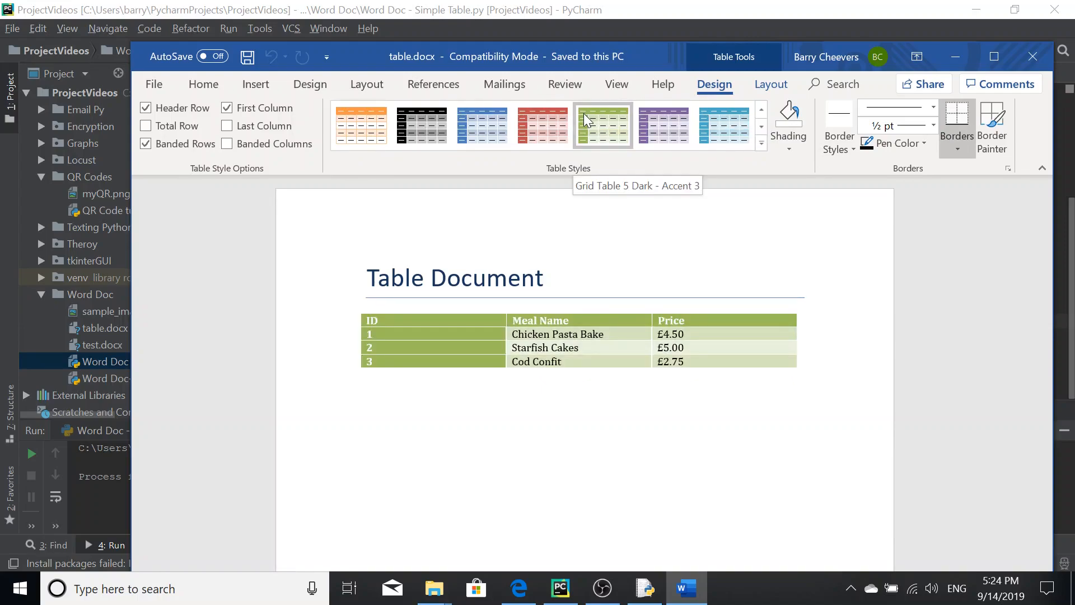
{"action": "mouse_move", "coordinate": [598, 122]}
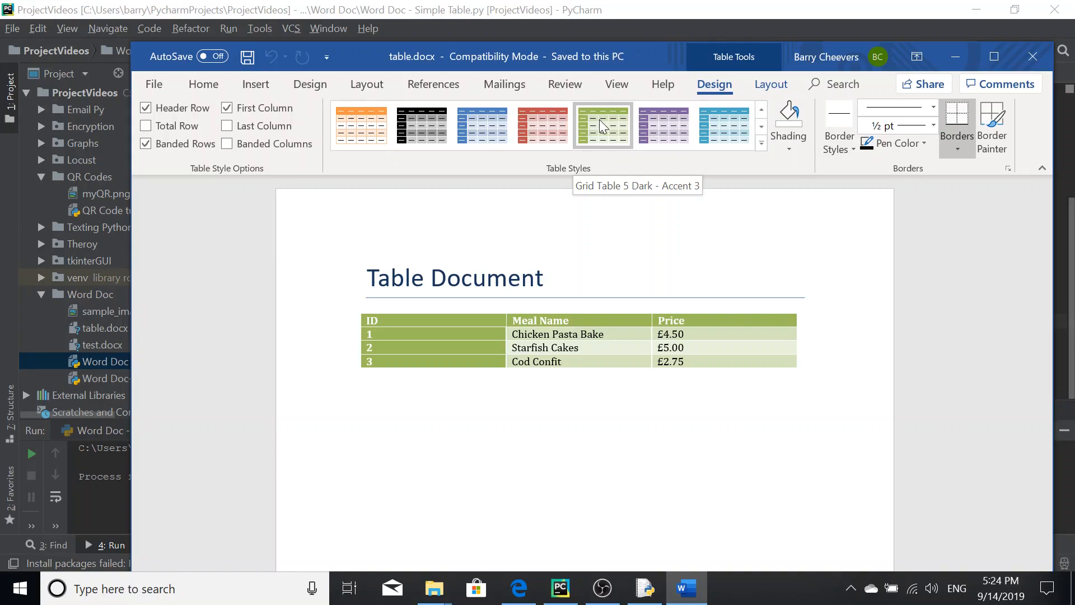
{"action": "mouse_move", "coordinate": [612, 126]}
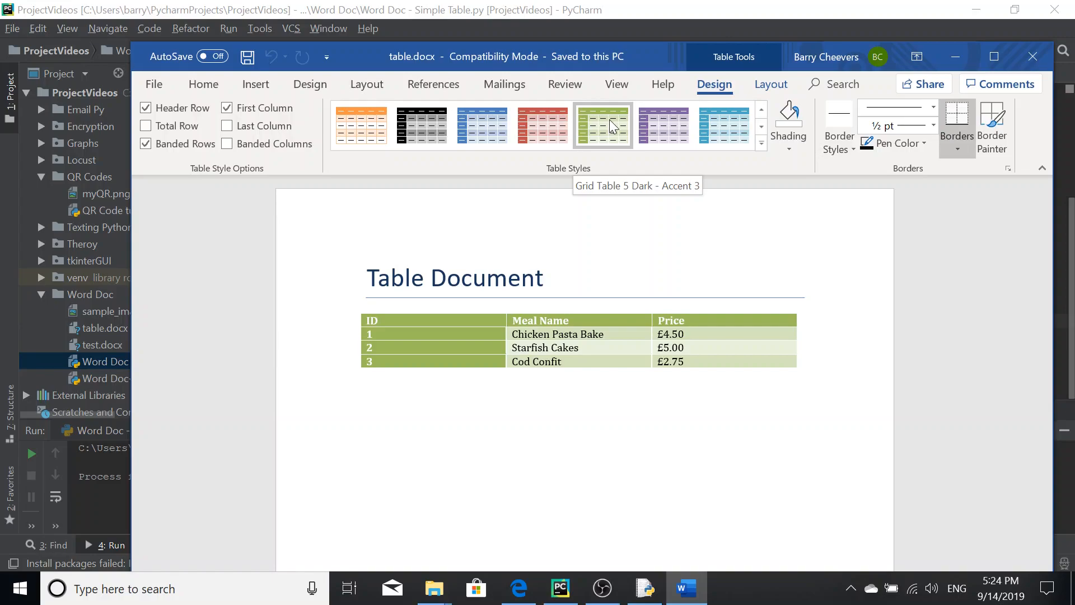
{"action": "mouse_move", "coordinate": [605, 132]}
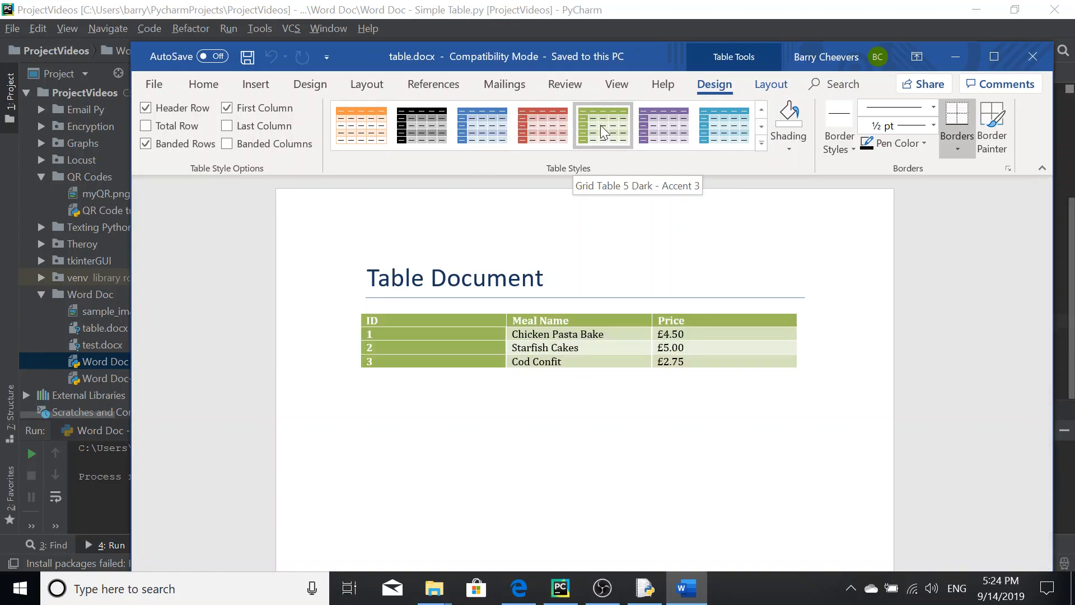
{"action": "mouse_move", "coordinate": [603, 140]}
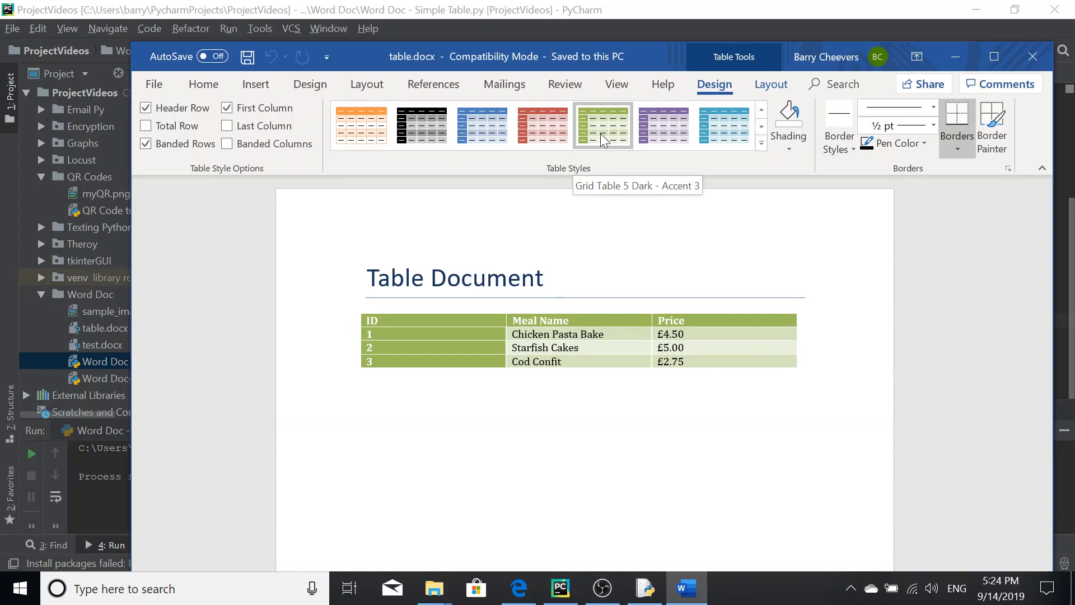
{"action": "left_click", "coordinate": [662, 126]}
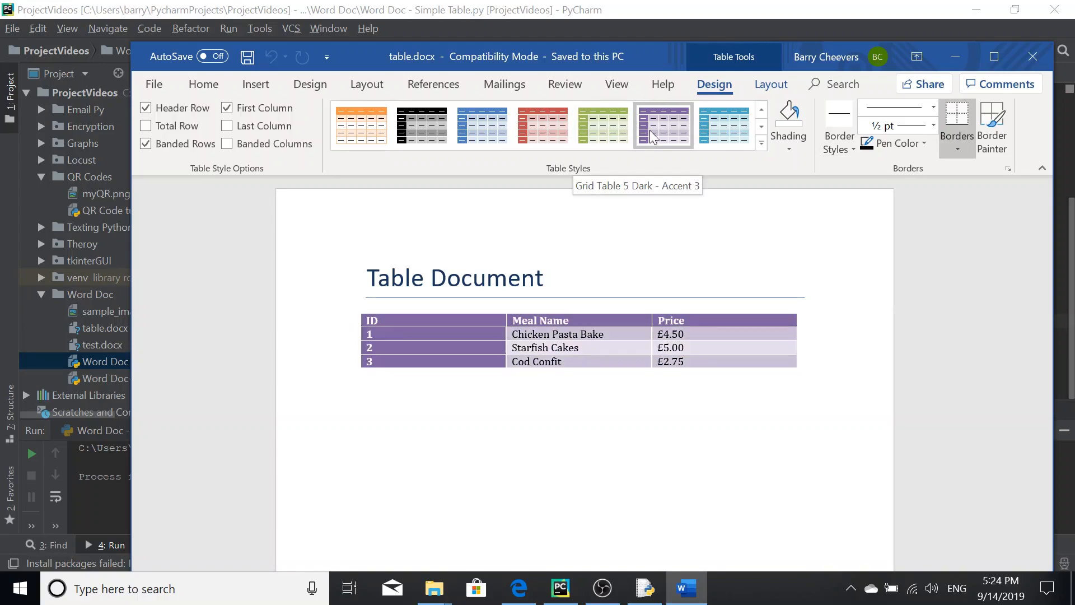
{"action": "left_click", "coordinate": [602, 124]}
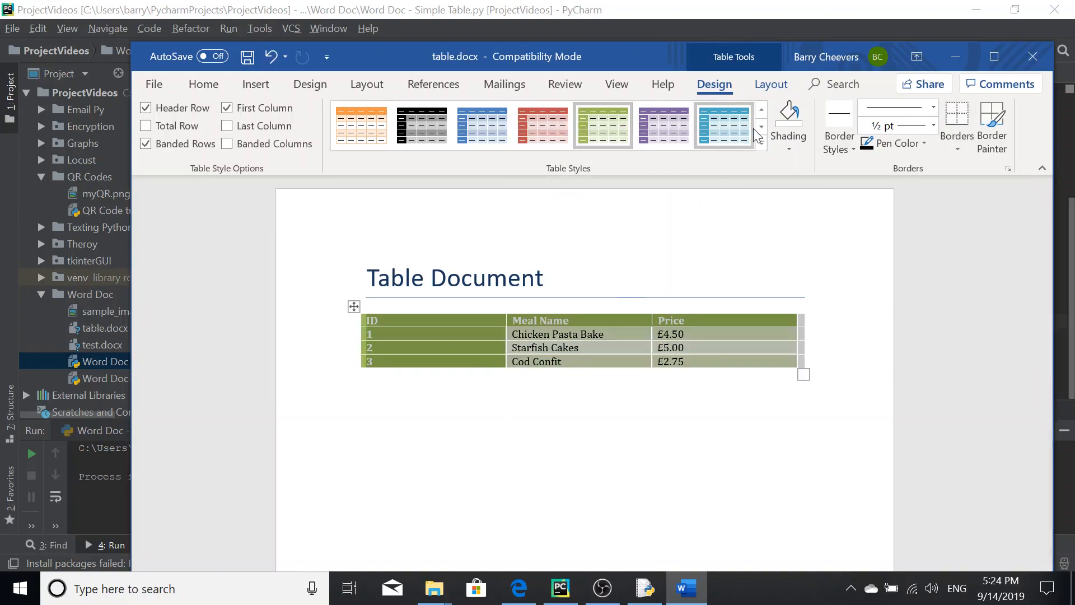
{"action": "left_click", "coordinate": [723, 125]}
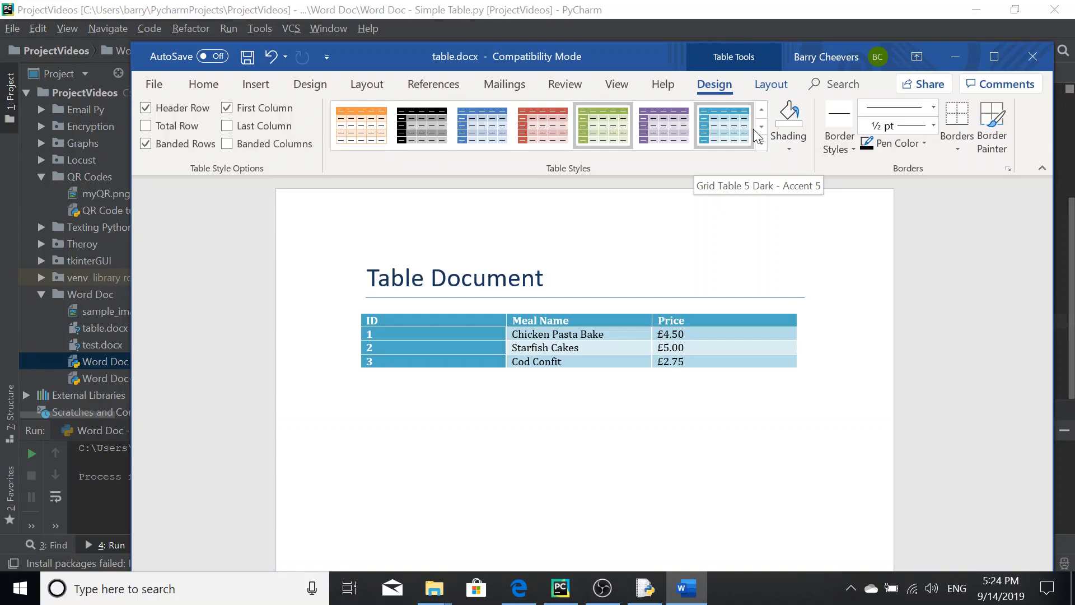
{"action": "left_click", "coordinate": [601, 125]}
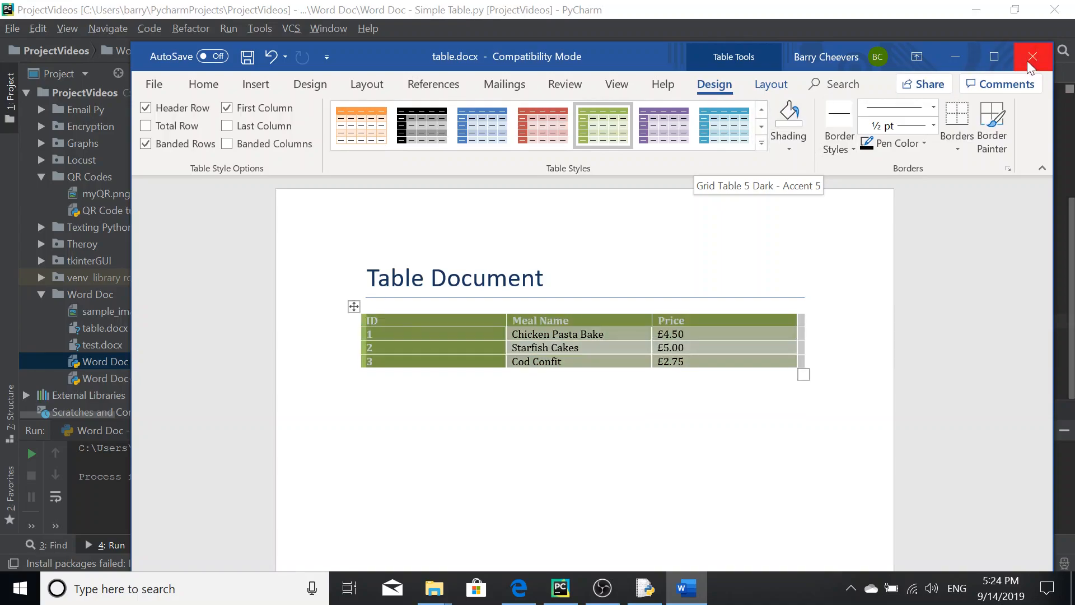
{"action": "left_click", "coordinate": [1032, 57]}
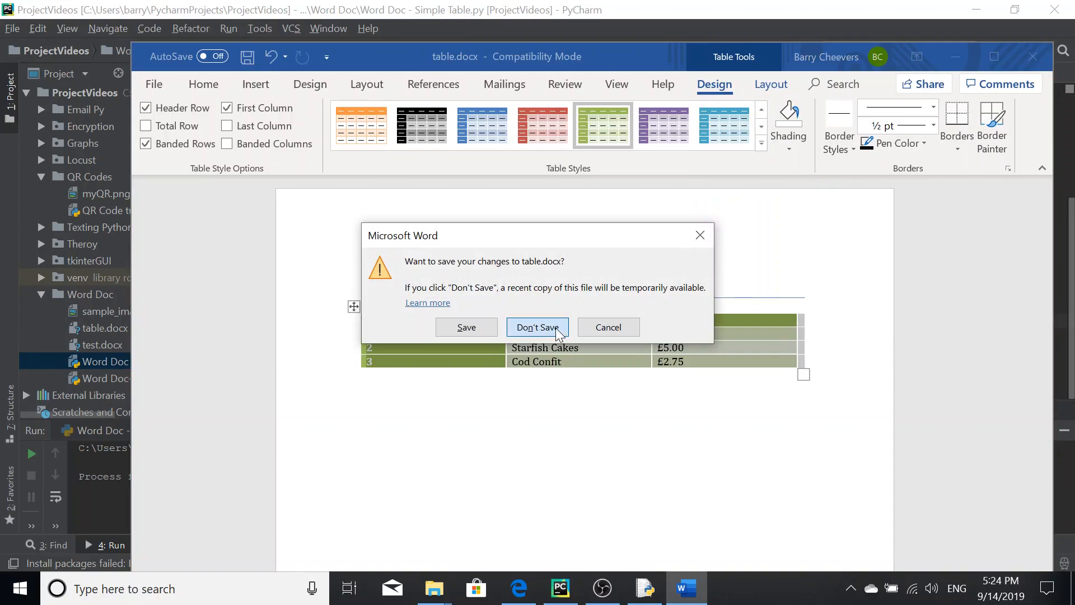
Step: Discard the Word changes and replace 'Table Grid' with 'Medium Shading 2 Accent 3' on line 14
{"action": "left_click", "coordinate": [537, 327]}
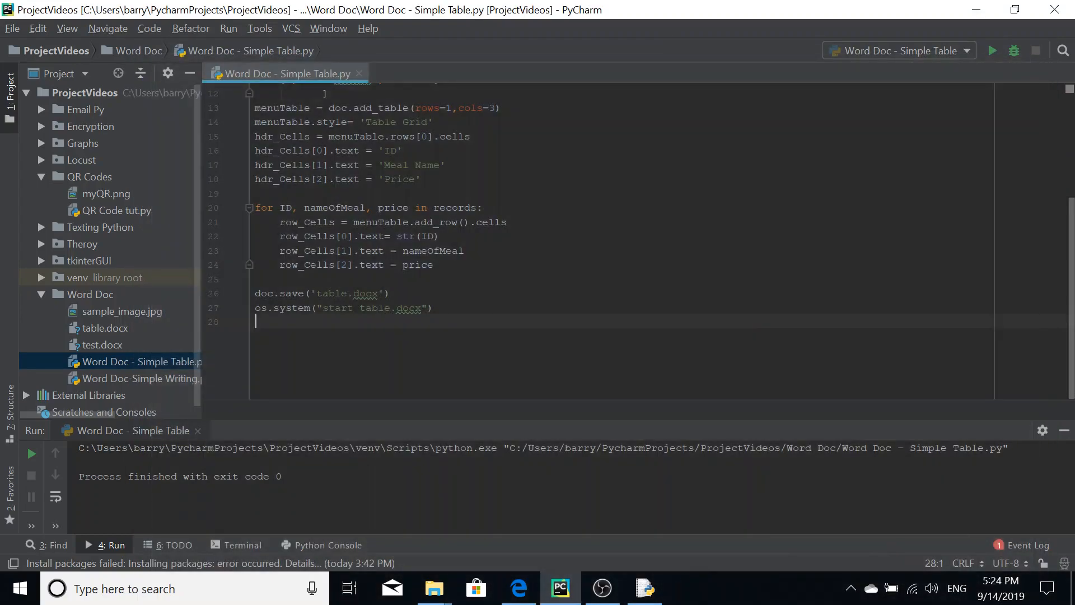
{"action": "scroll", "scroll_direction": "up", "scroll_amount": 3}
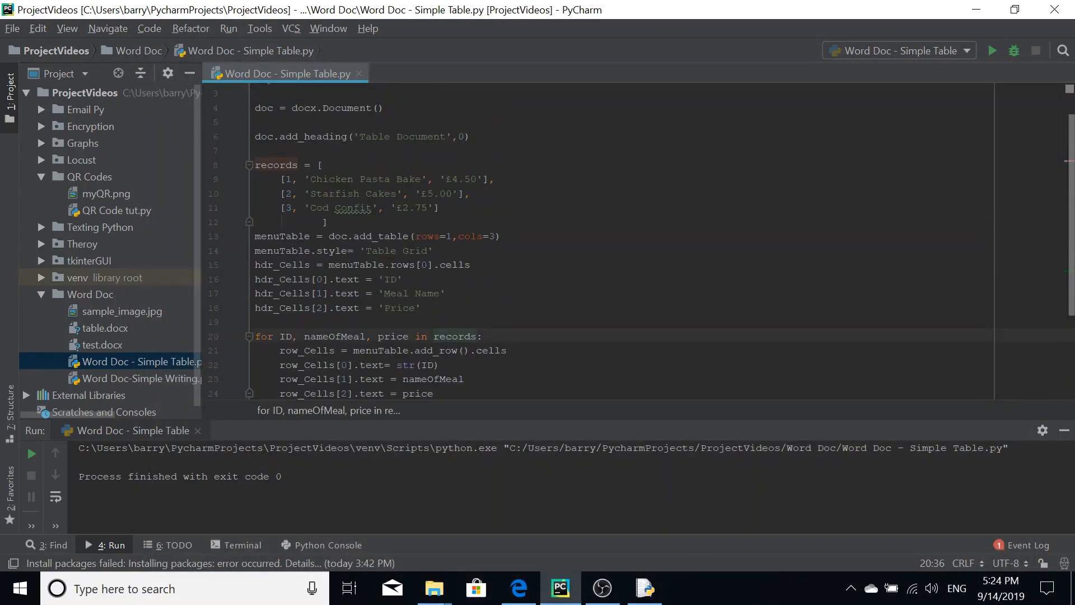
{"action": "scroll", "scroll_direction": "up", "scroll_amount": 3}
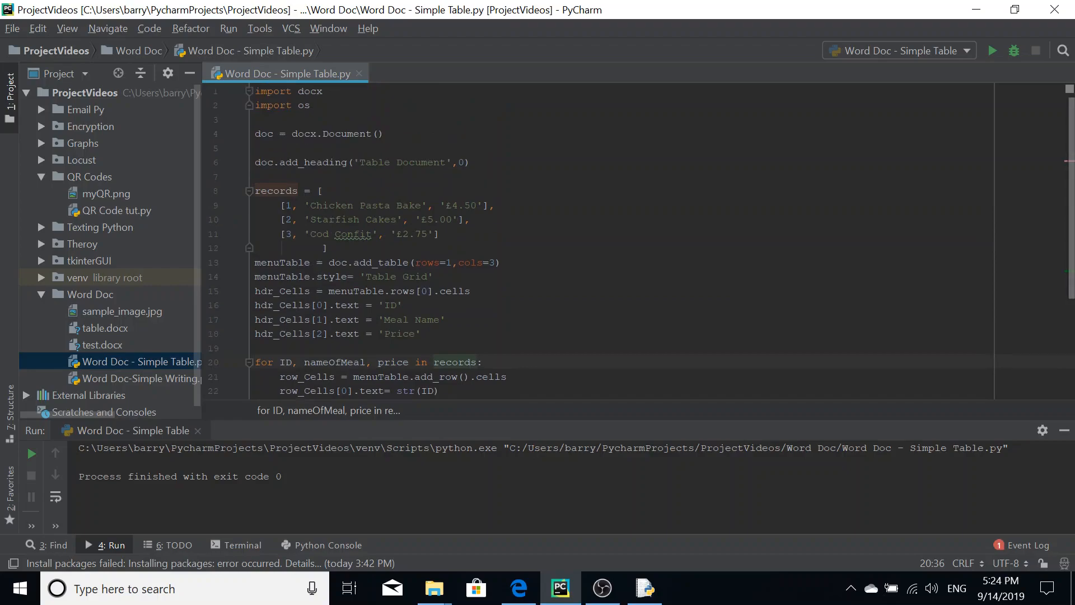
{"action": "left_click", "coordinate": [296, 276]}
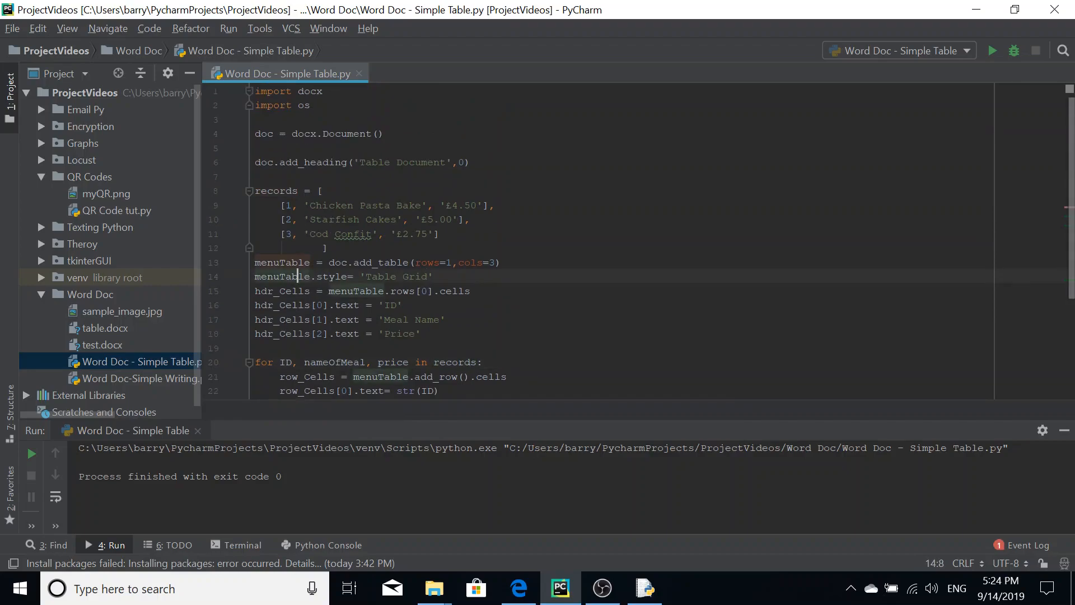
{"action": "left_click", "coordinate": [427, 276]}
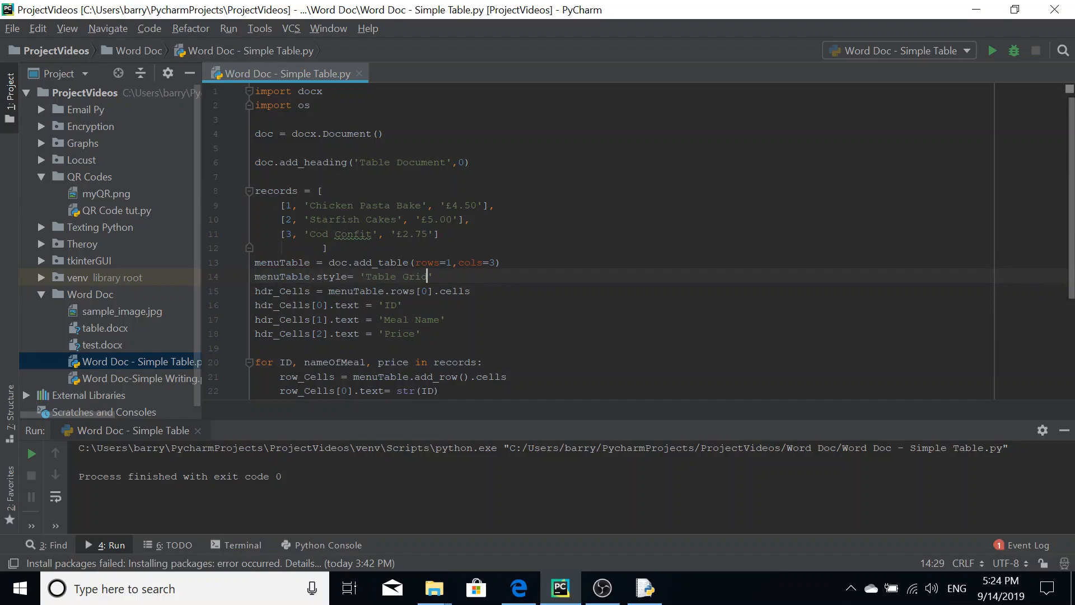
{"action": "key", "text": "Backspace"}
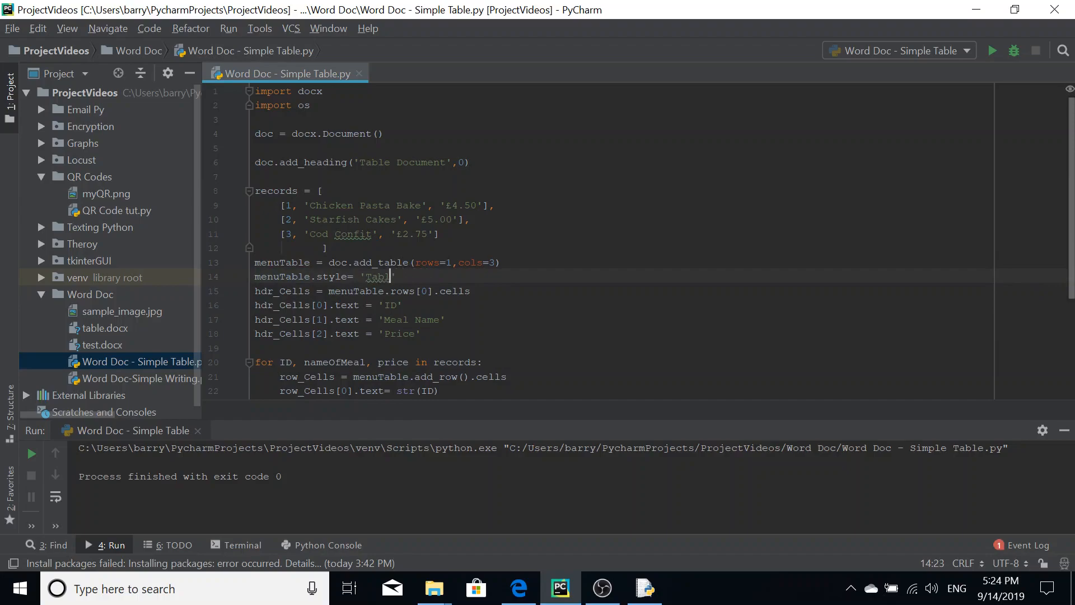
{"action": "key", "text": "backspace"}
{"action": "type", "text": "Medium Shading 2 Accent 3"}
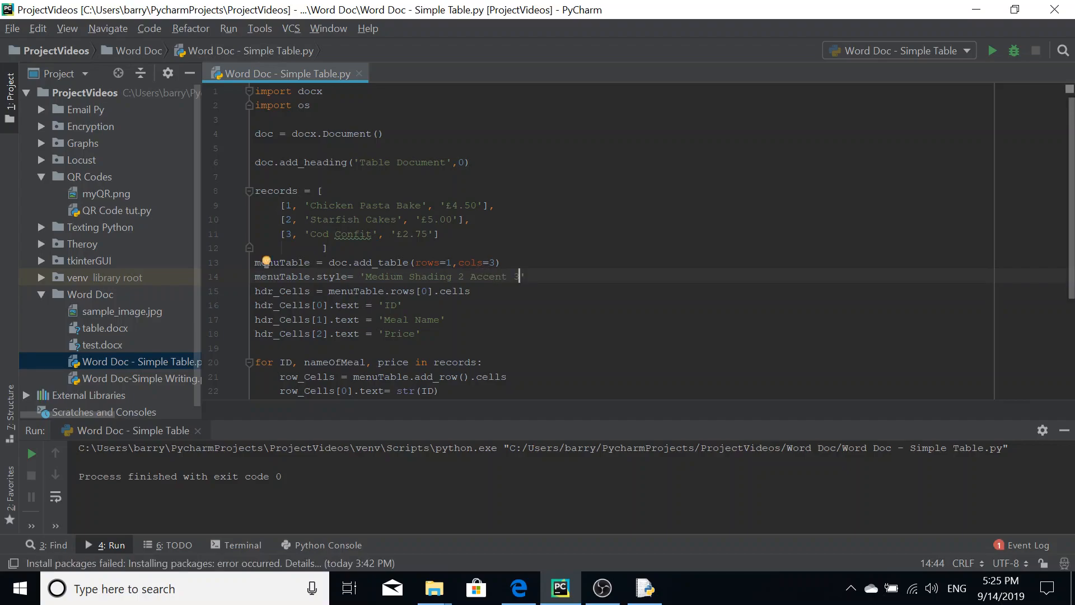
{"action": "left_click", "coordinate": [229, 28]}
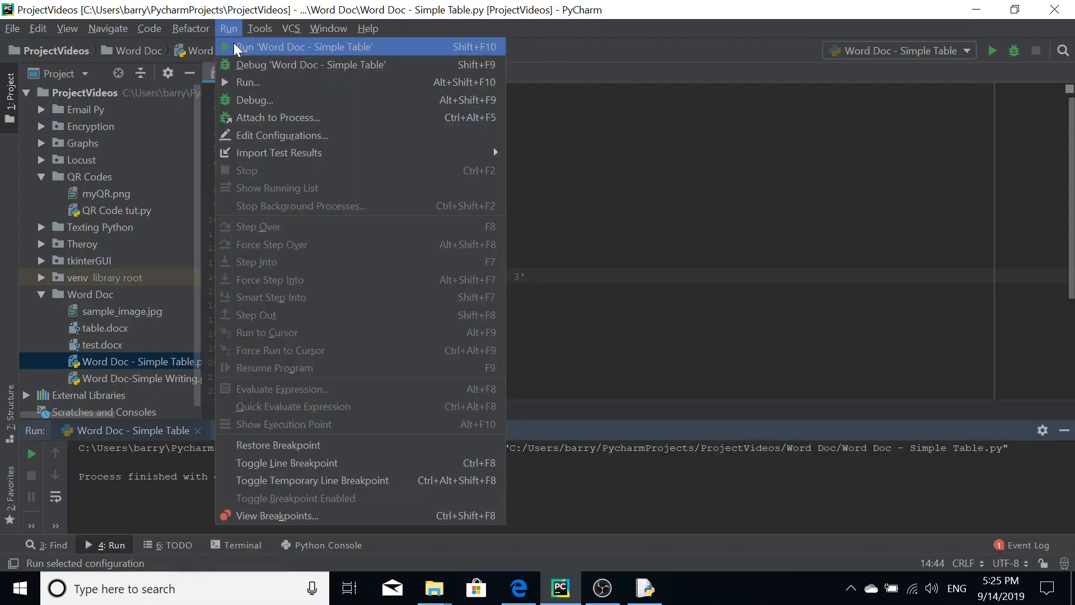
Step: Rerun the script, inspect the table's Medium Shading 2 Accent 3 style in Word, then minimise Word
{"action": "left_click", "coordinate": [303, 47]}
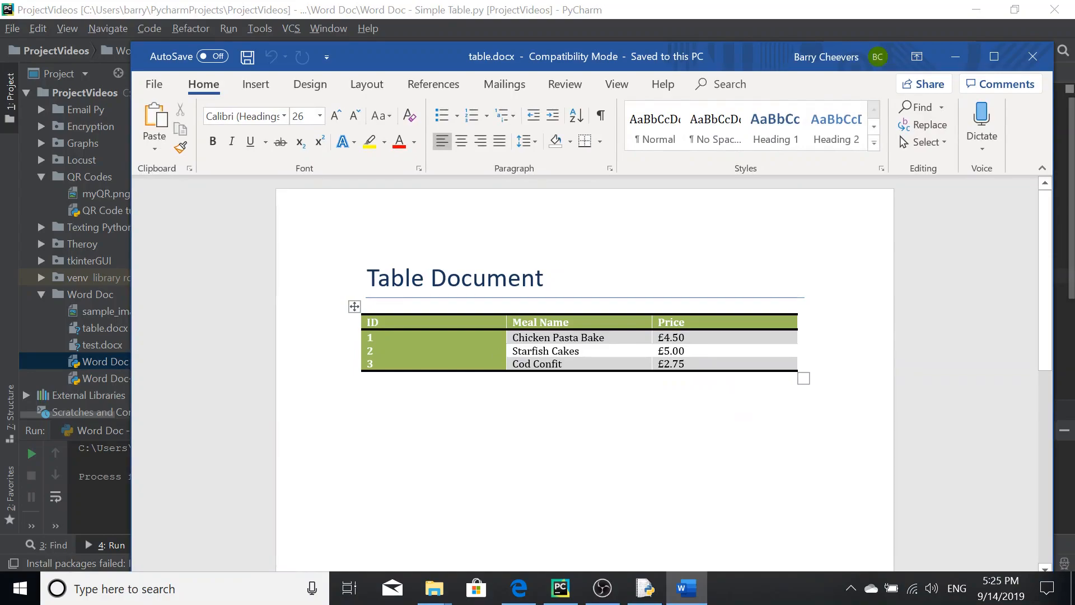
{"action": "left_click", "coordinate": [372, 323]}
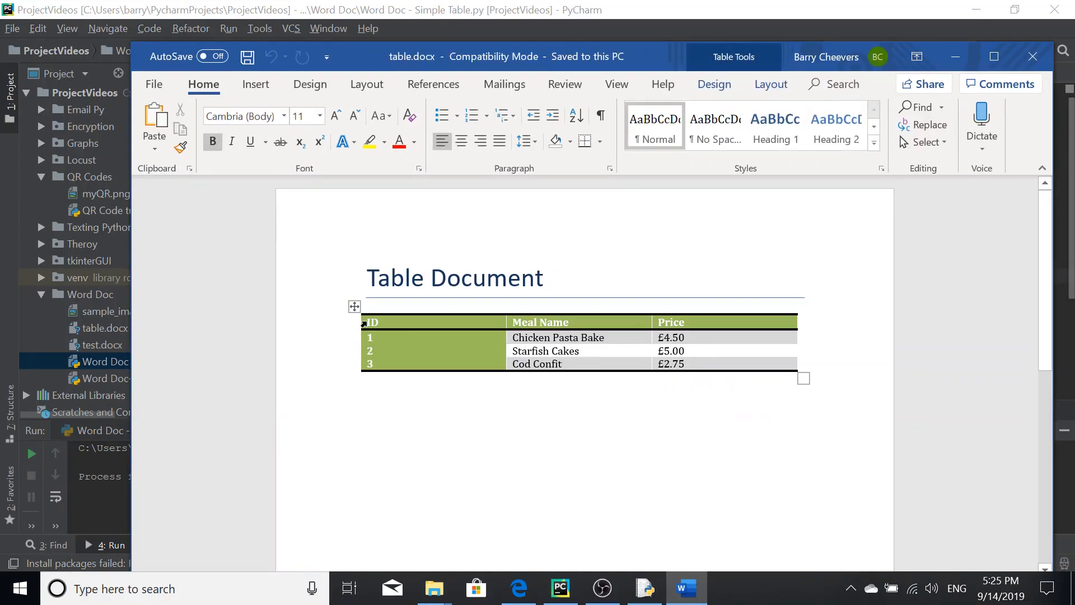
{"action": "right_click", "coordinate": [371, 322]}
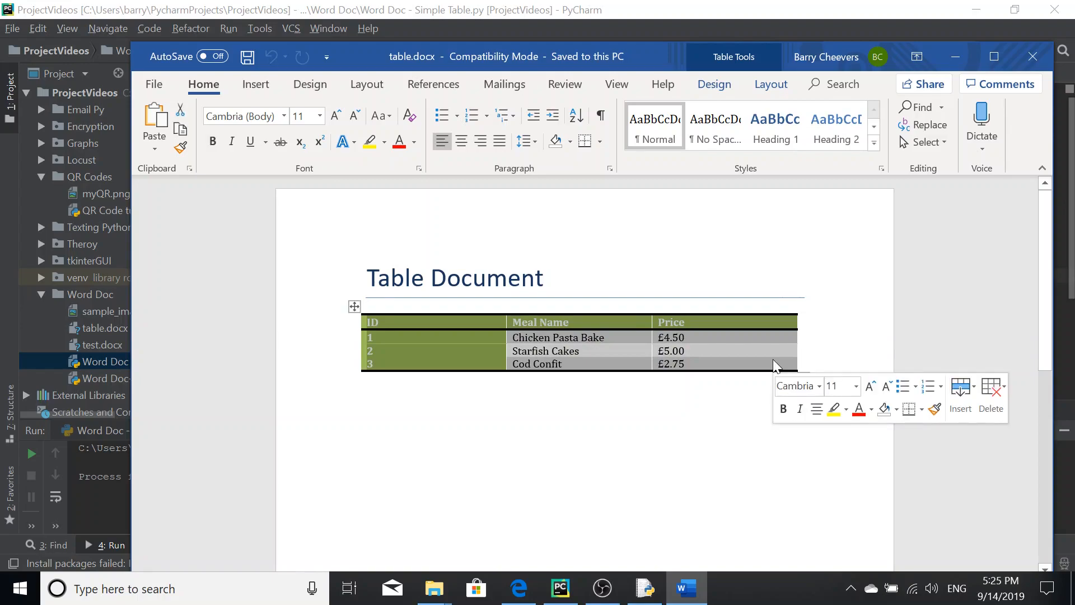
{"action": "left_click", "coordinate": [714, 84]}
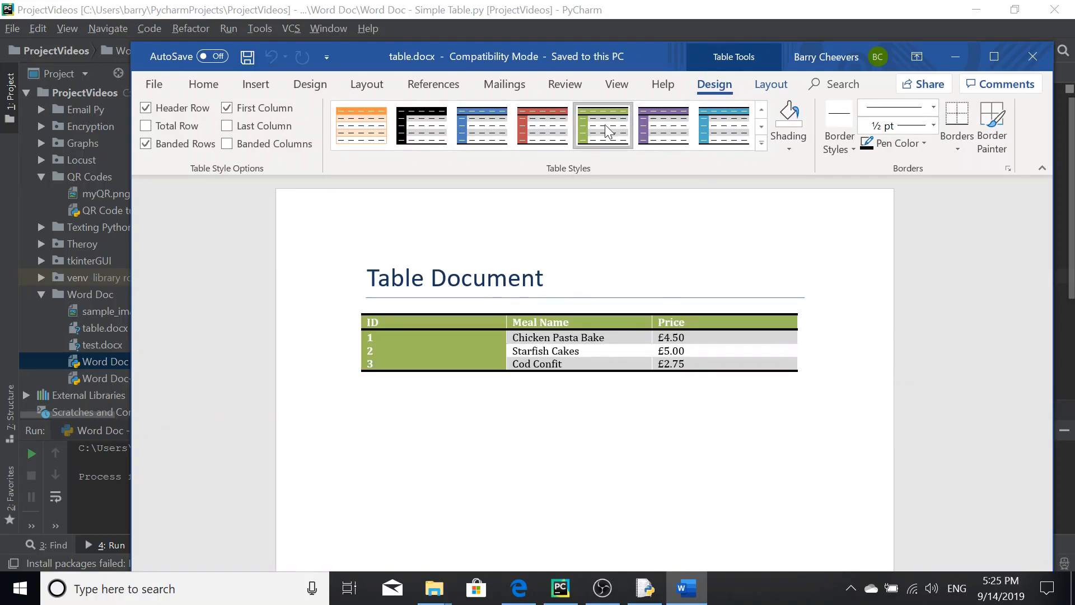
{"action": "mouse_move", "coordinate": [605, 132]}
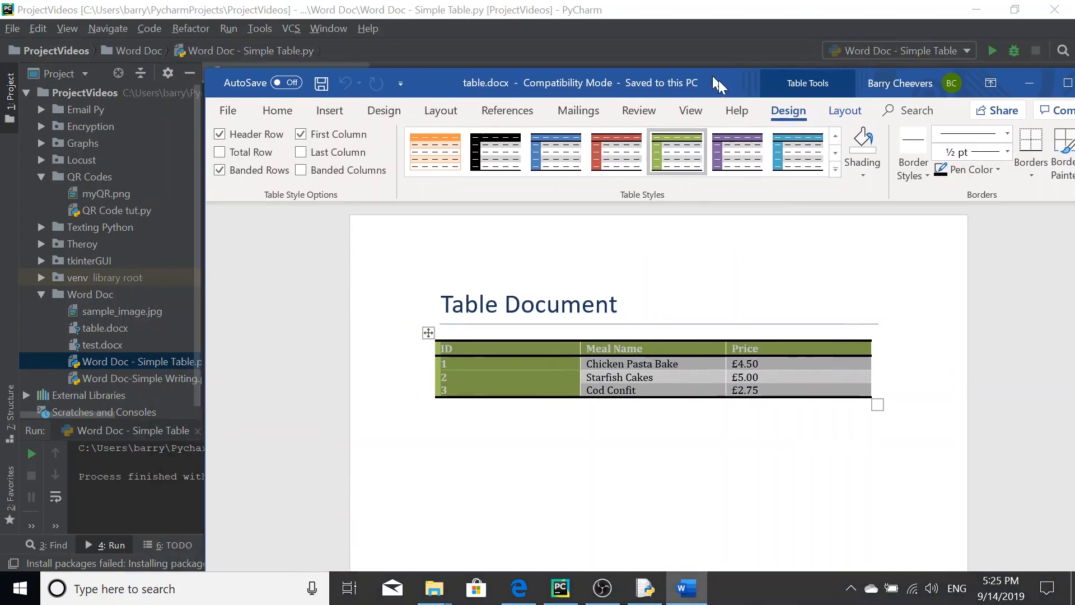
{"action": "left_click", "coordinate": [284, 74]}
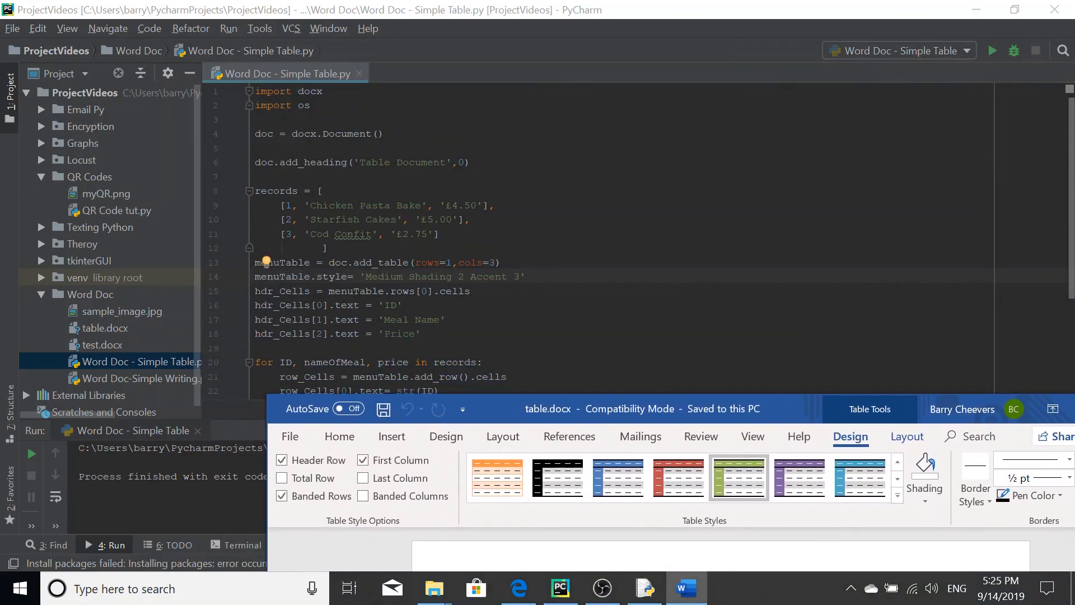